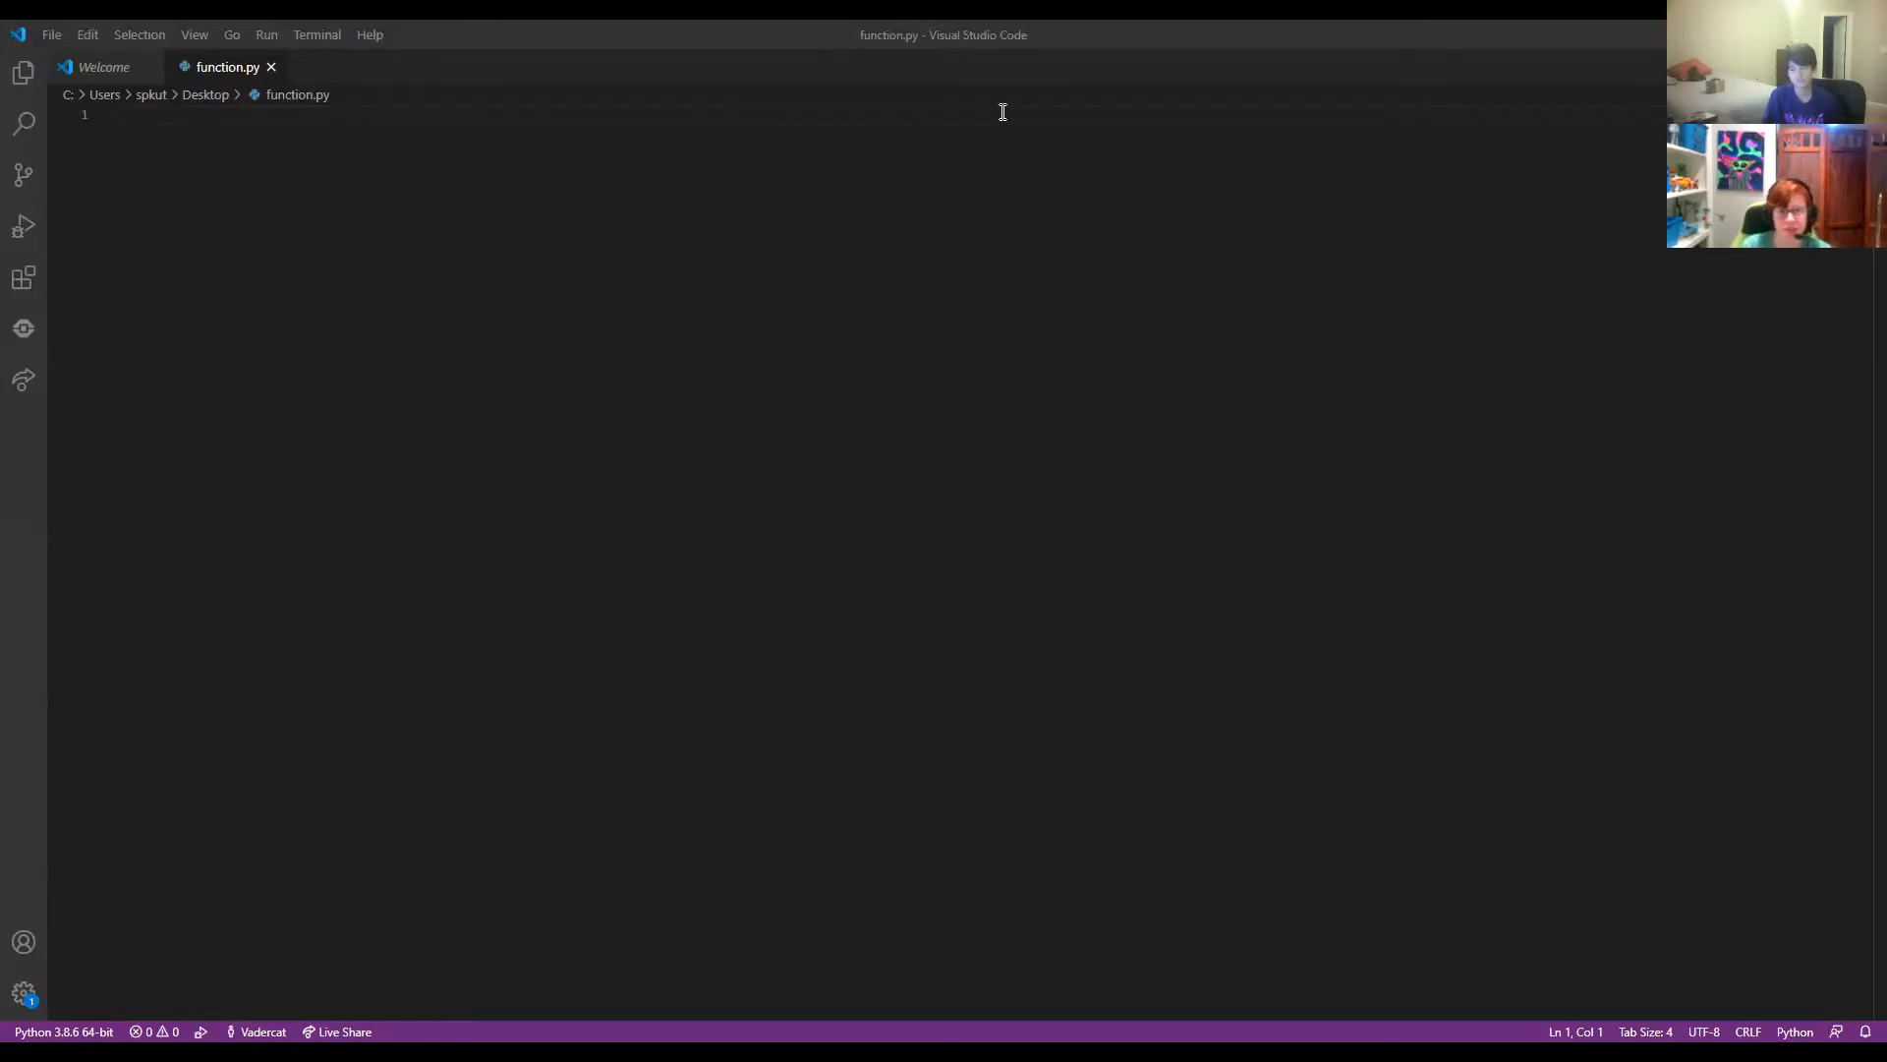
Write the header def cheese(): and start an indented line for its body.
text(def)
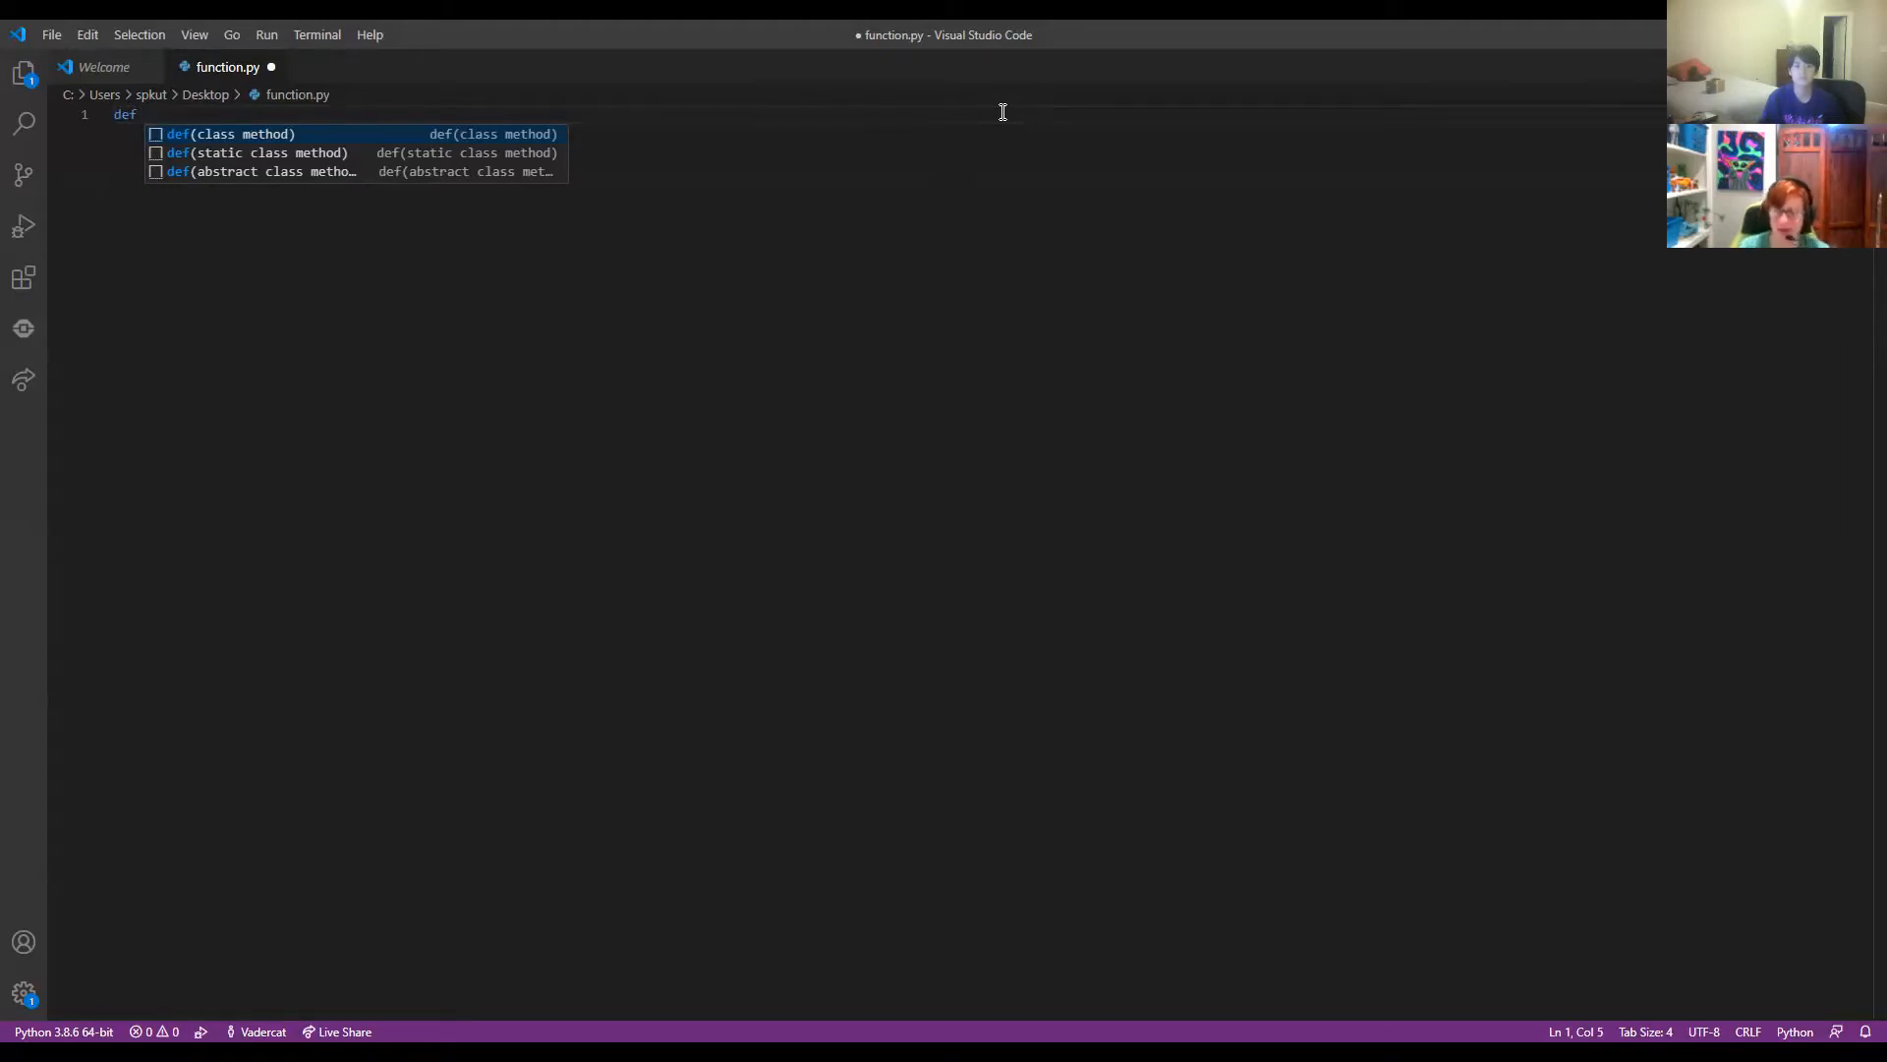
text(ch)
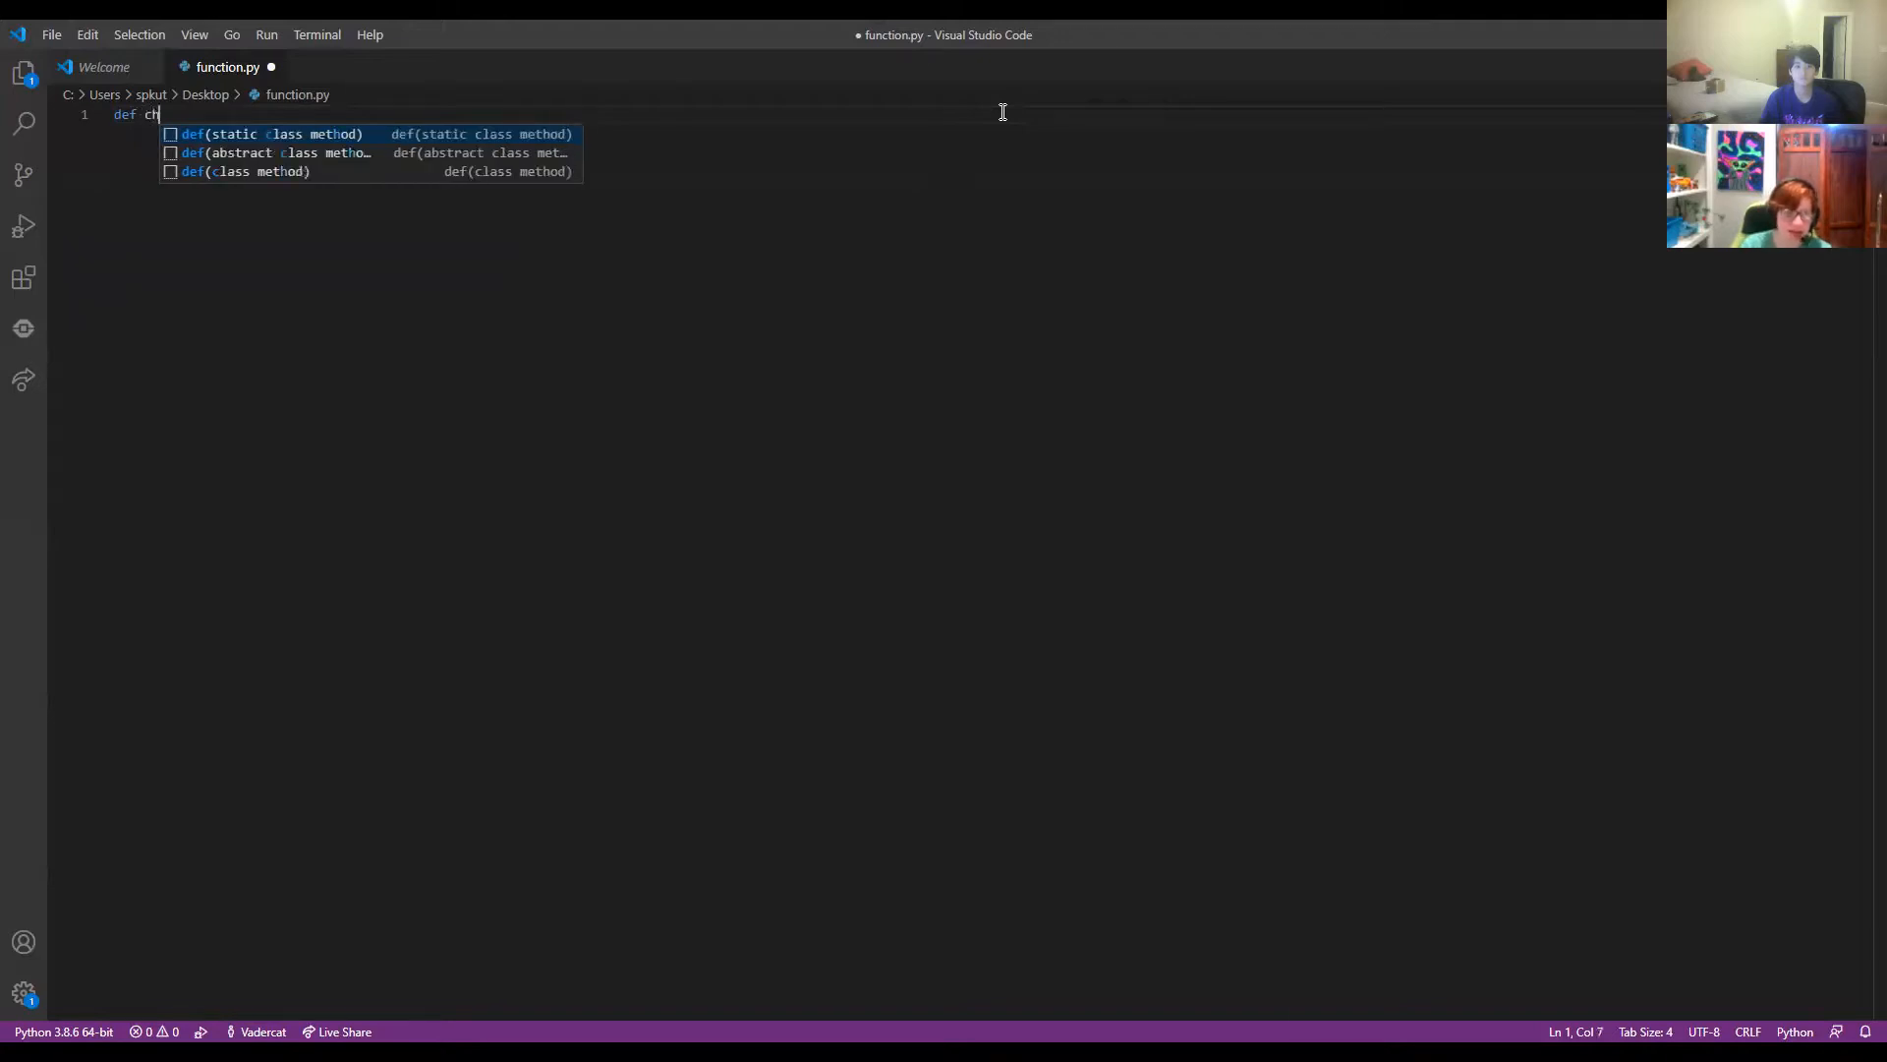
text(eese)
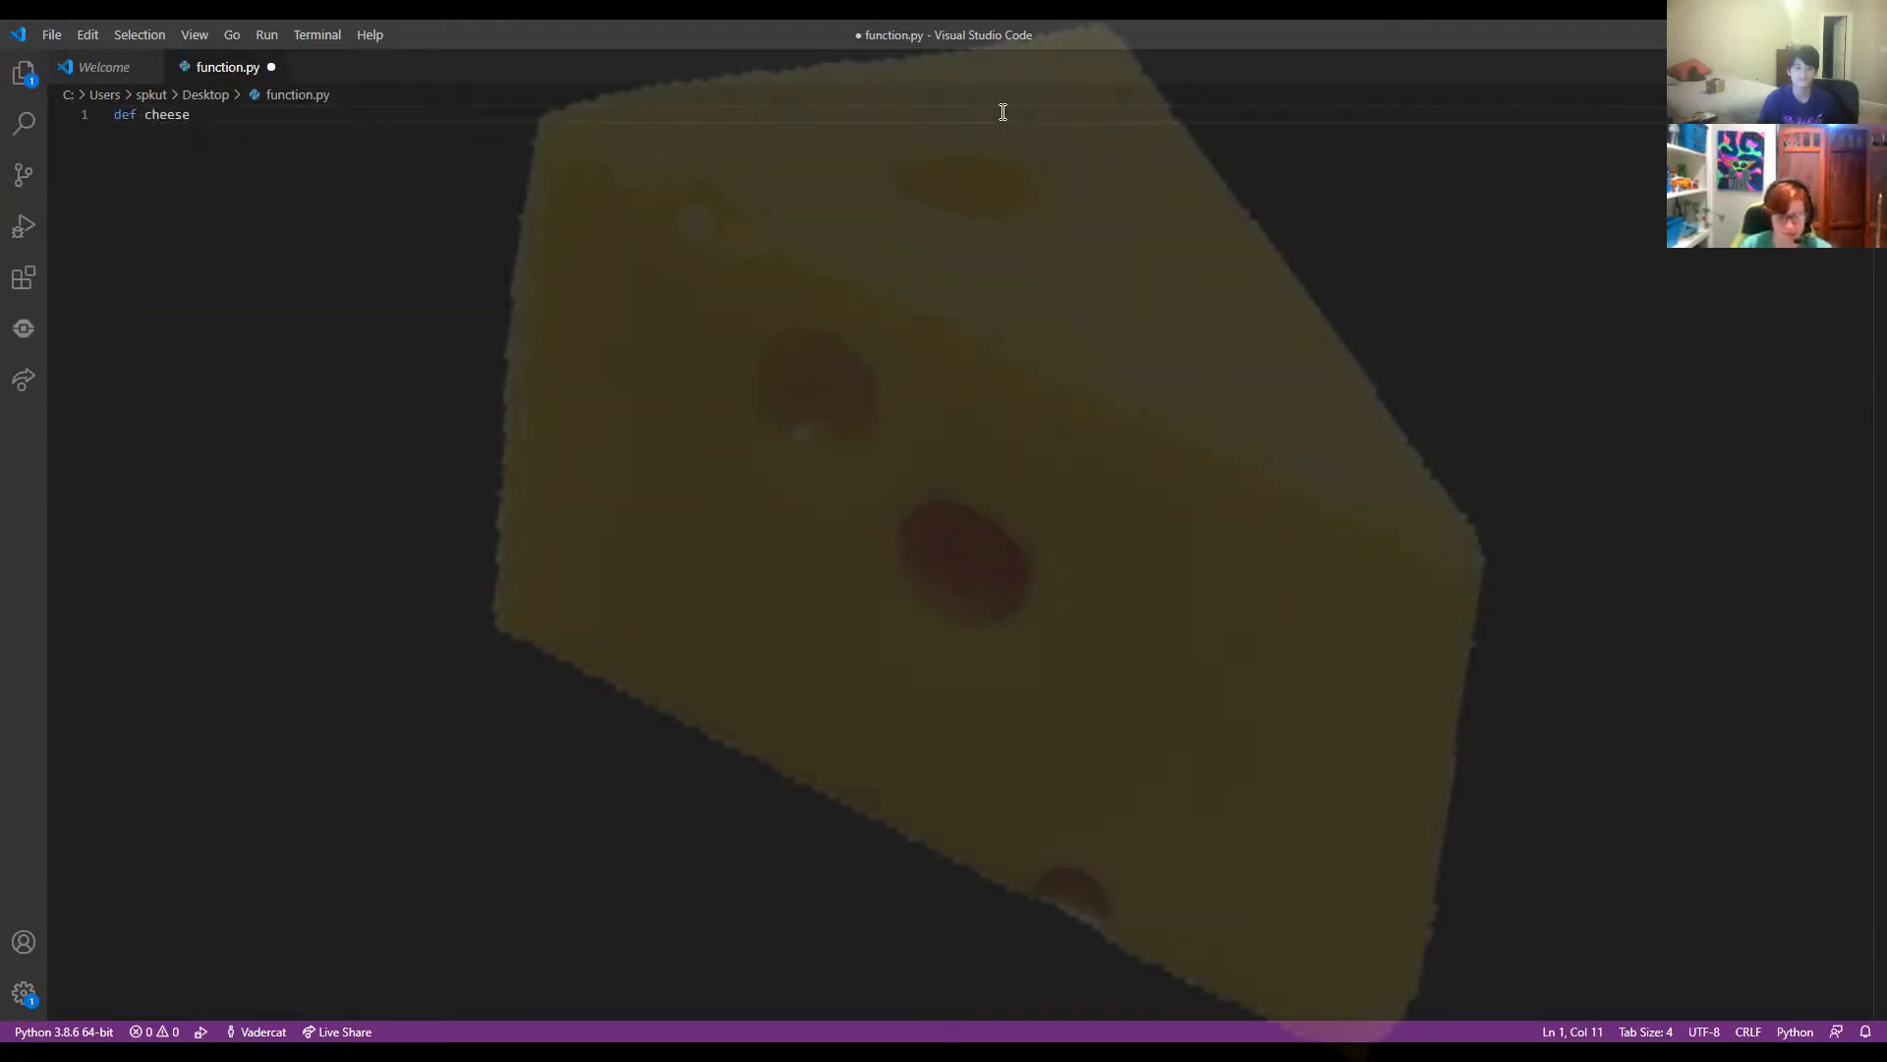
text(())
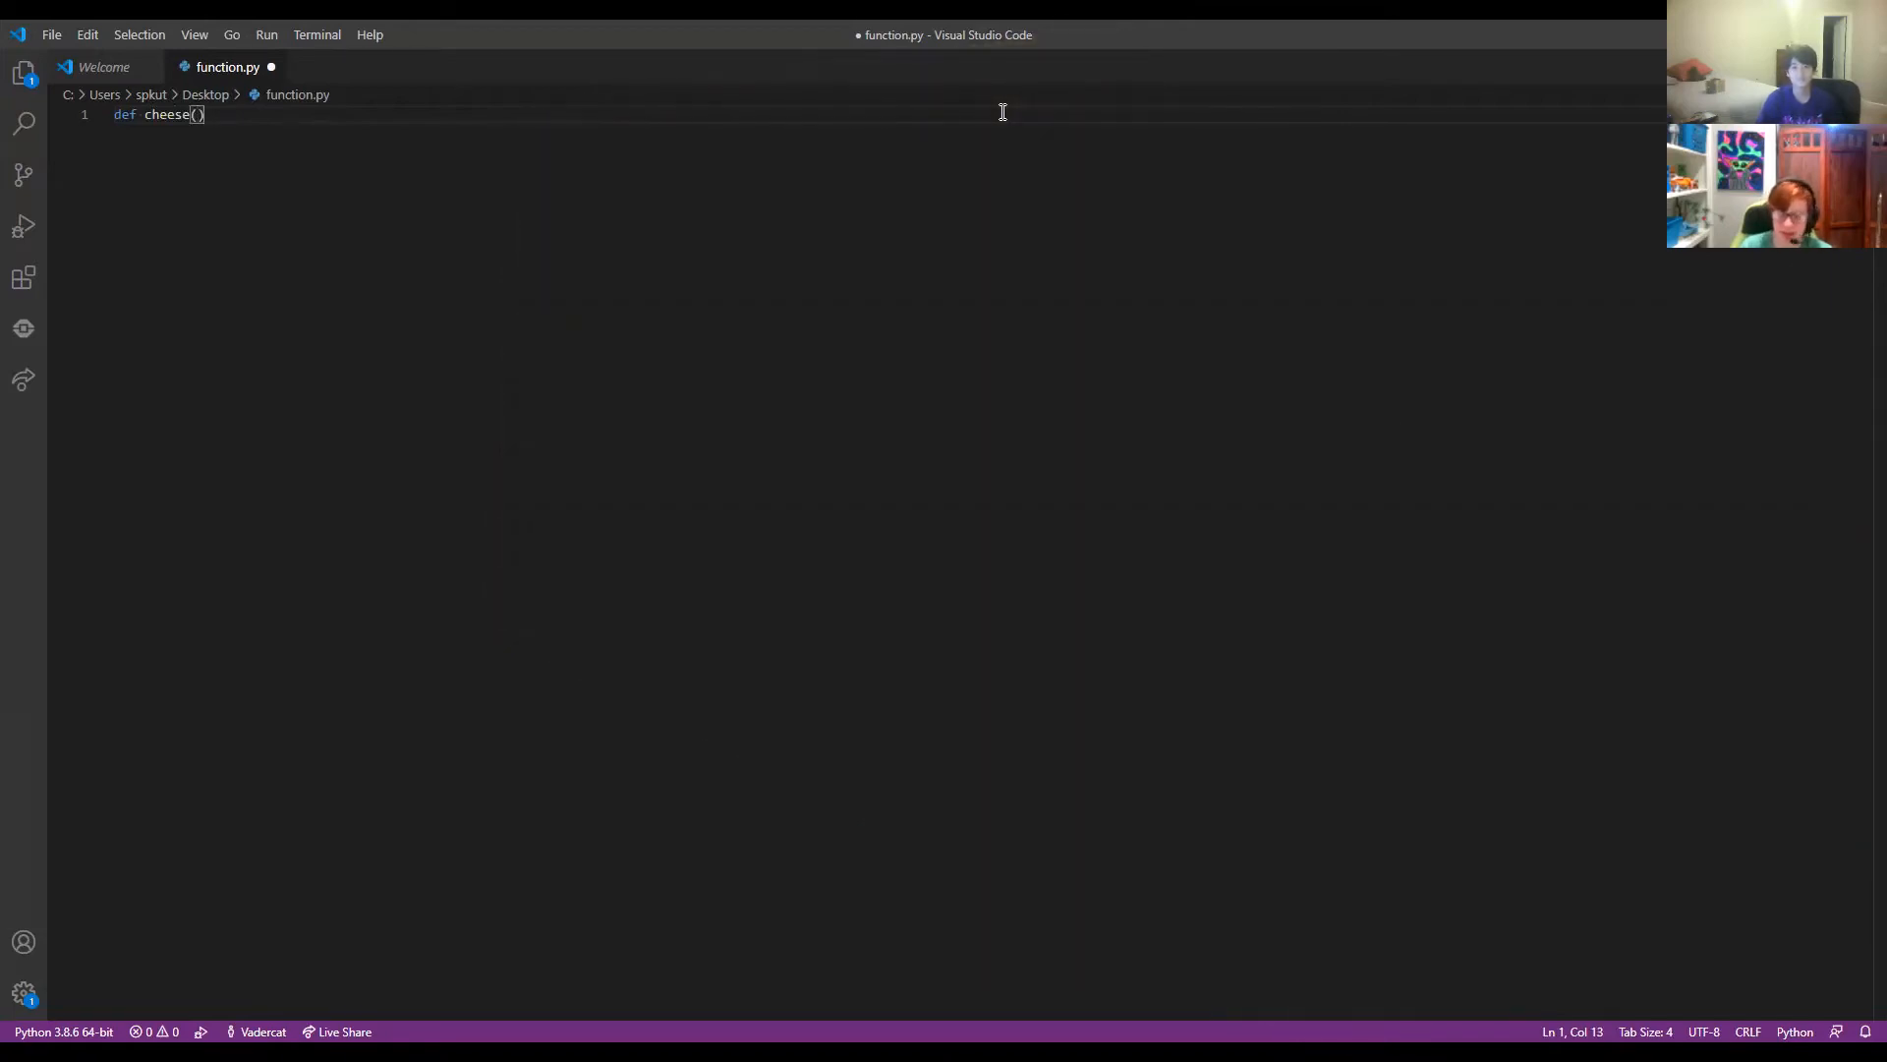
text(:)
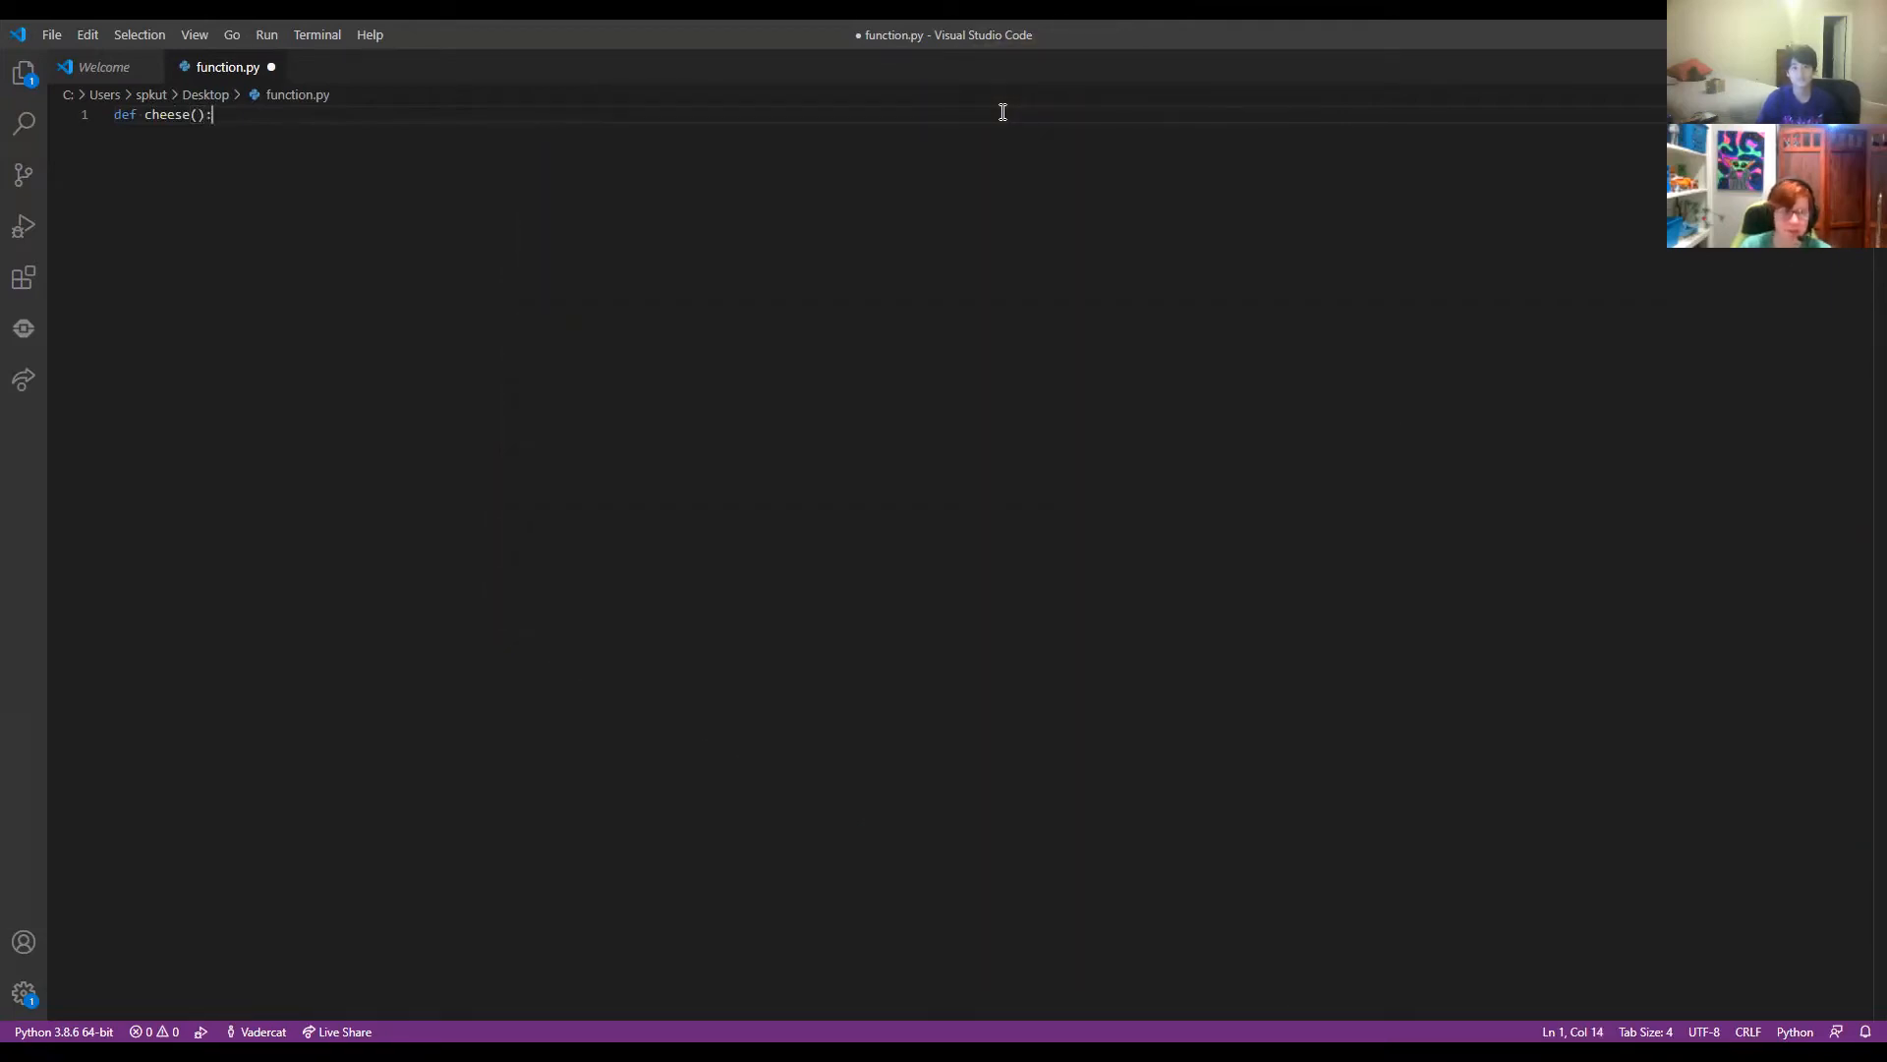
key(Enter)
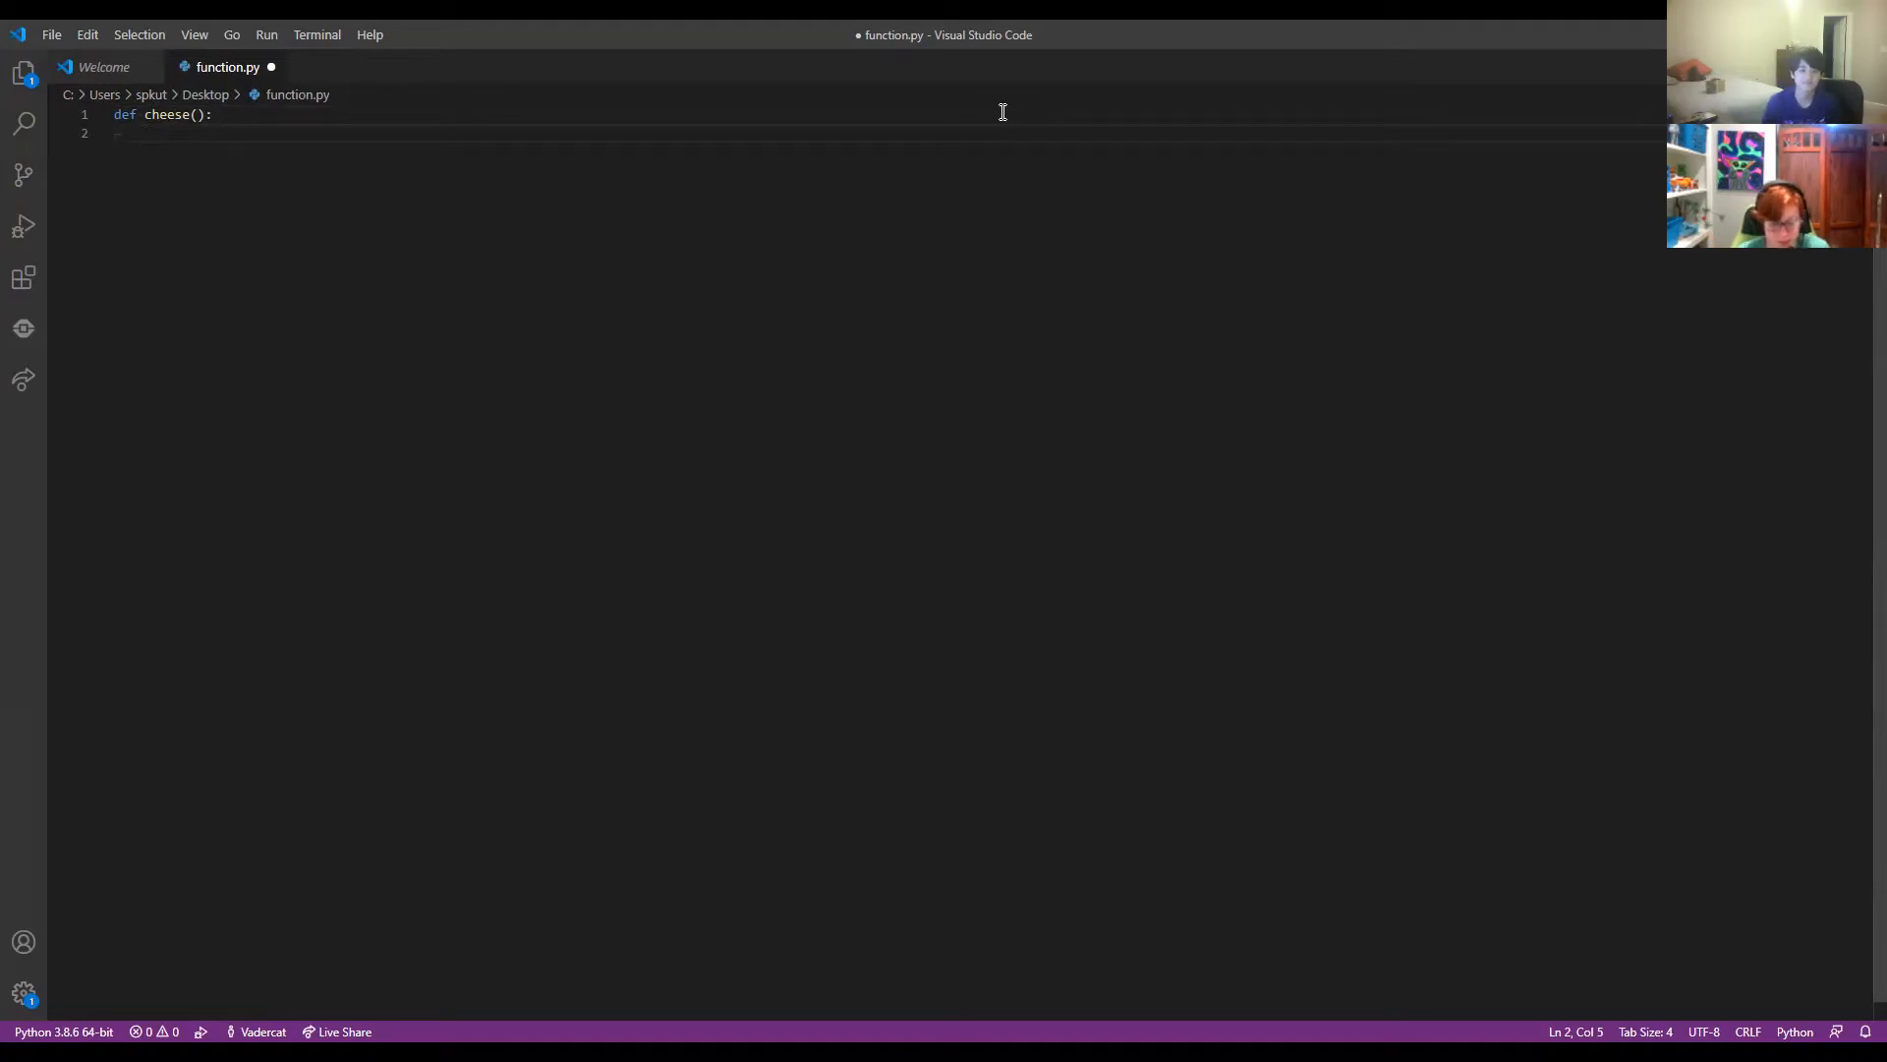
Add print("I like cheese!") and print("Cheese is cool.") as the function body.
text(print)
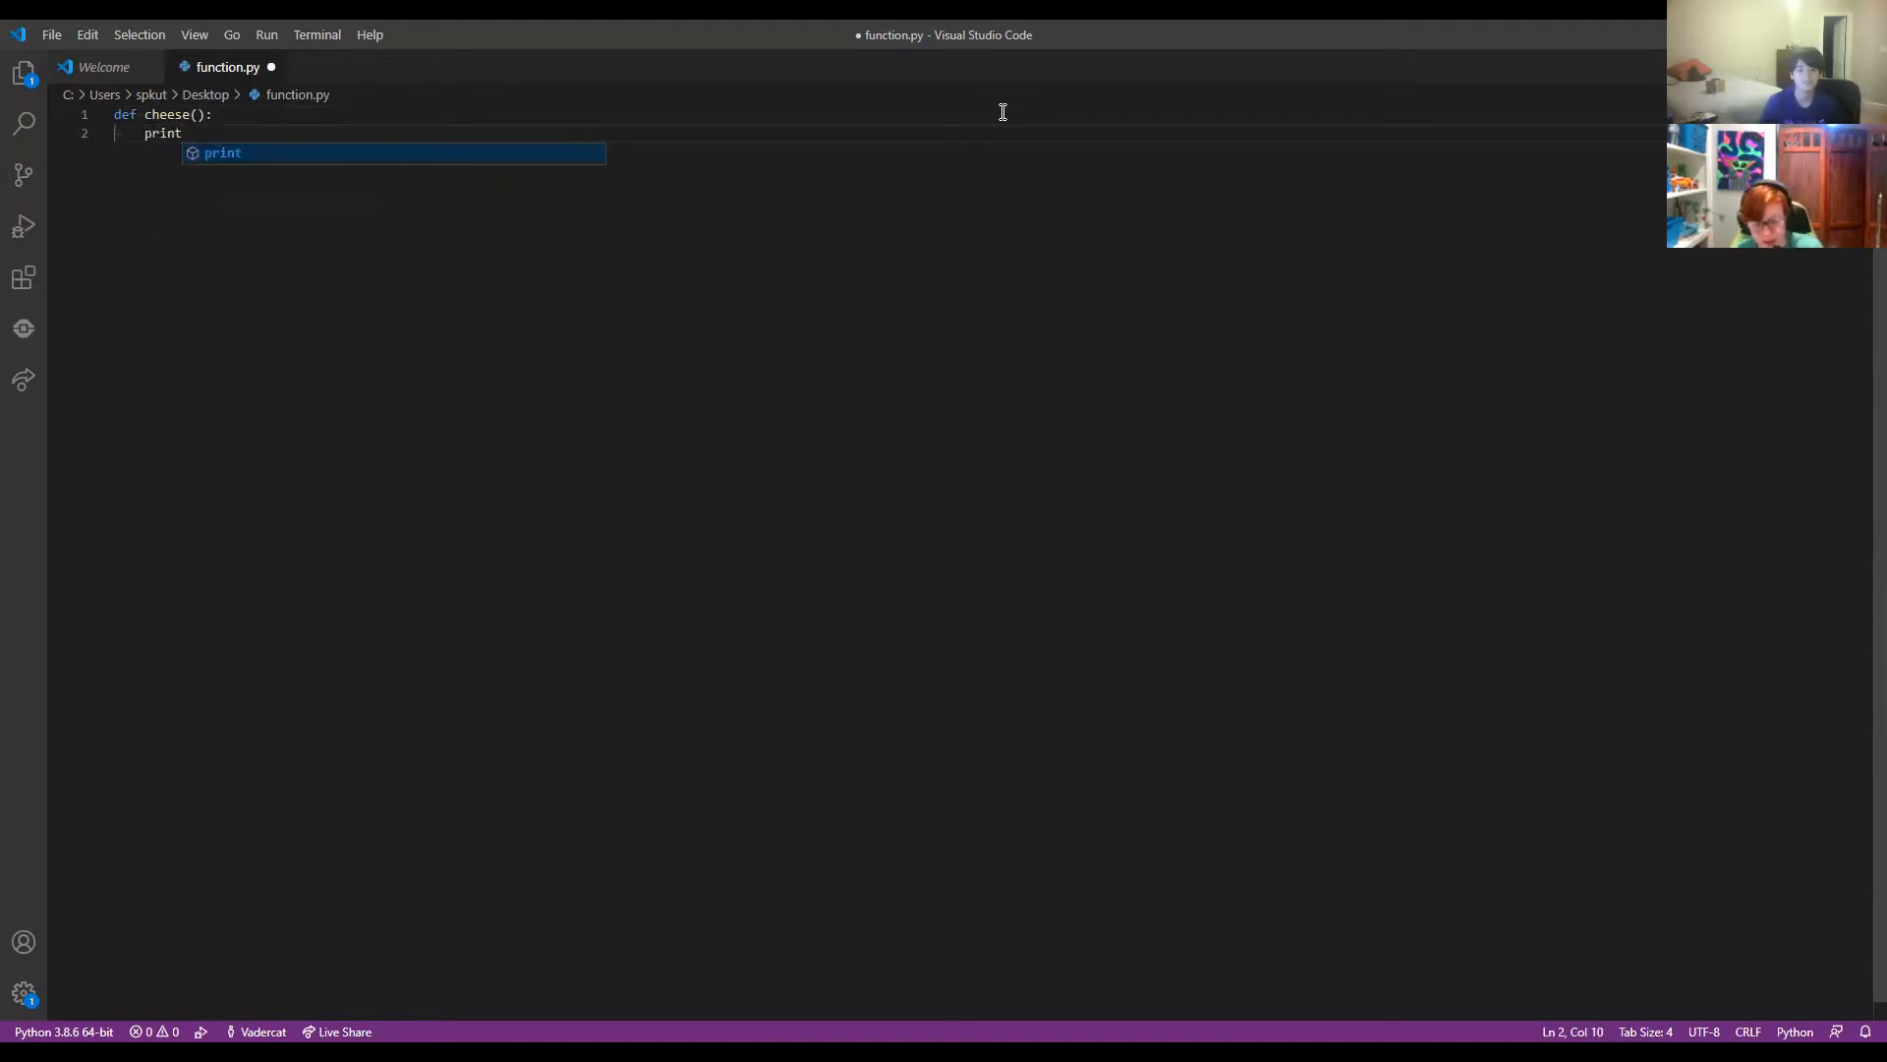
text((""))
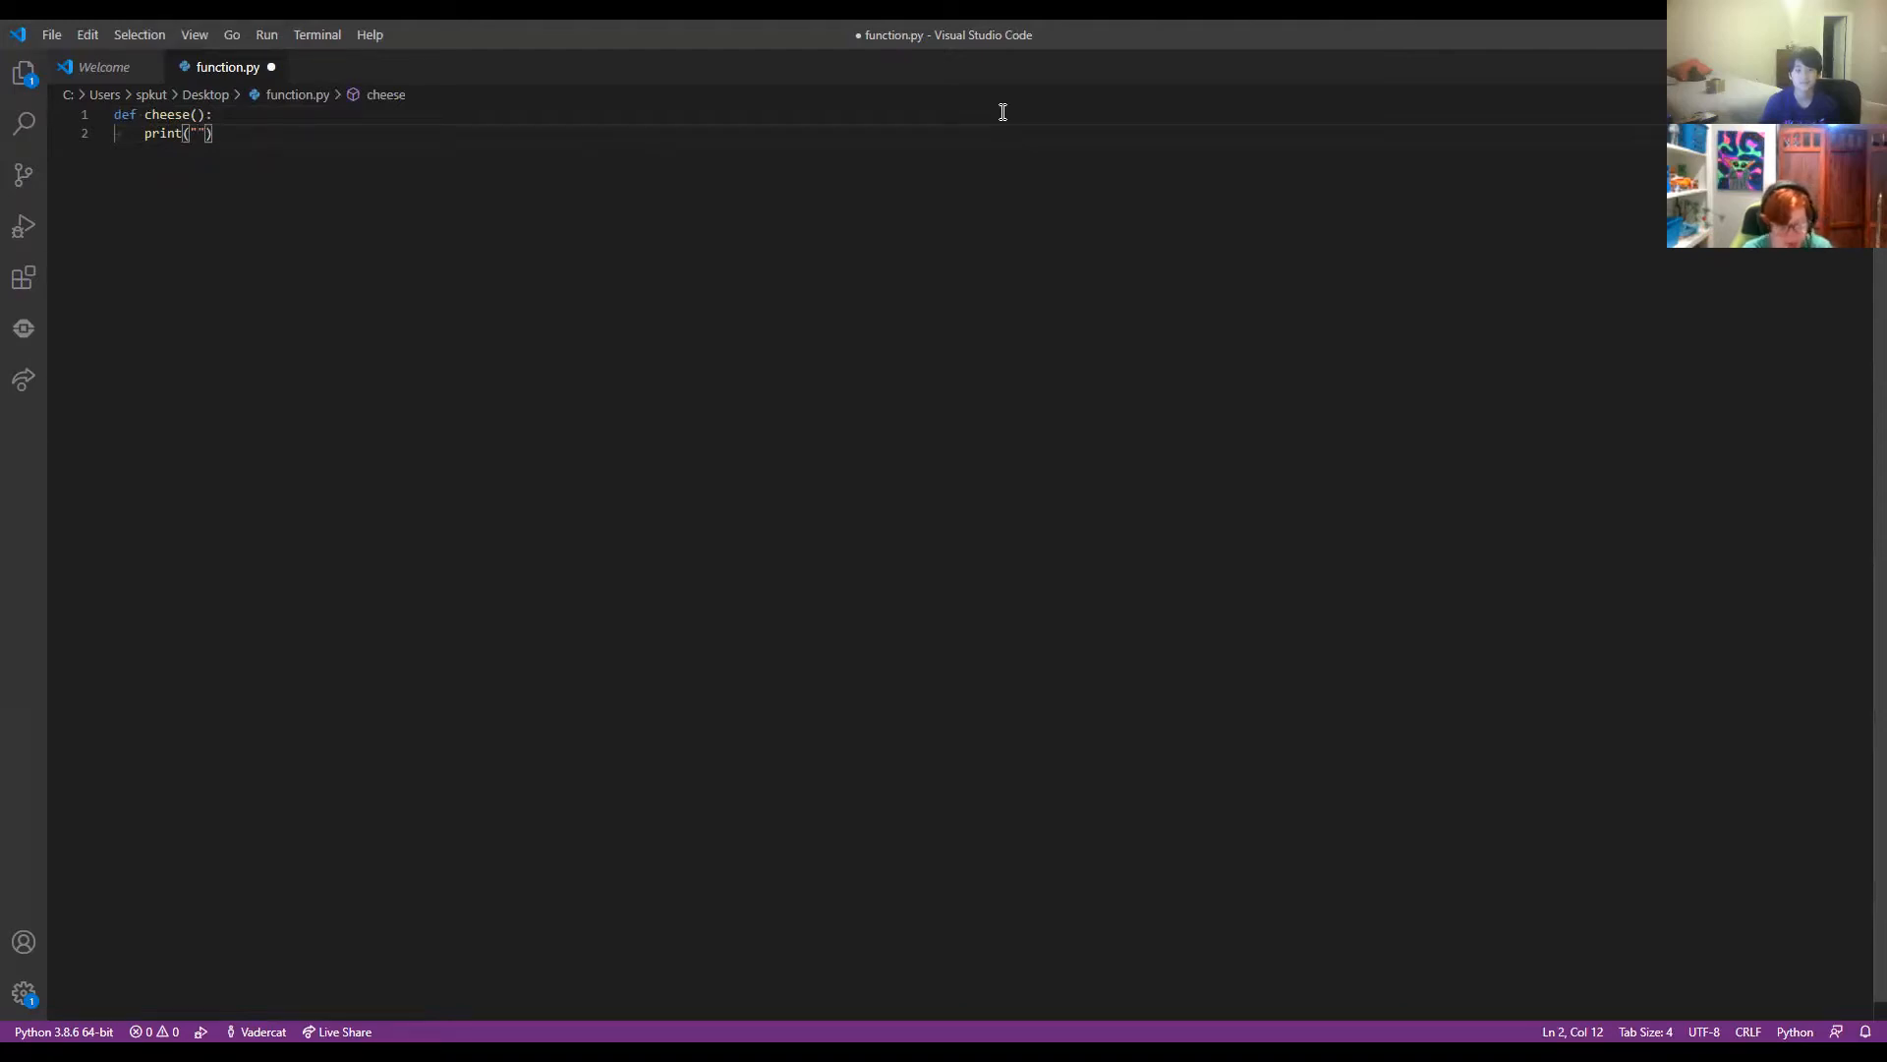
text(I like c)
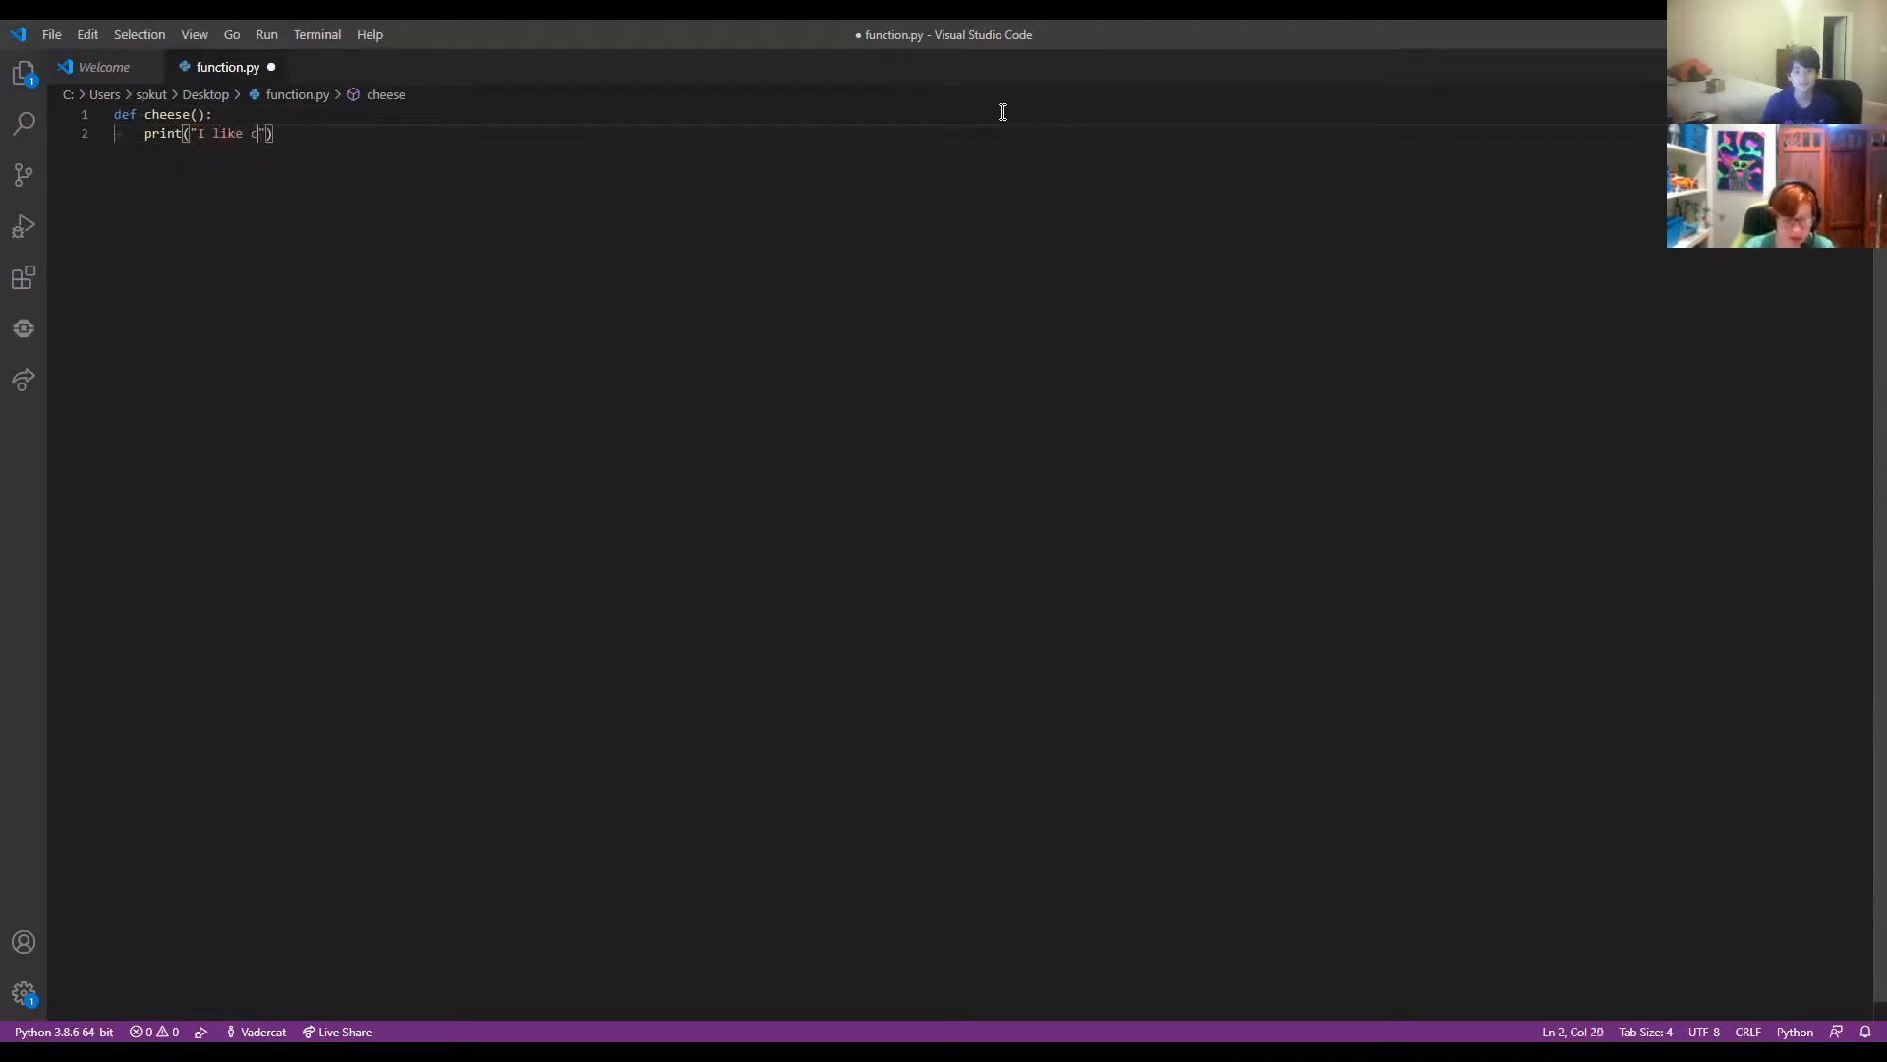
text(heese!)
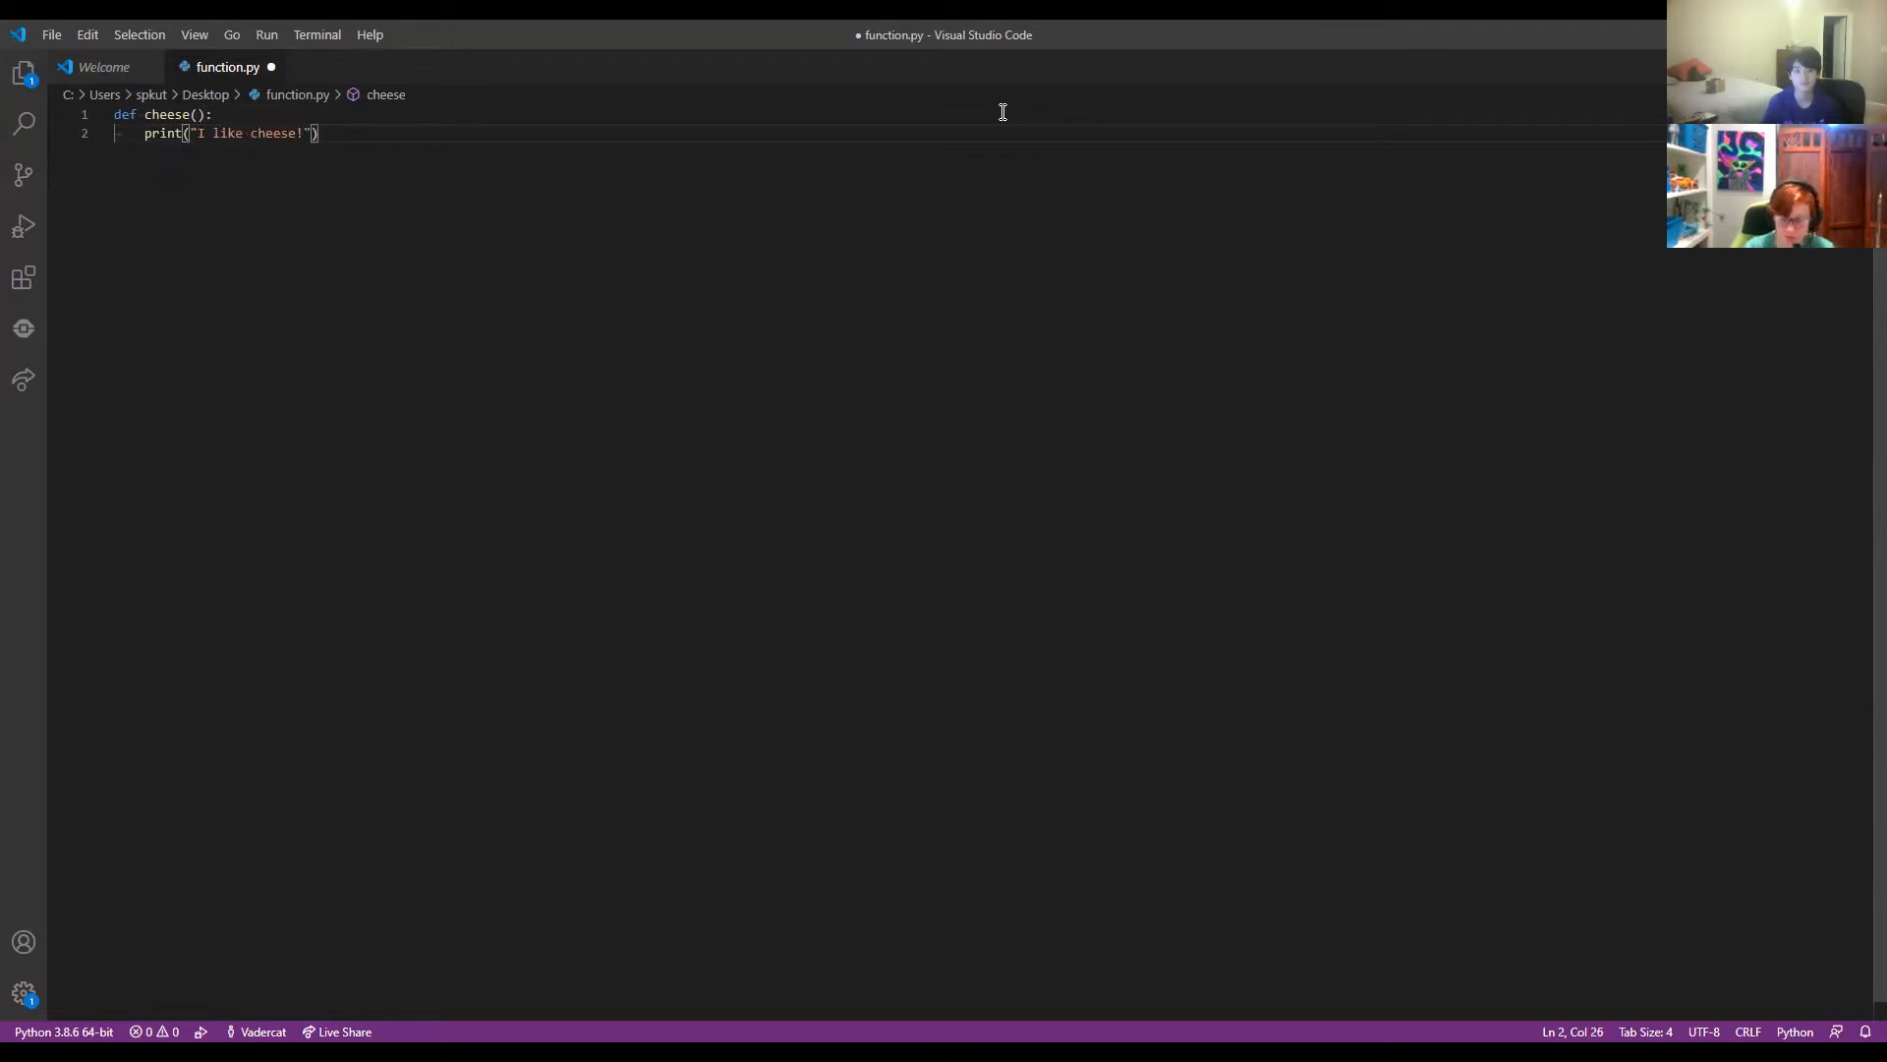
key(Enter)
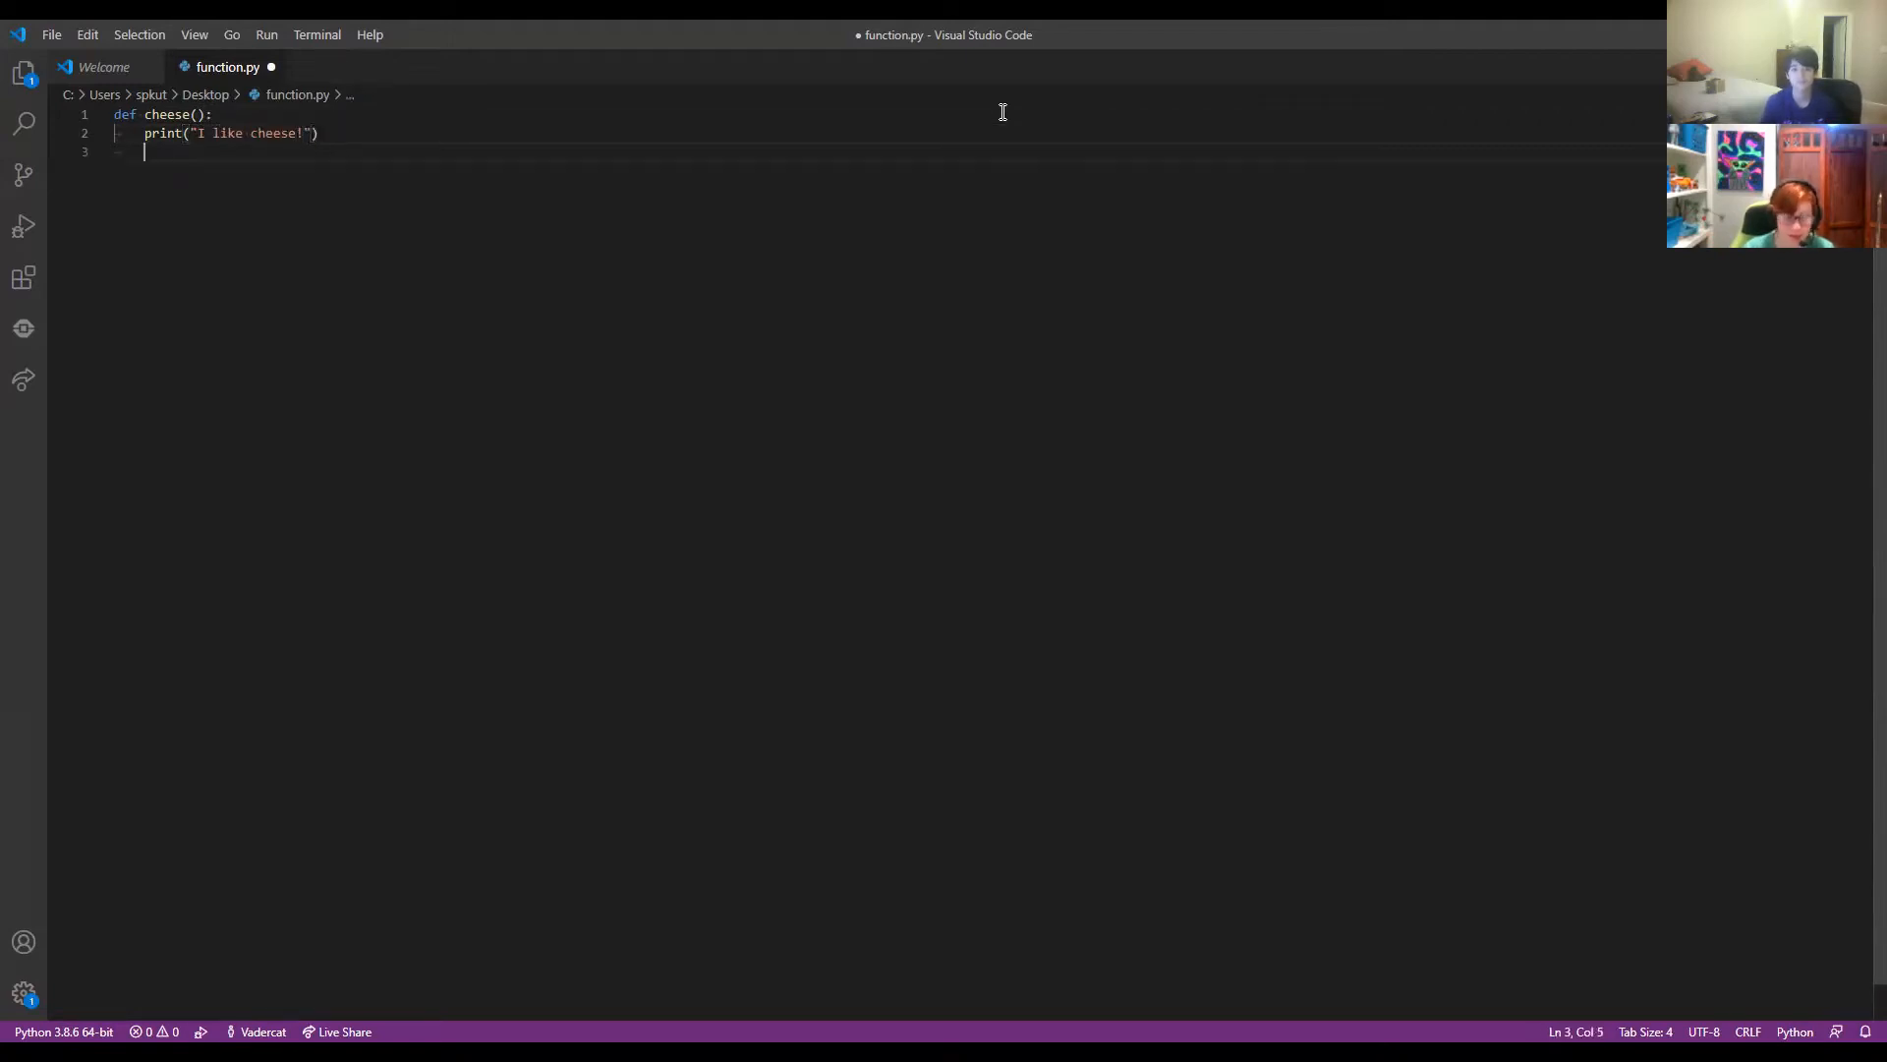
text(print())
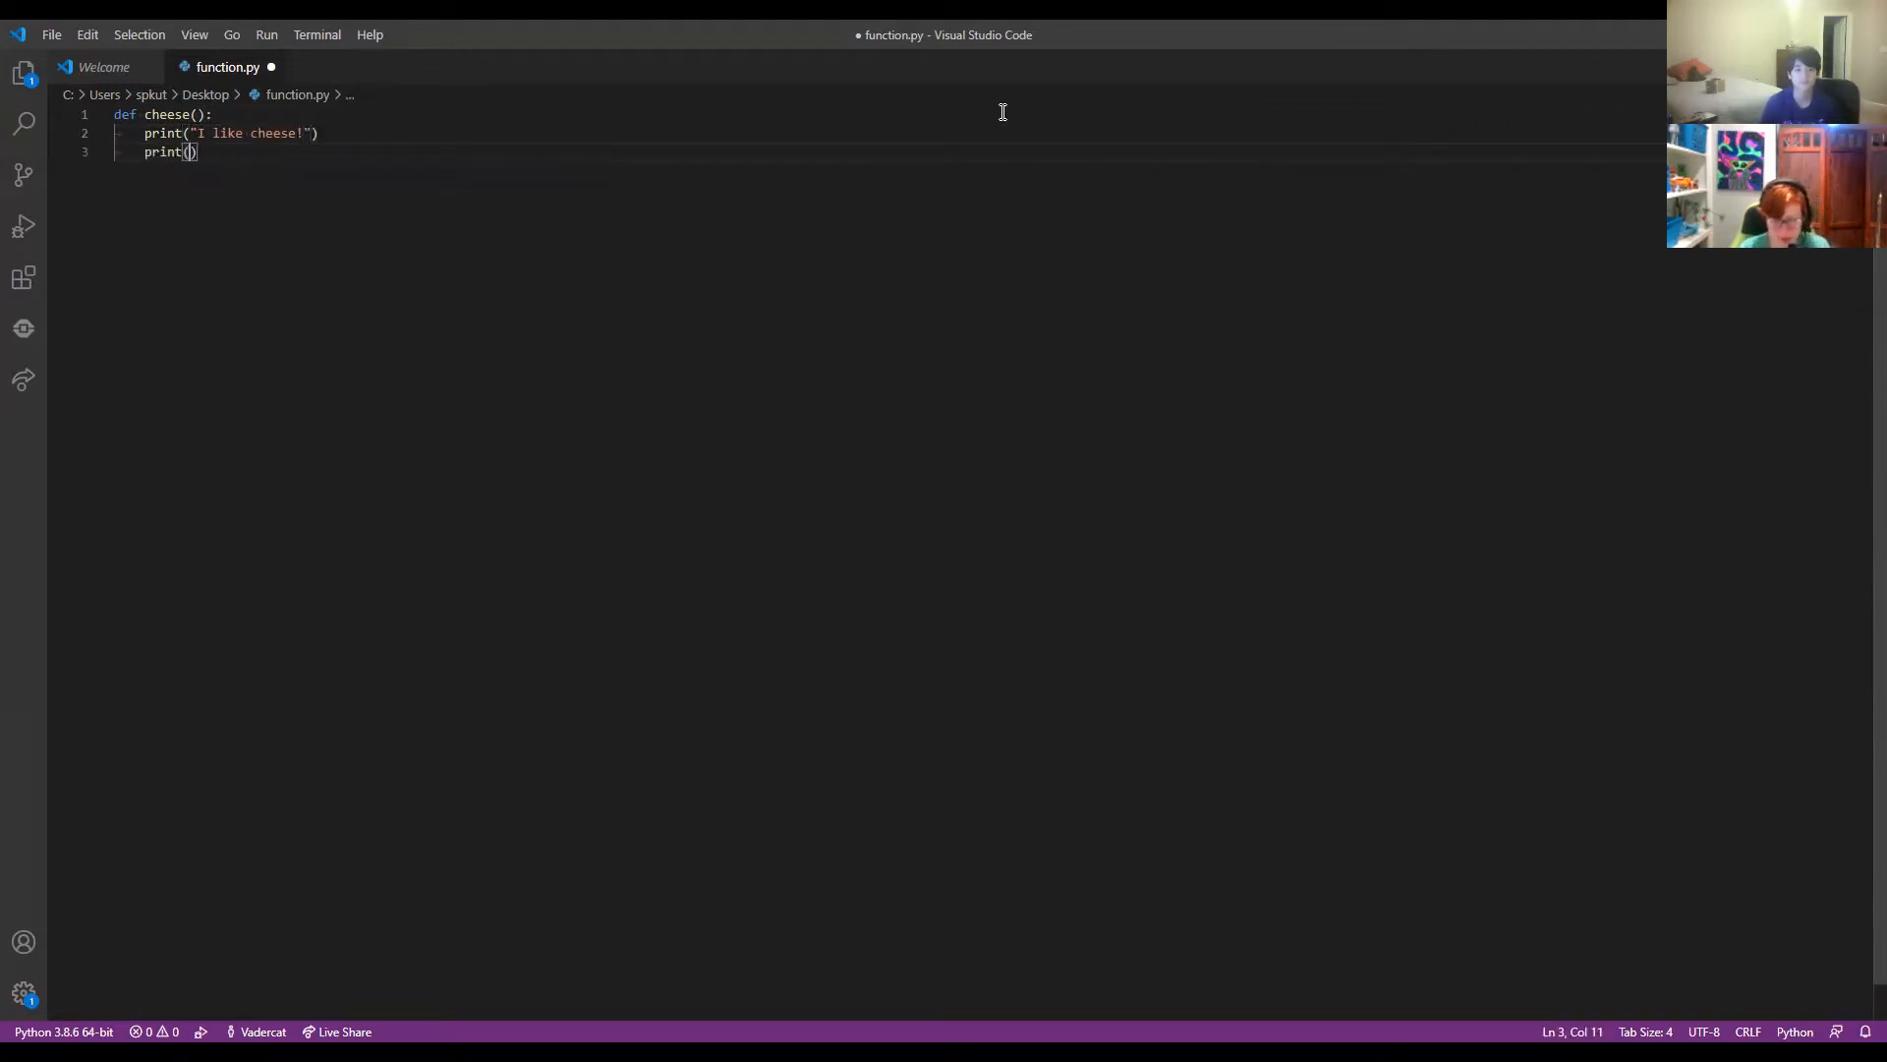
text("Cheese is co)
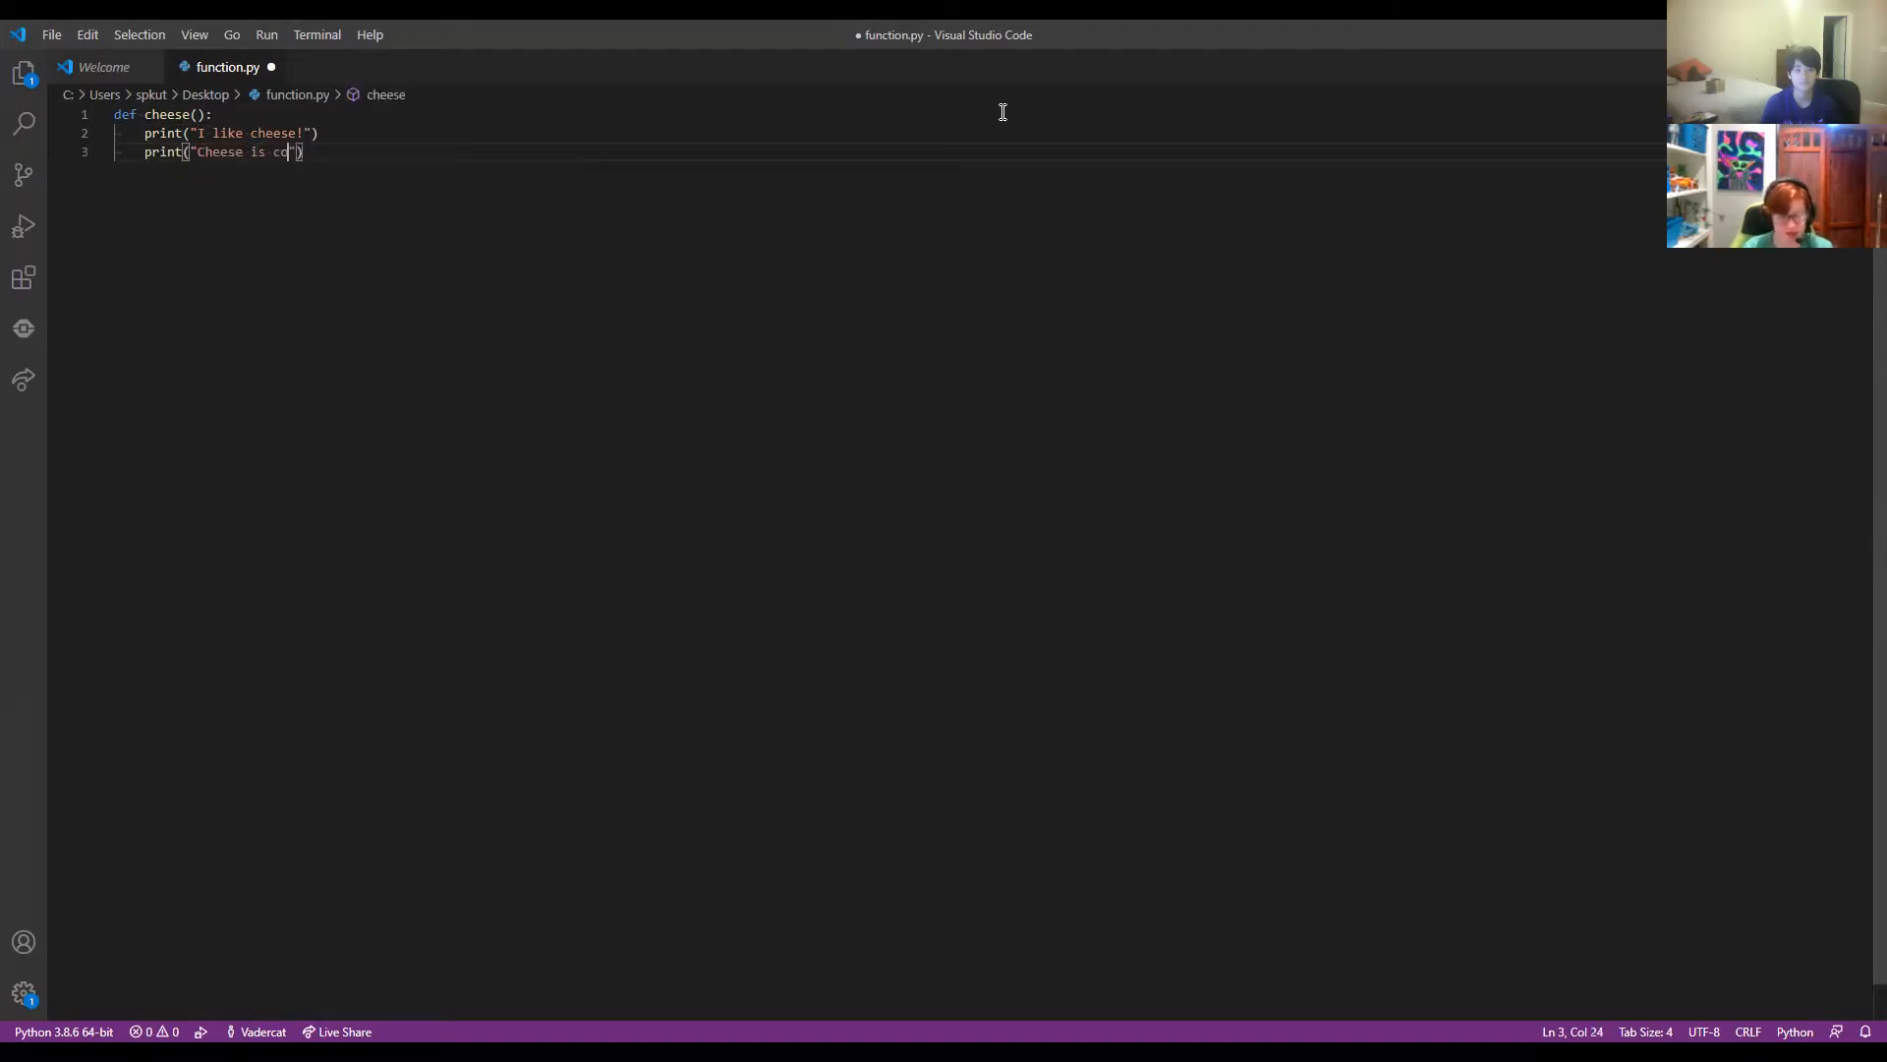
text(ol.)
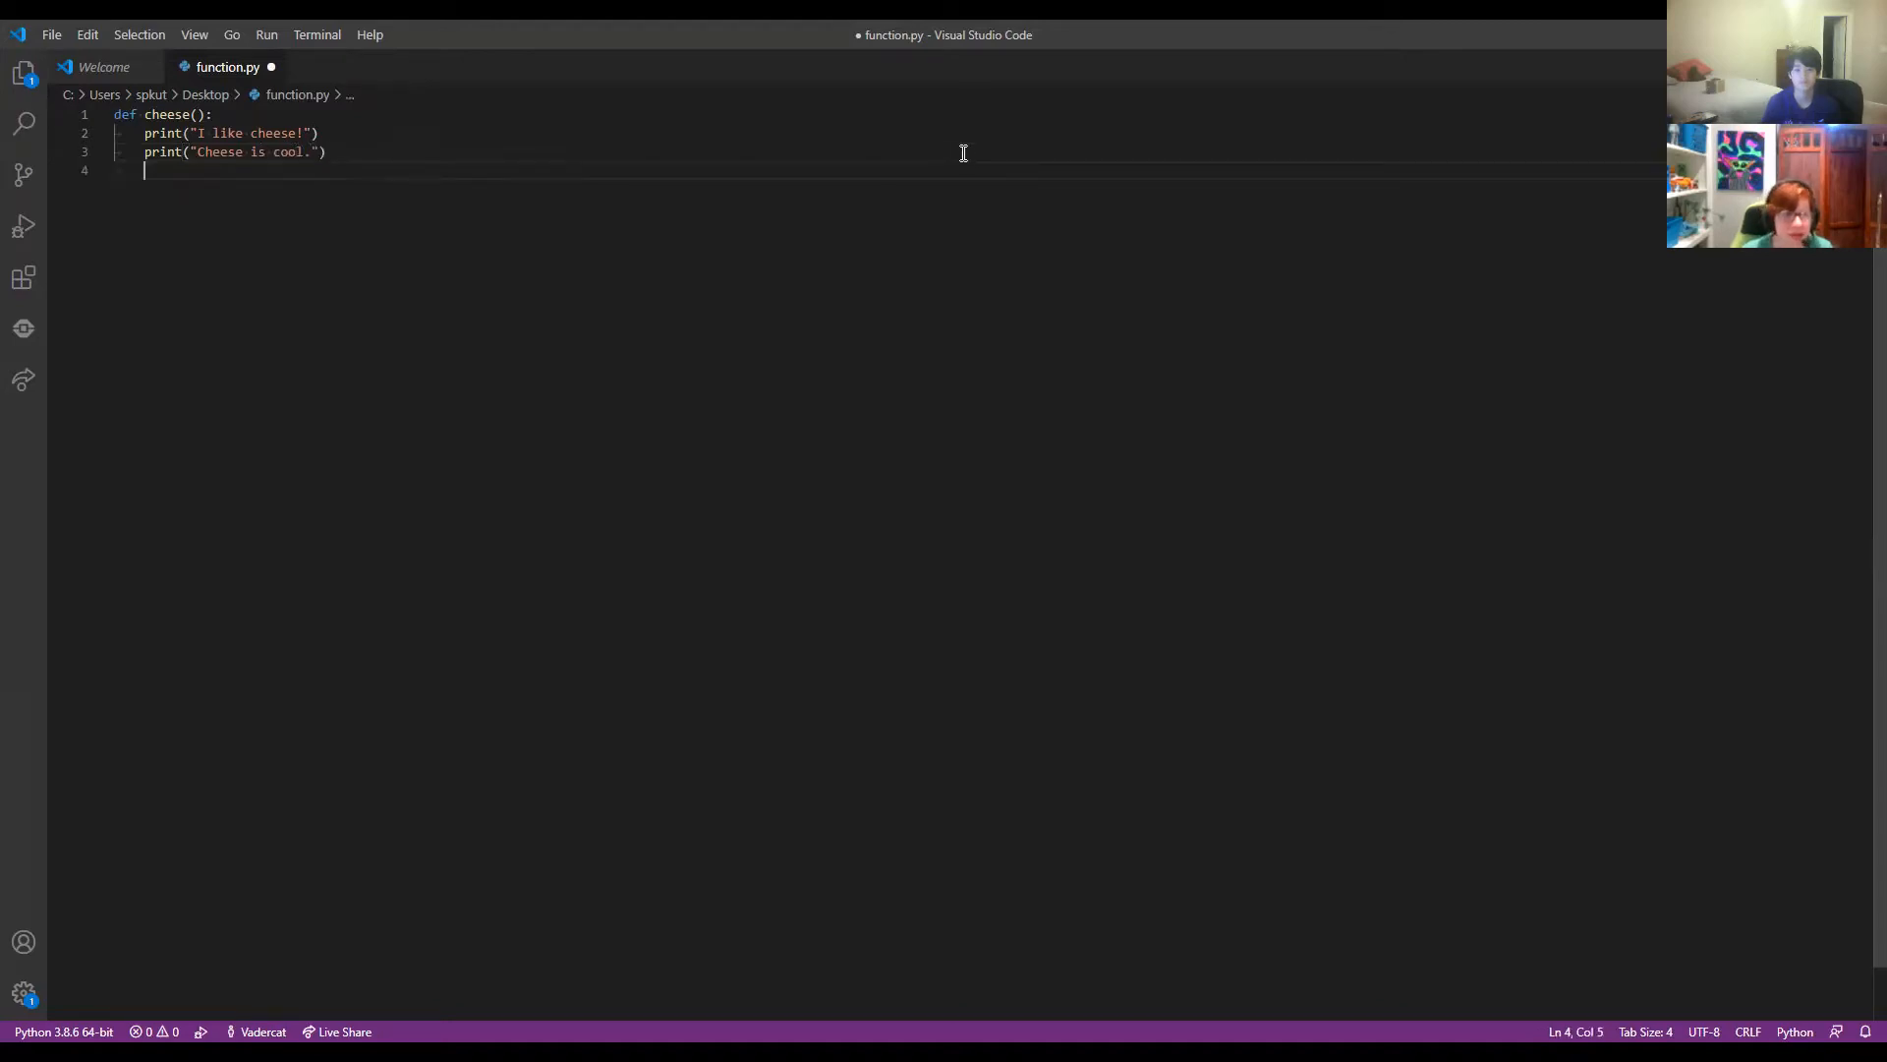
key(Enter)
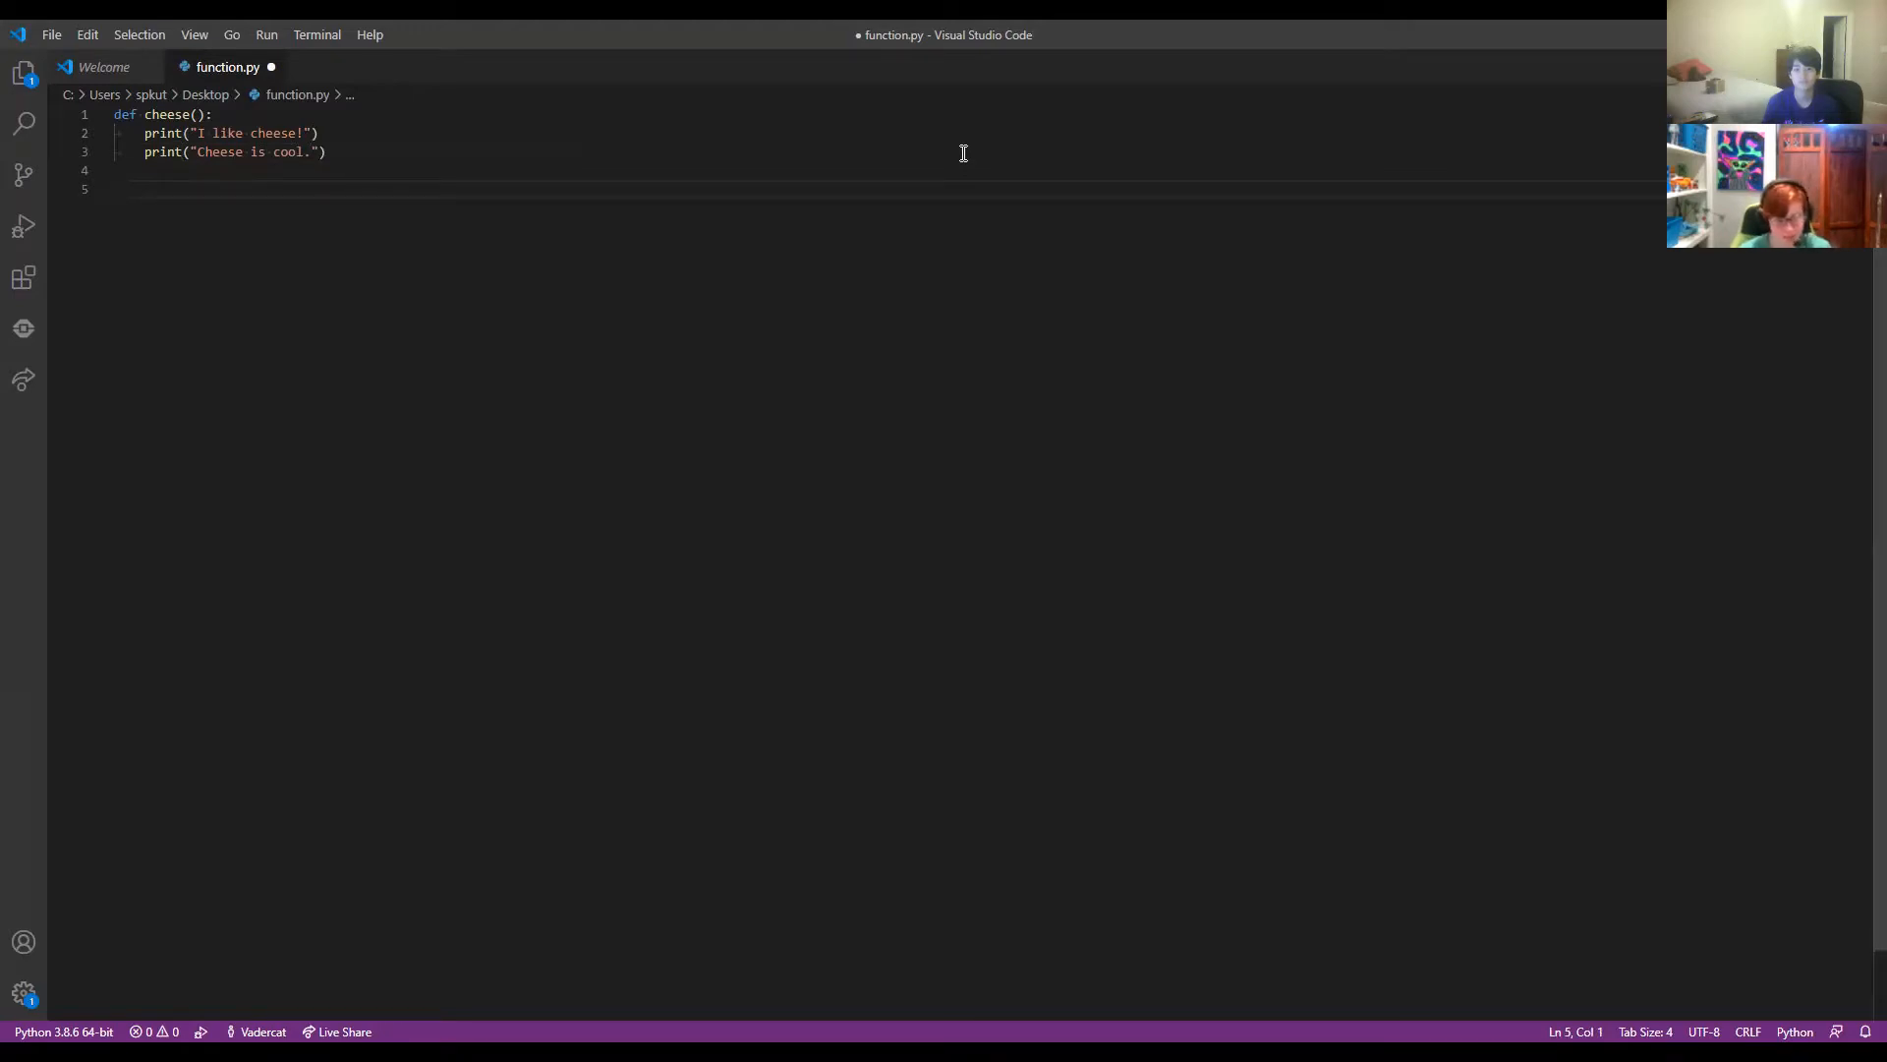
Call cheese() after the function, save function.py, and start running it.
text(cheese)
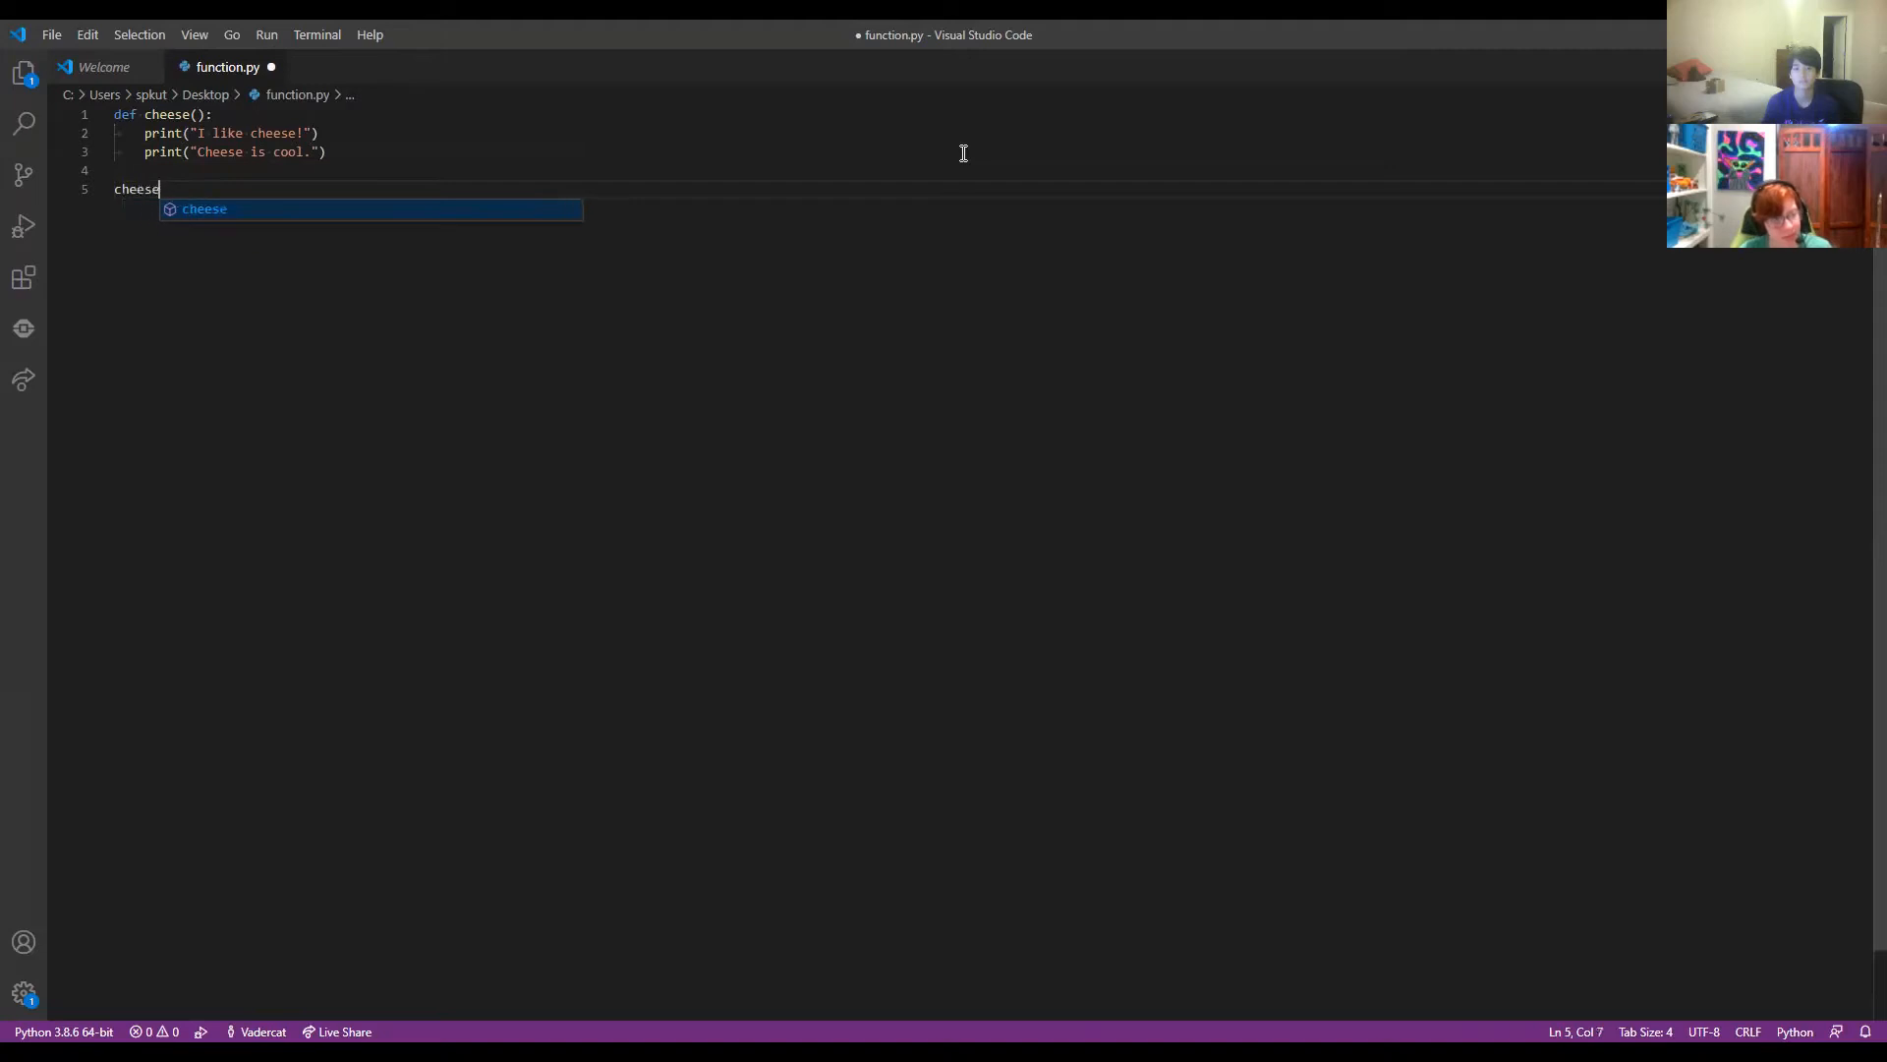
text(())
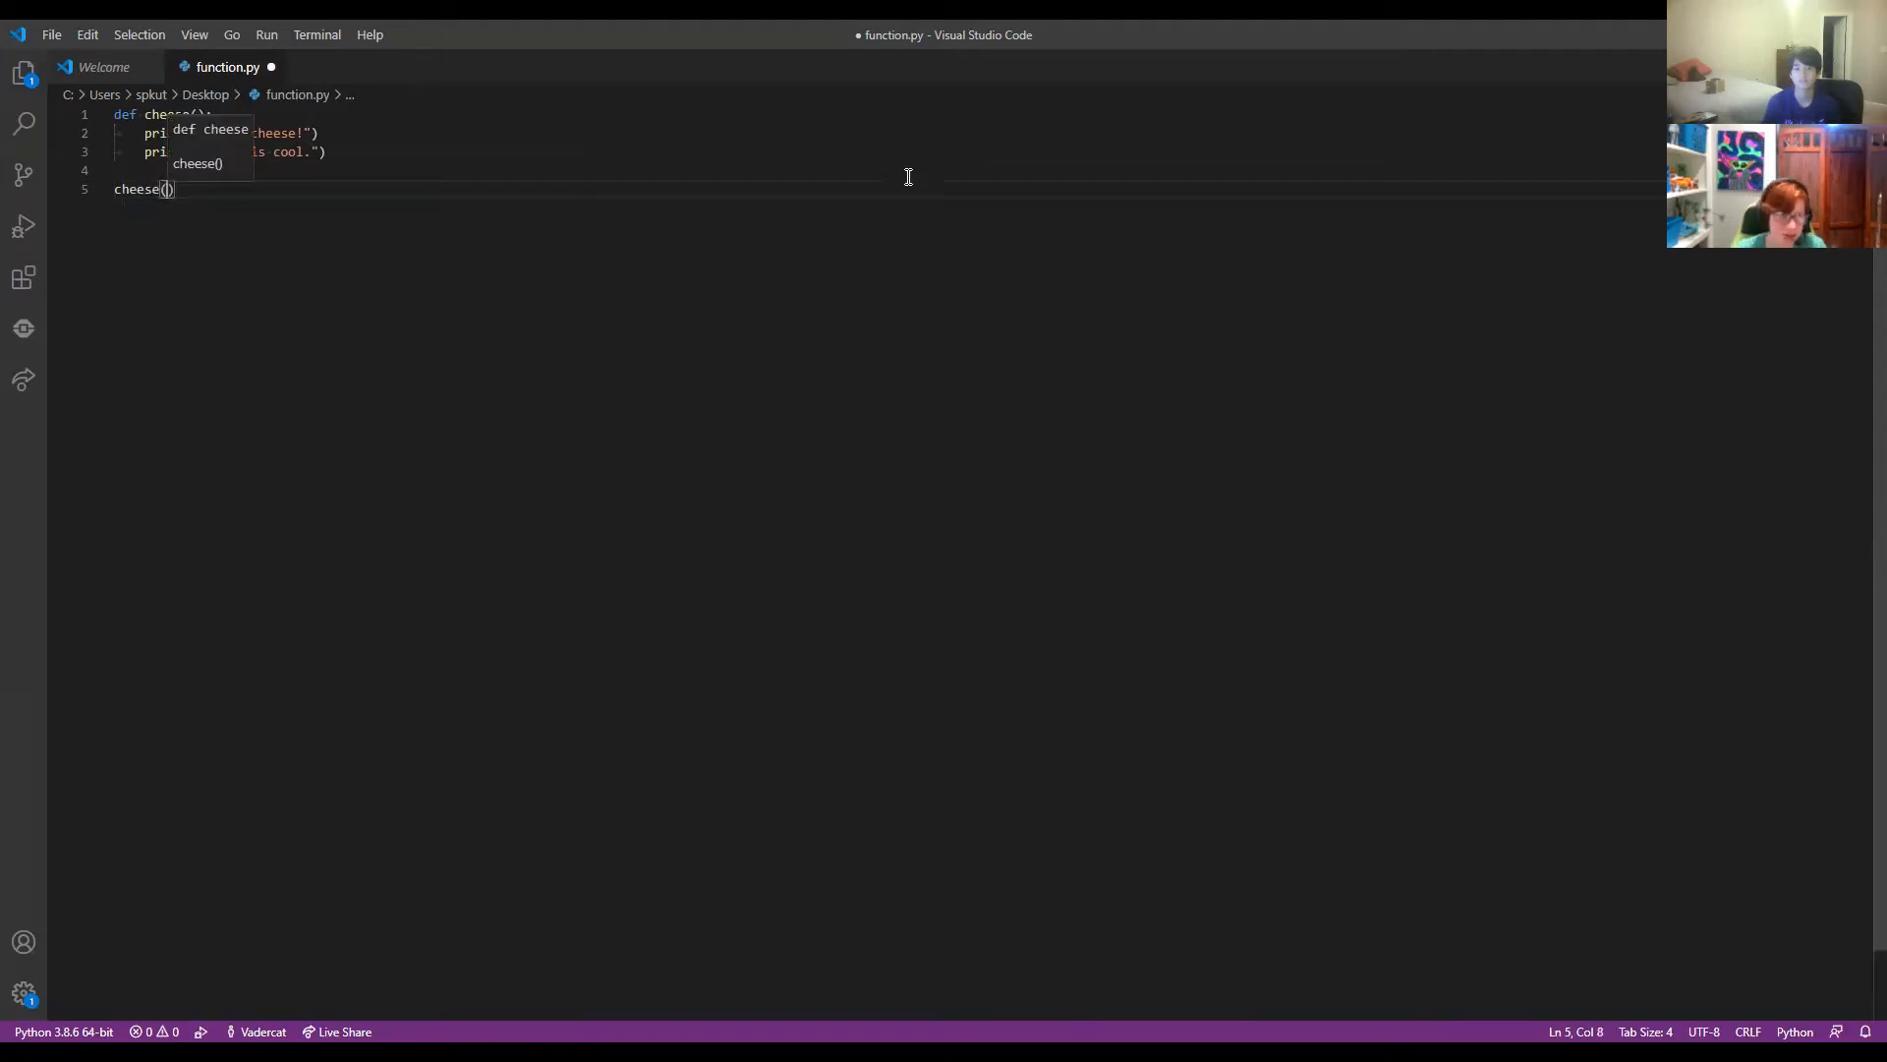
key(Ctrl+s)
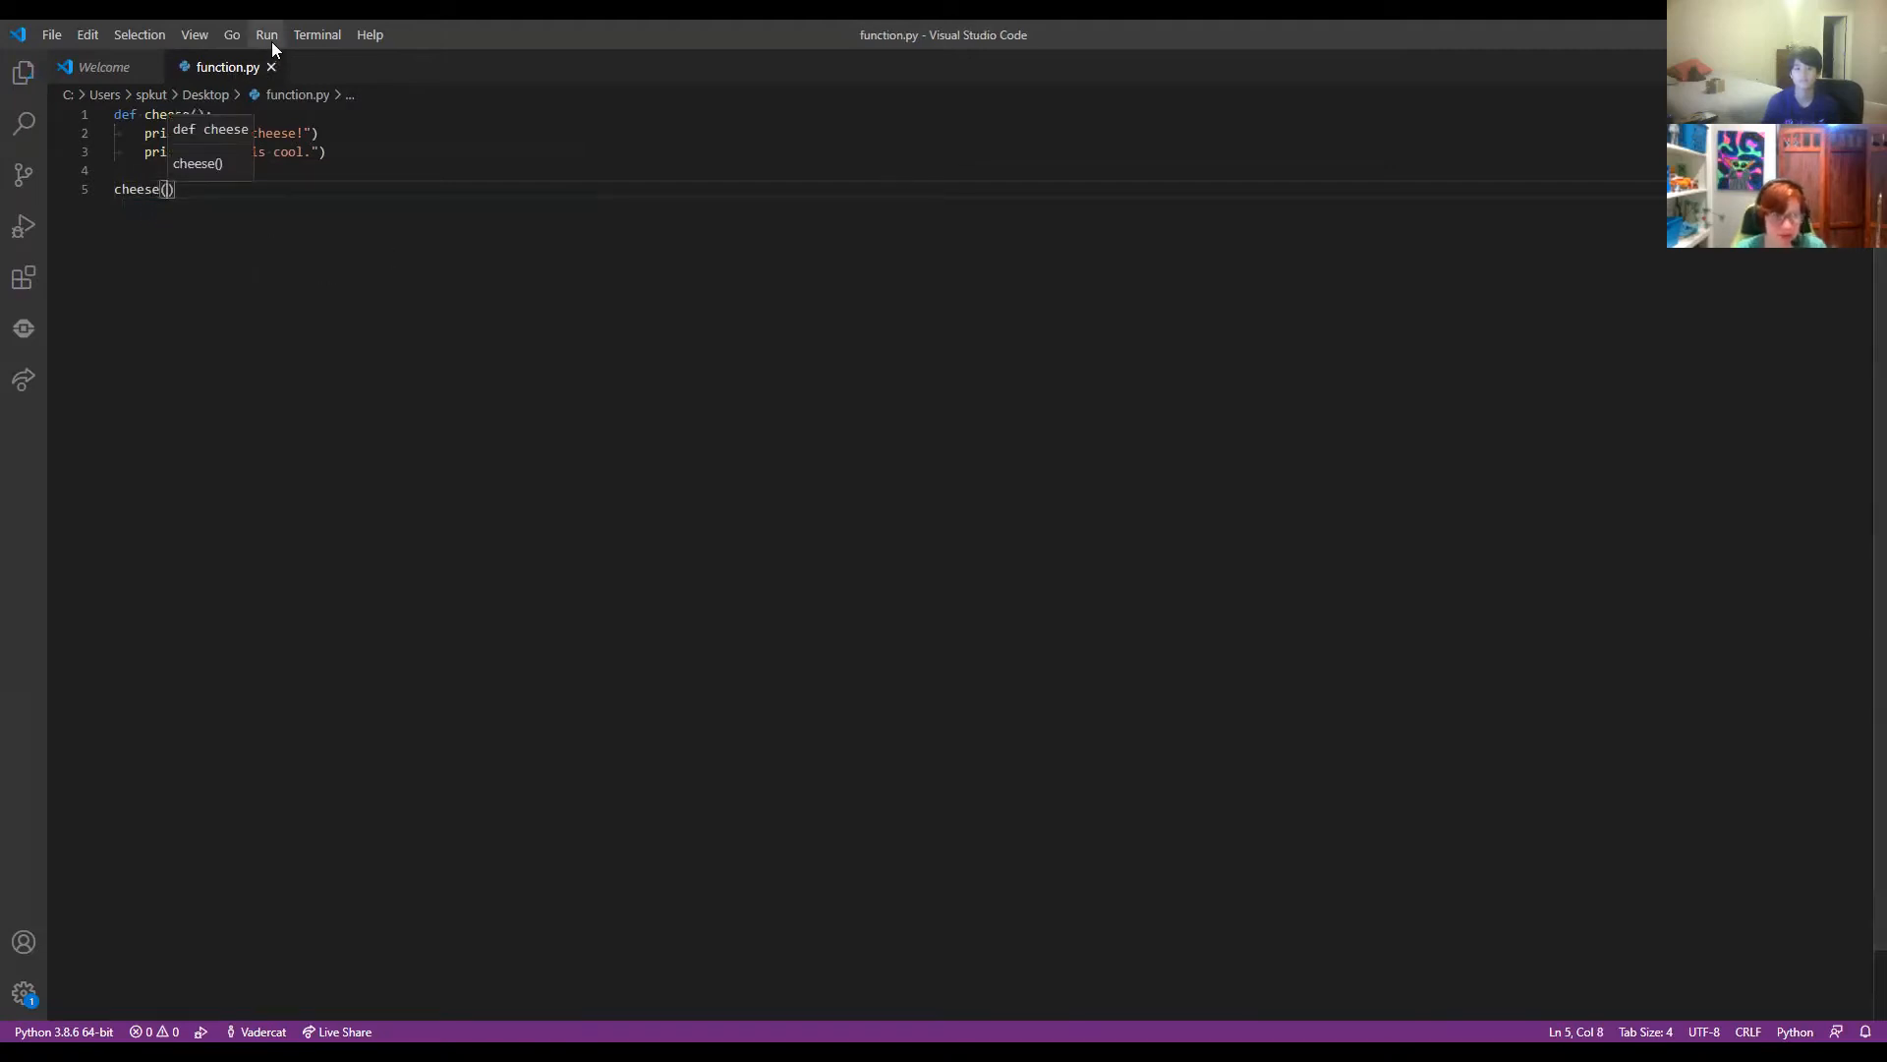
click(267, 35)
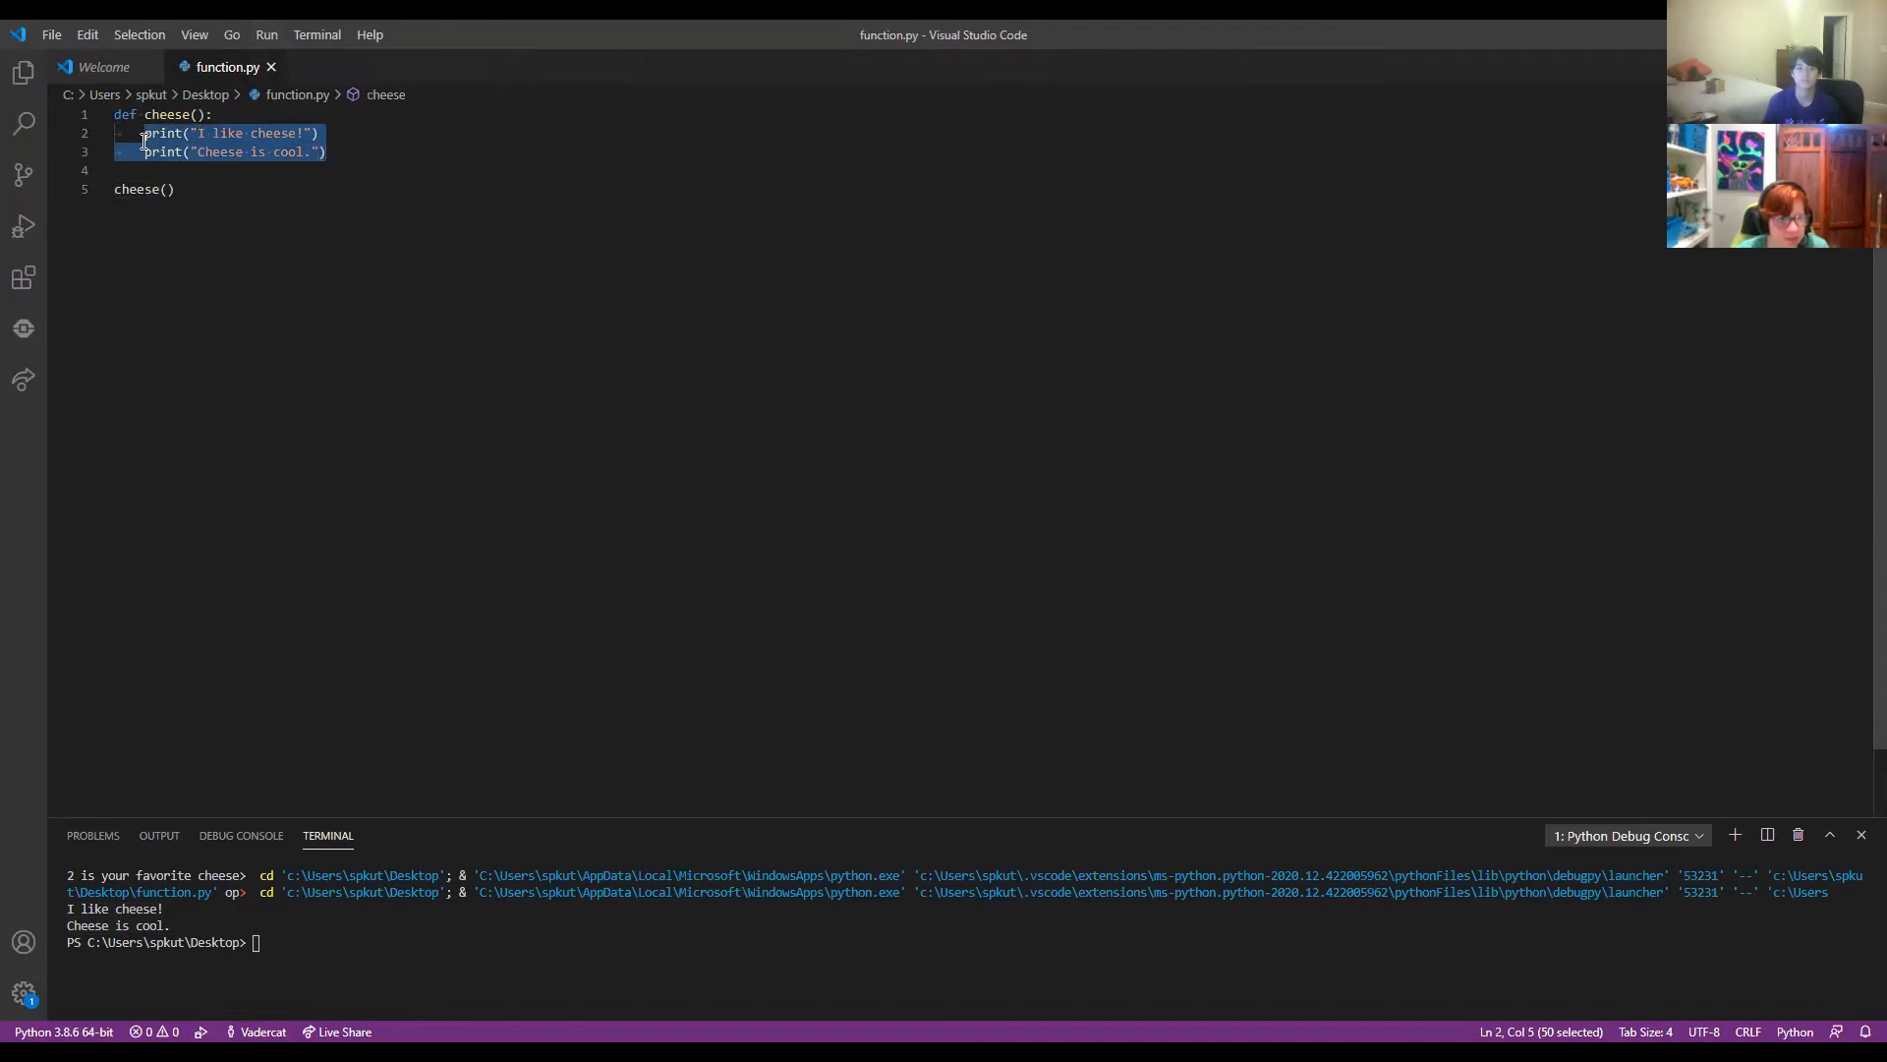
Give cheese a favorite parameter and print "My favorite cheese is " + favorite + ".".
click(175, 189)
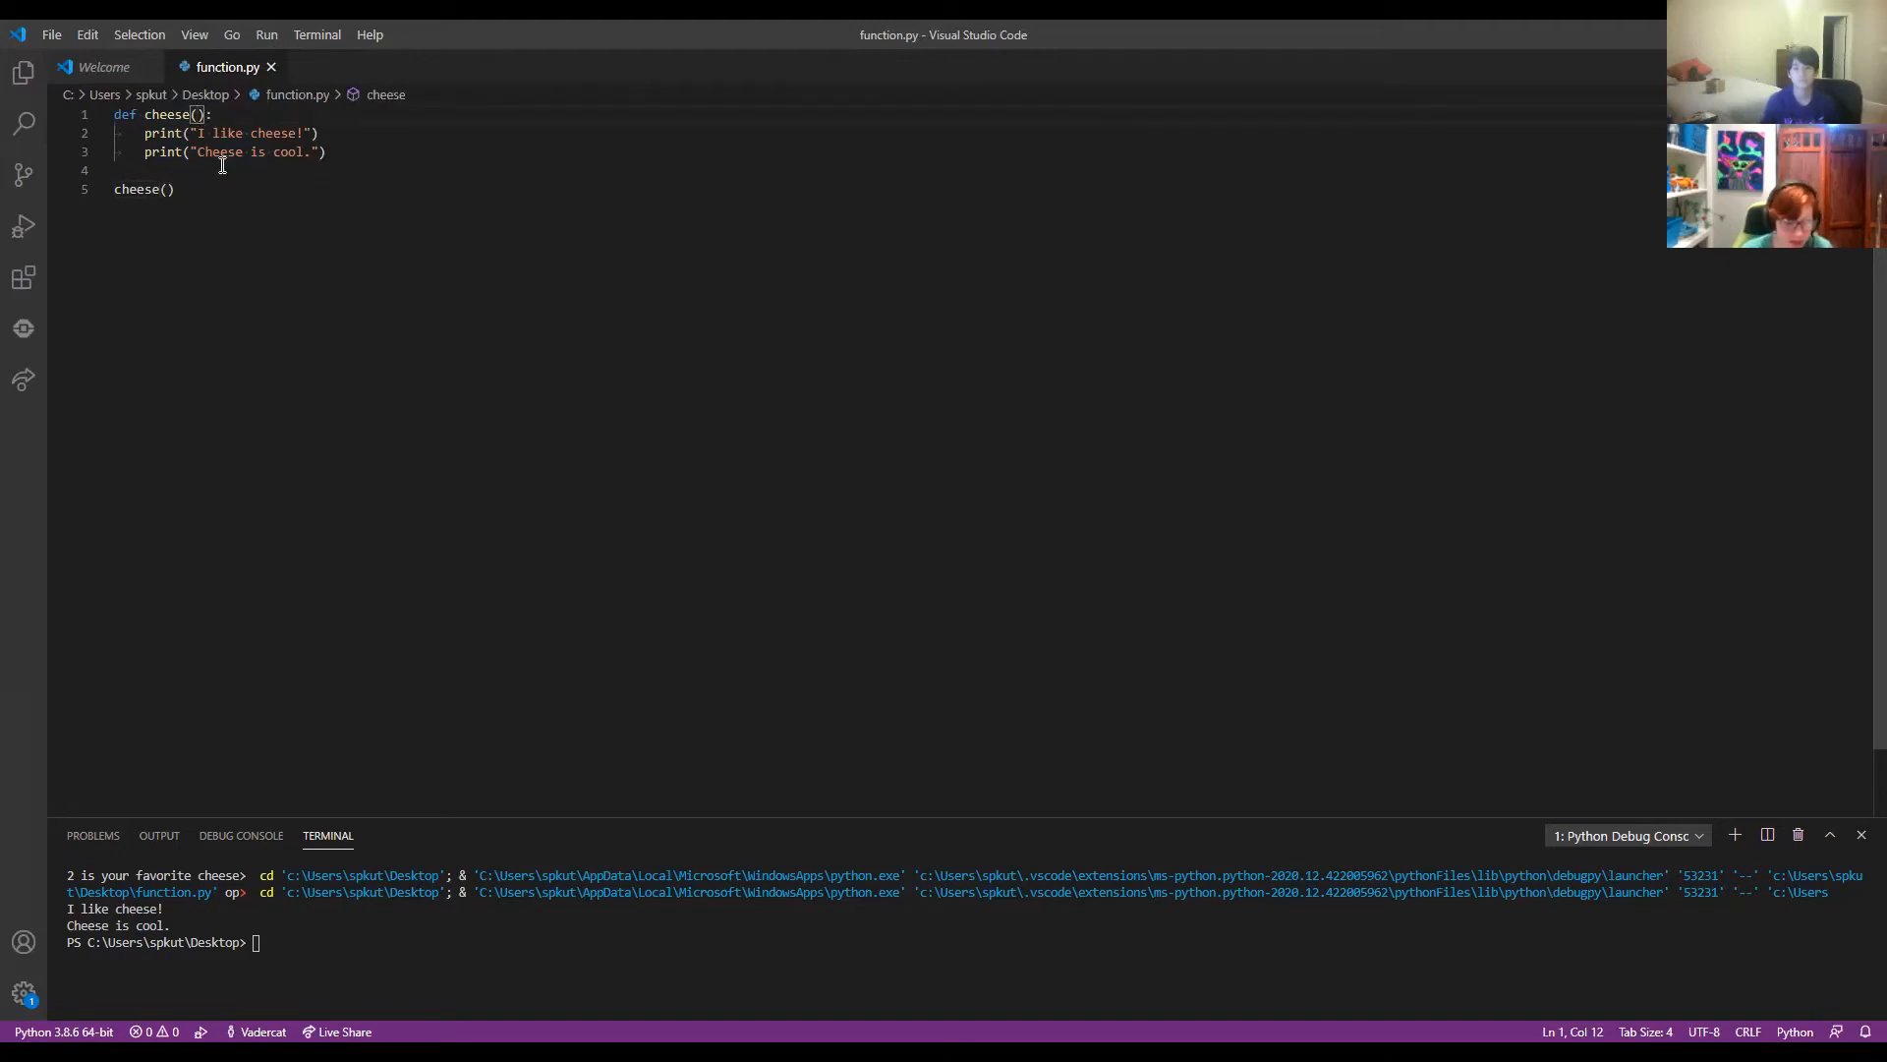
text(favorite)
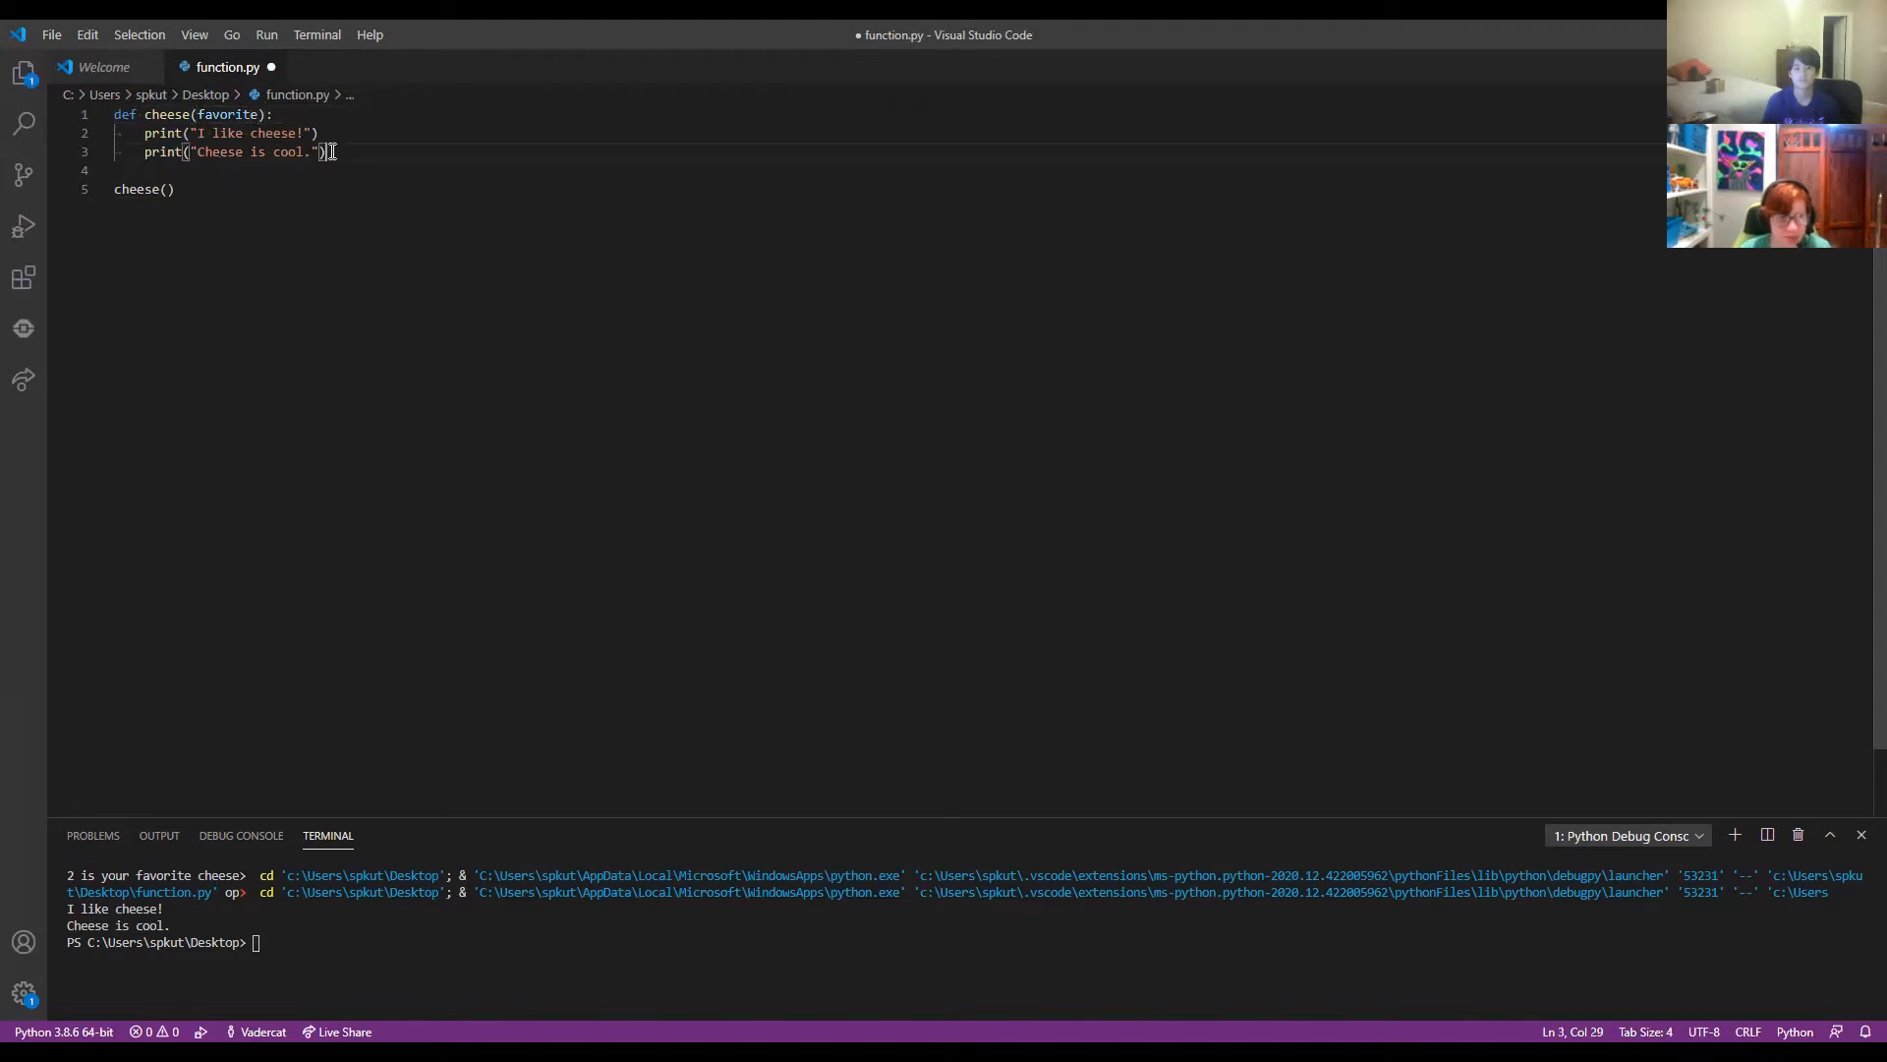
key(Enter)
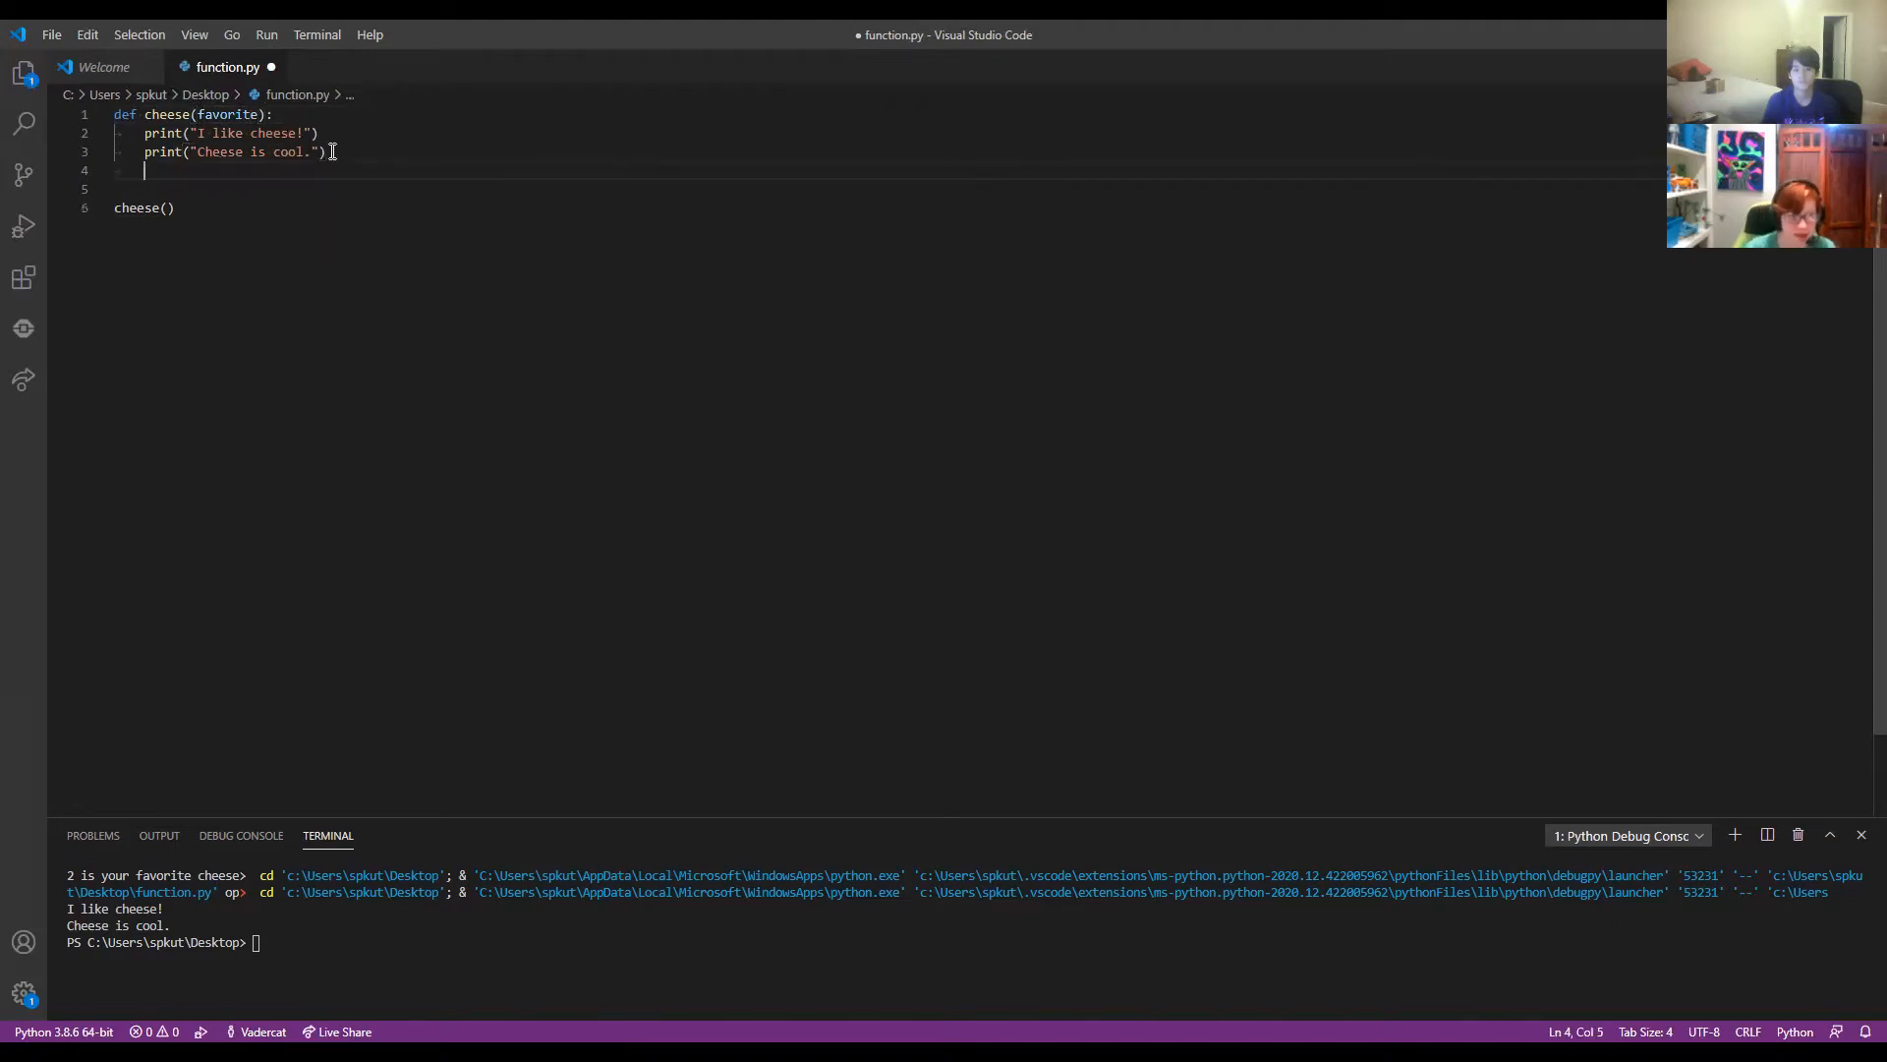
text(print("My)
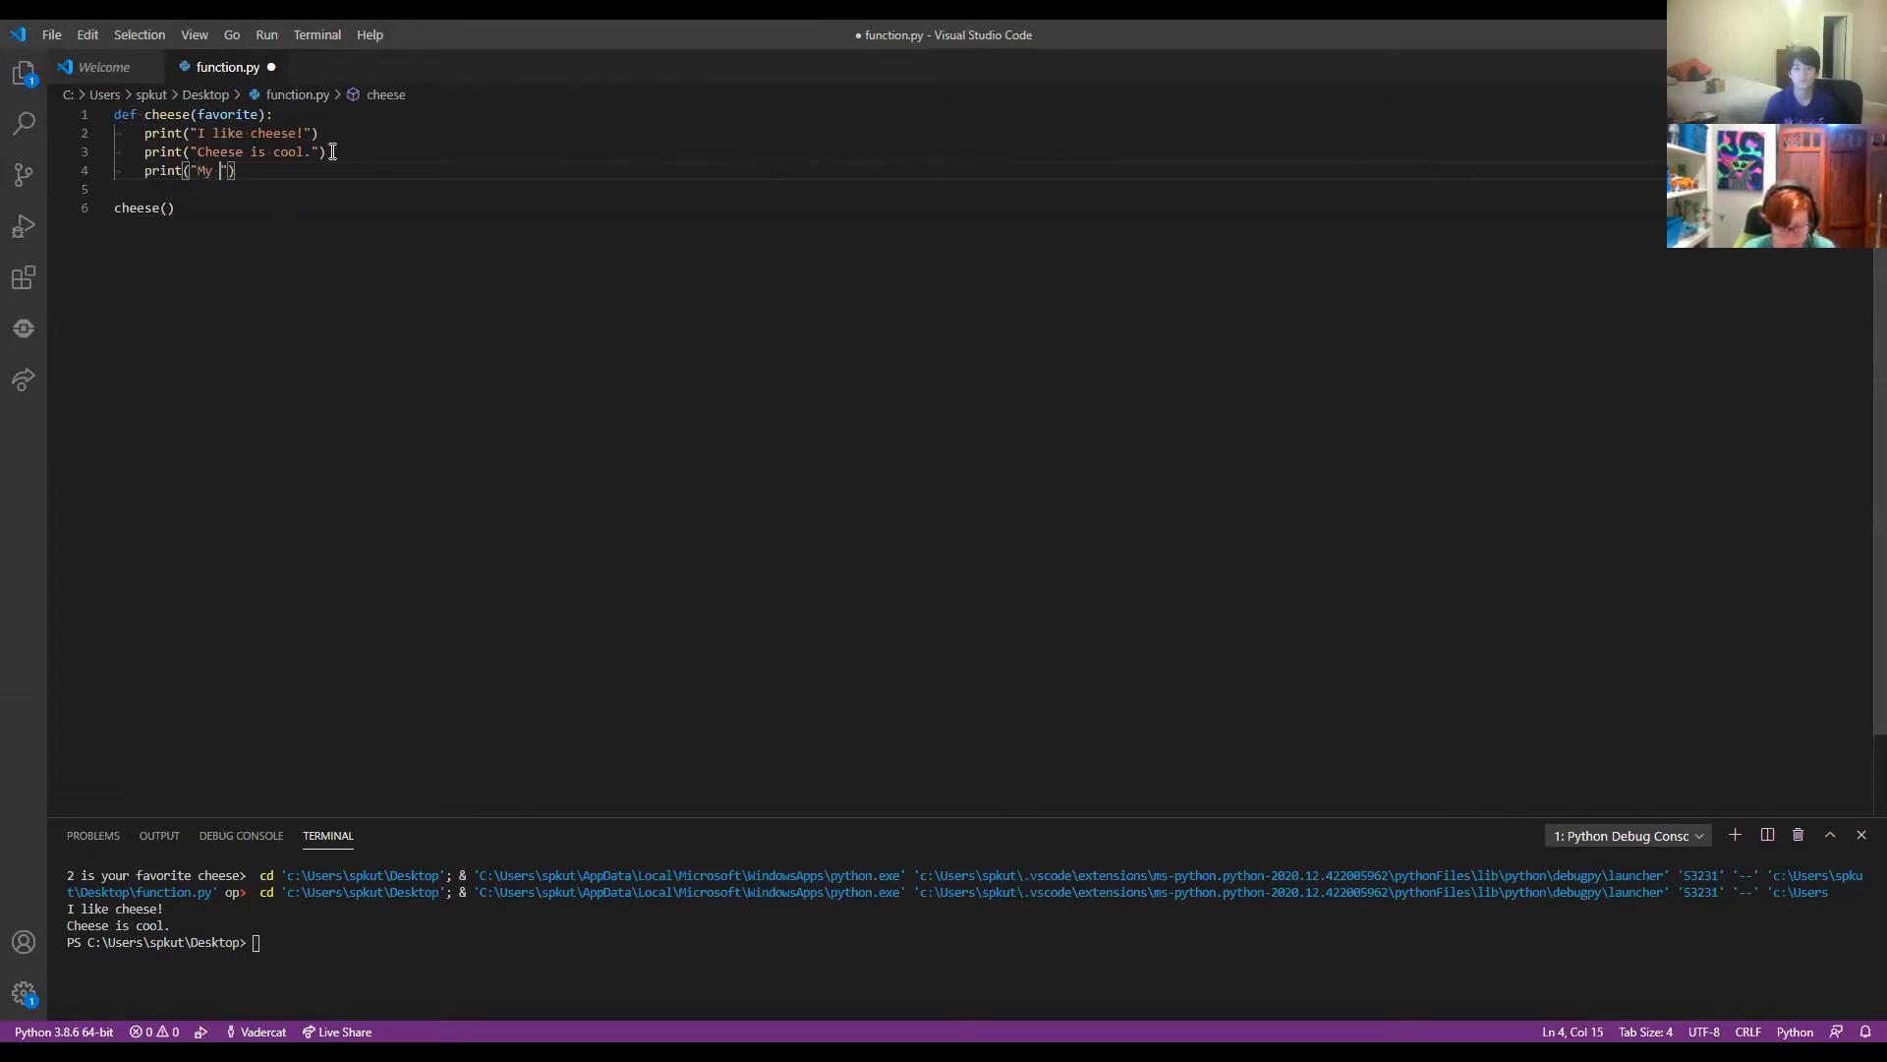
text(favorite)
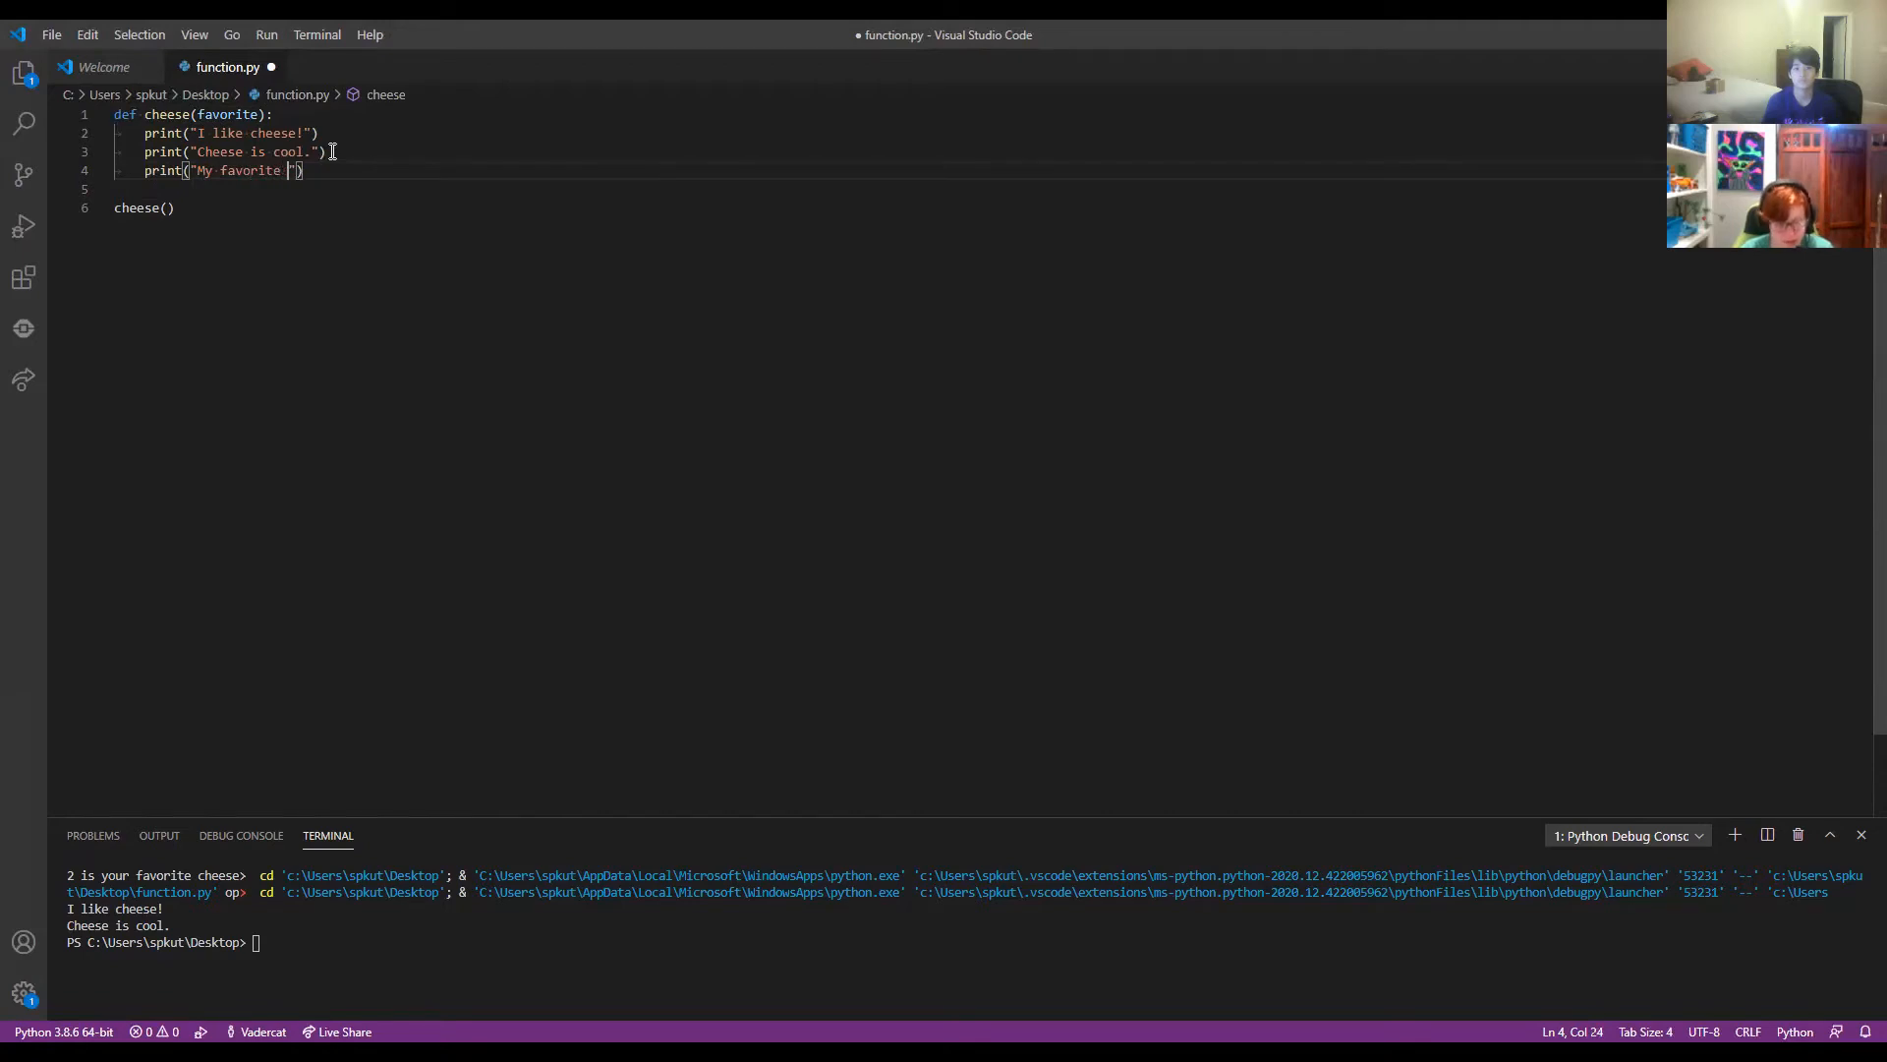
text(cheese is)
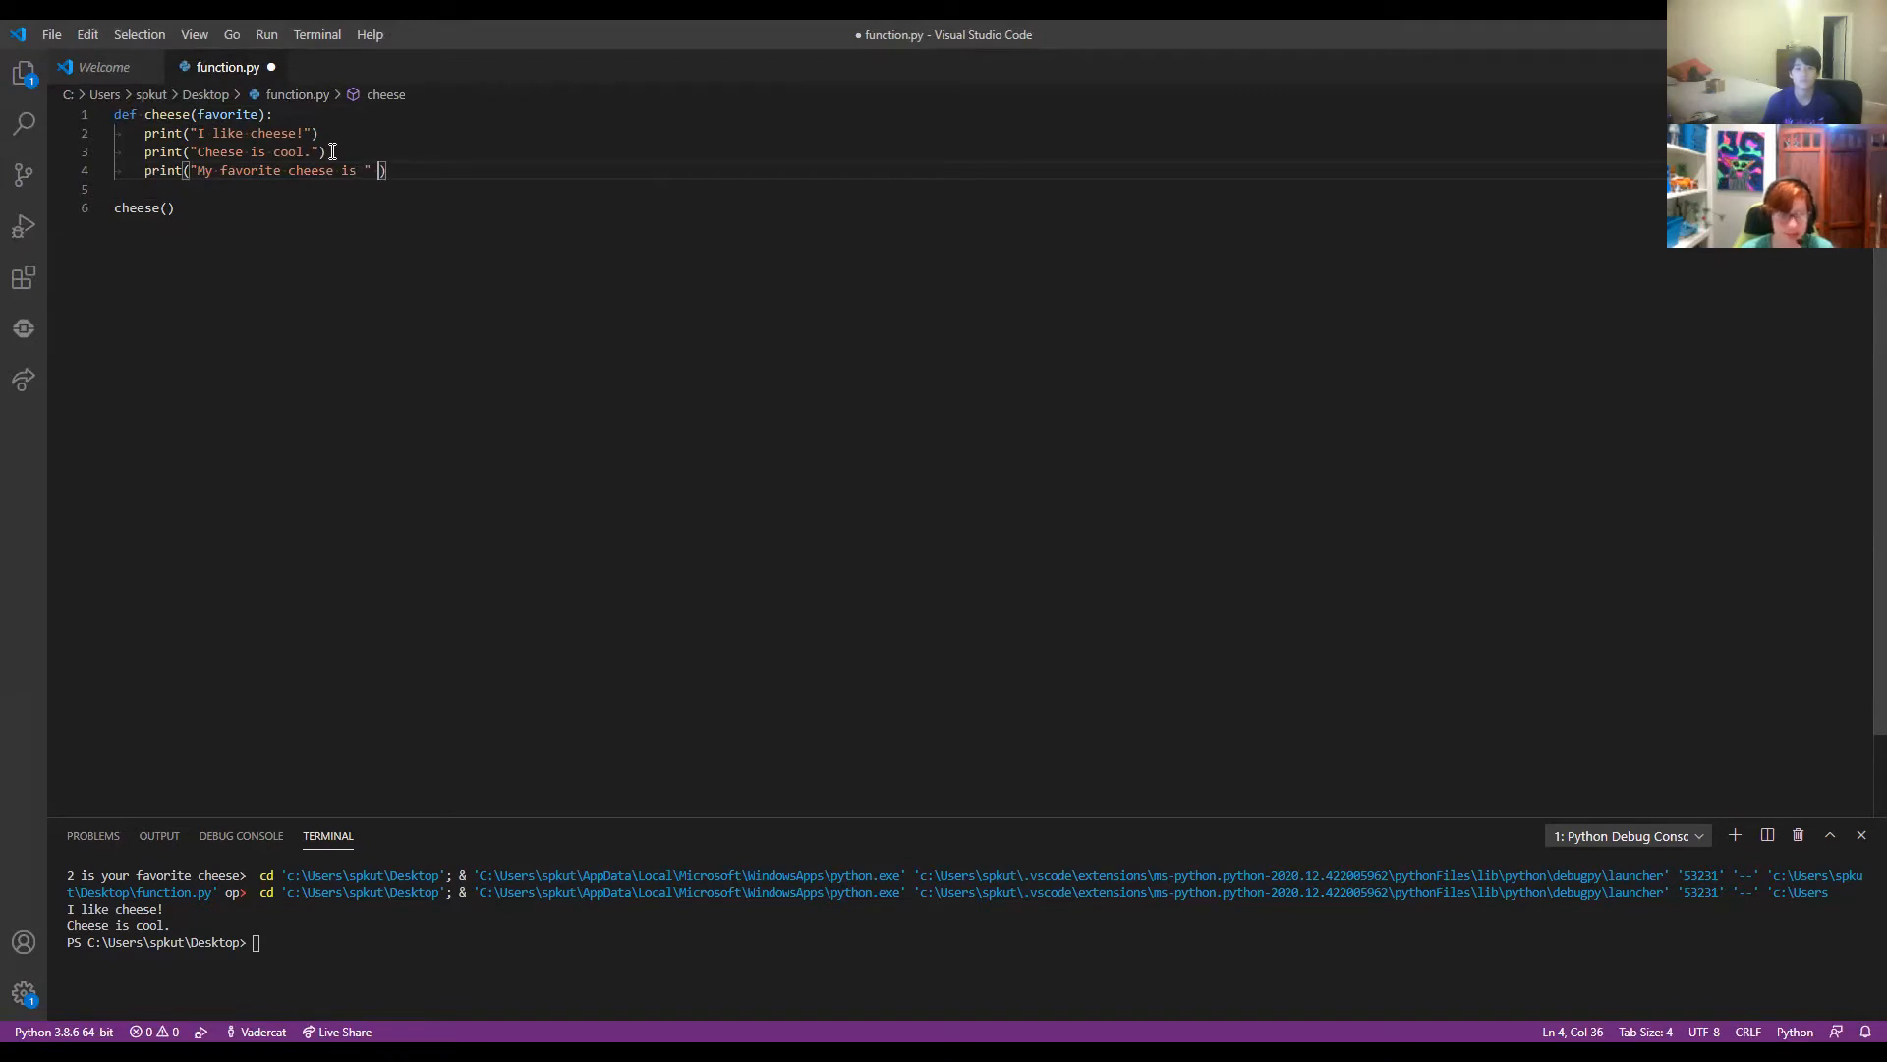
text(+)
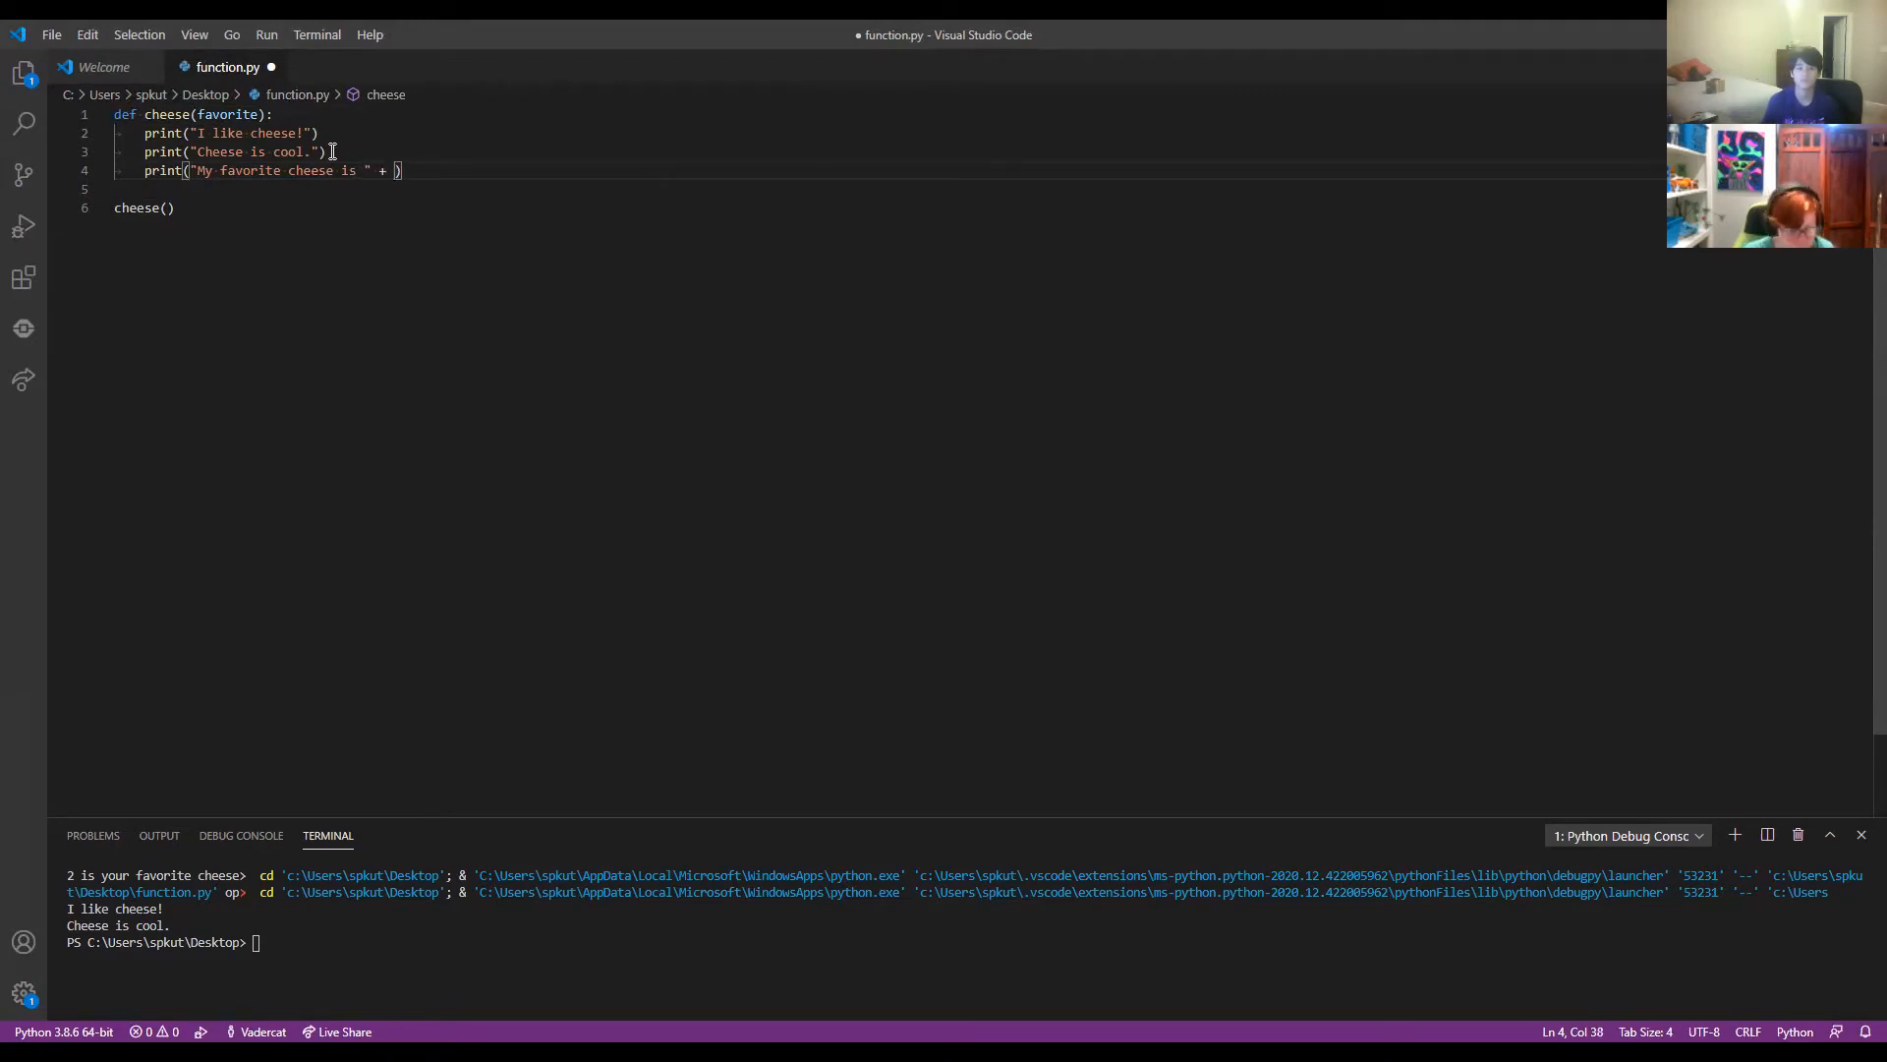
text(favorite +)
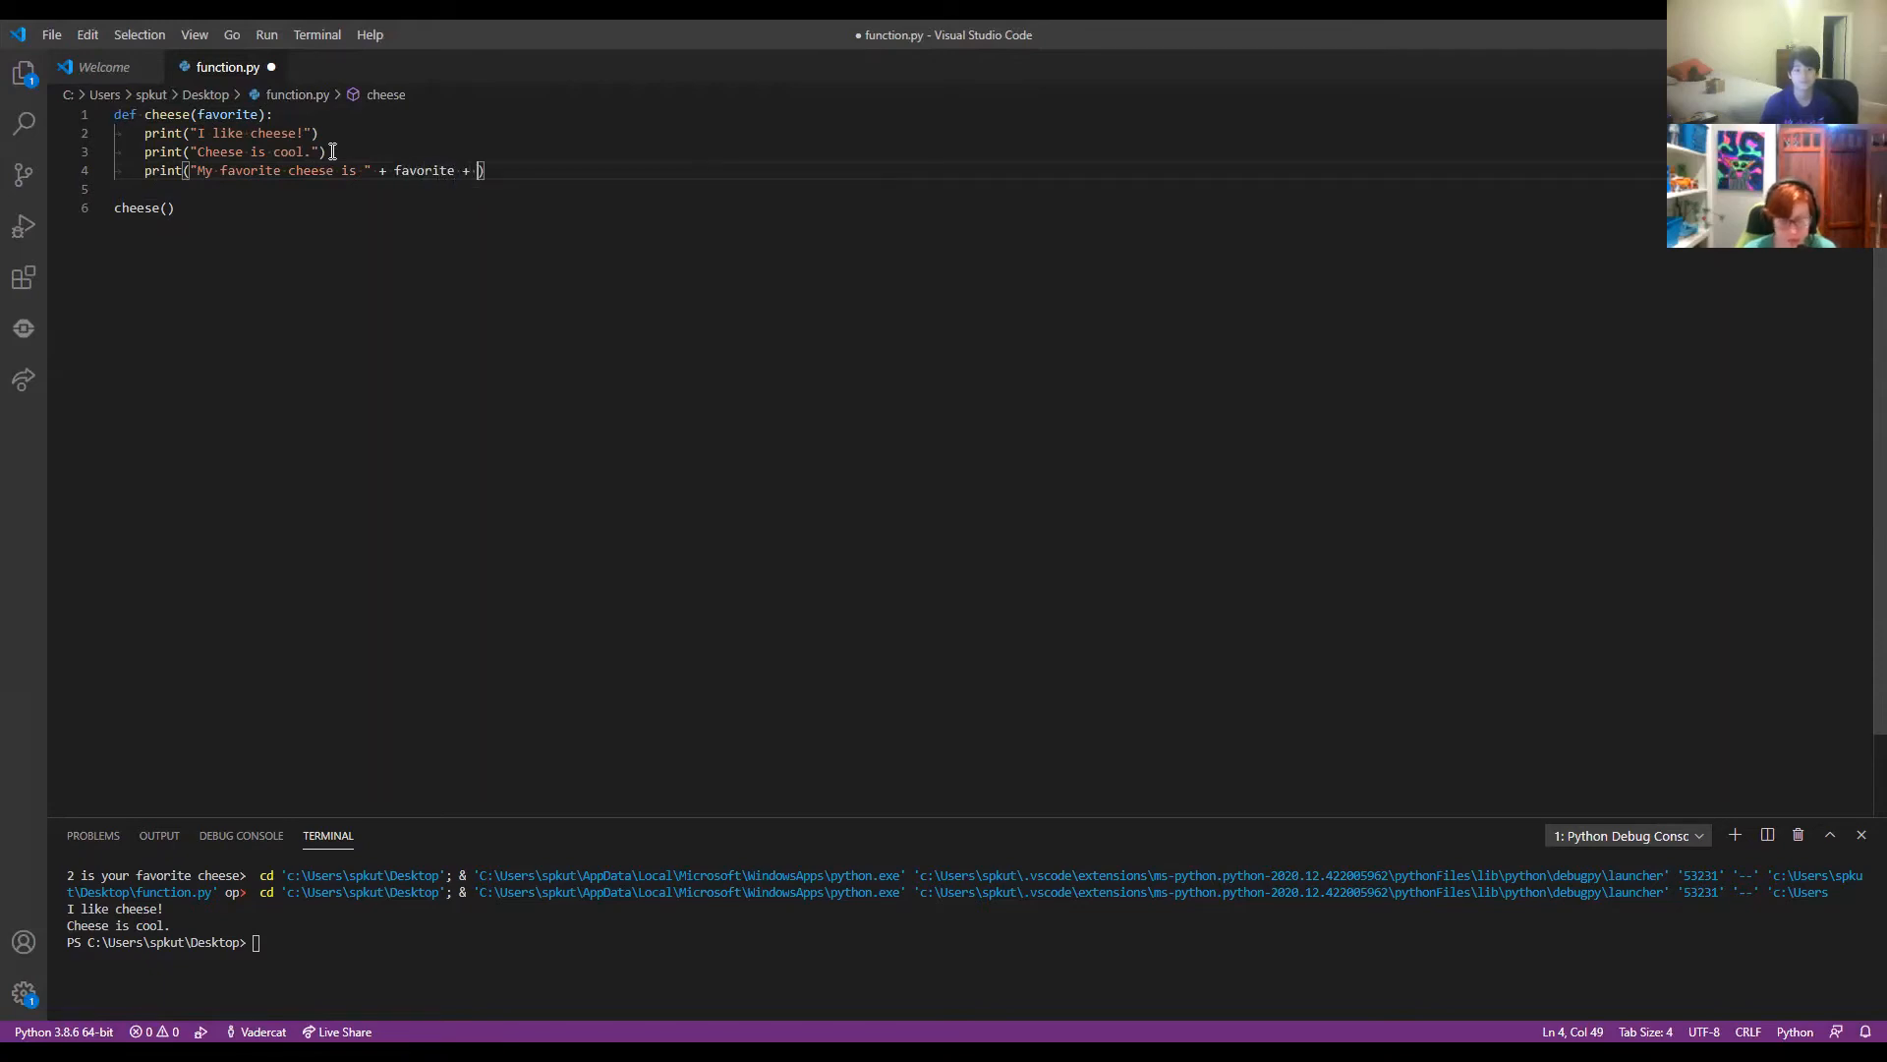
text(.")
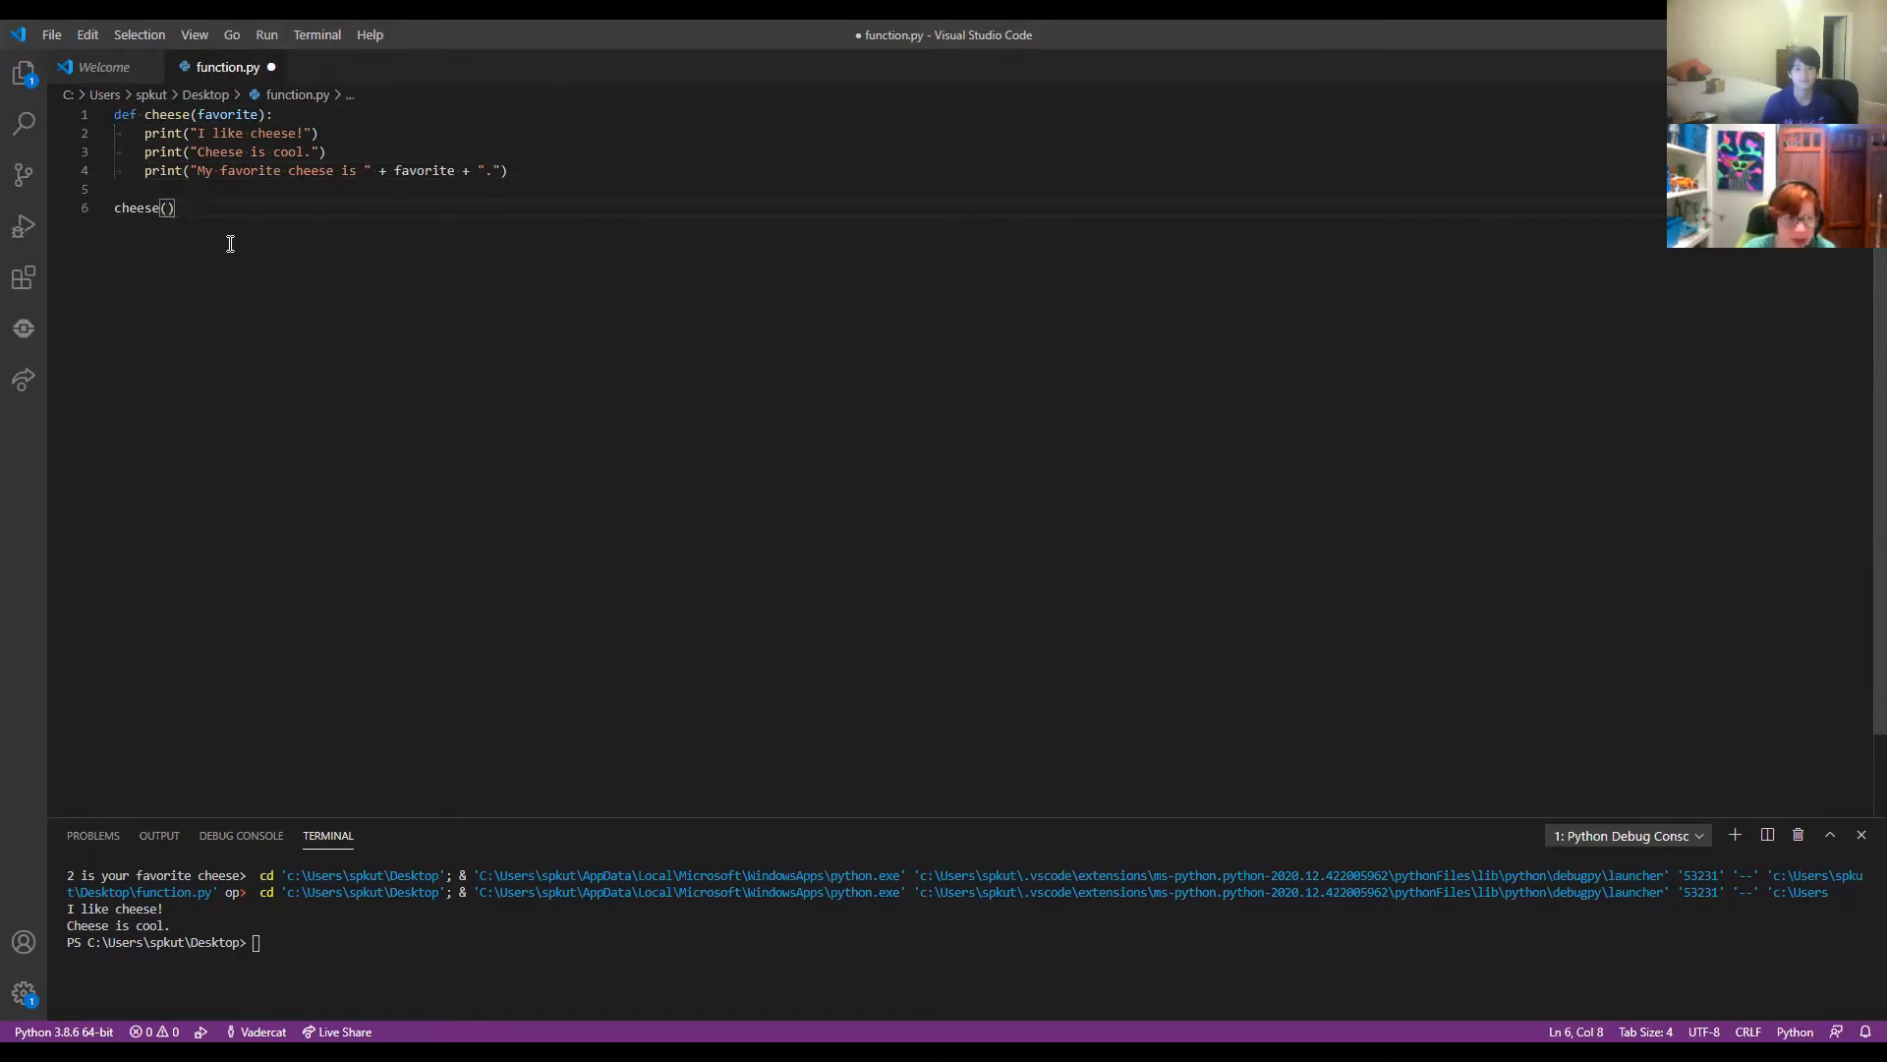
Pass "Goat cheese" to the cheese() call, save function.py, and start a run.
text("")
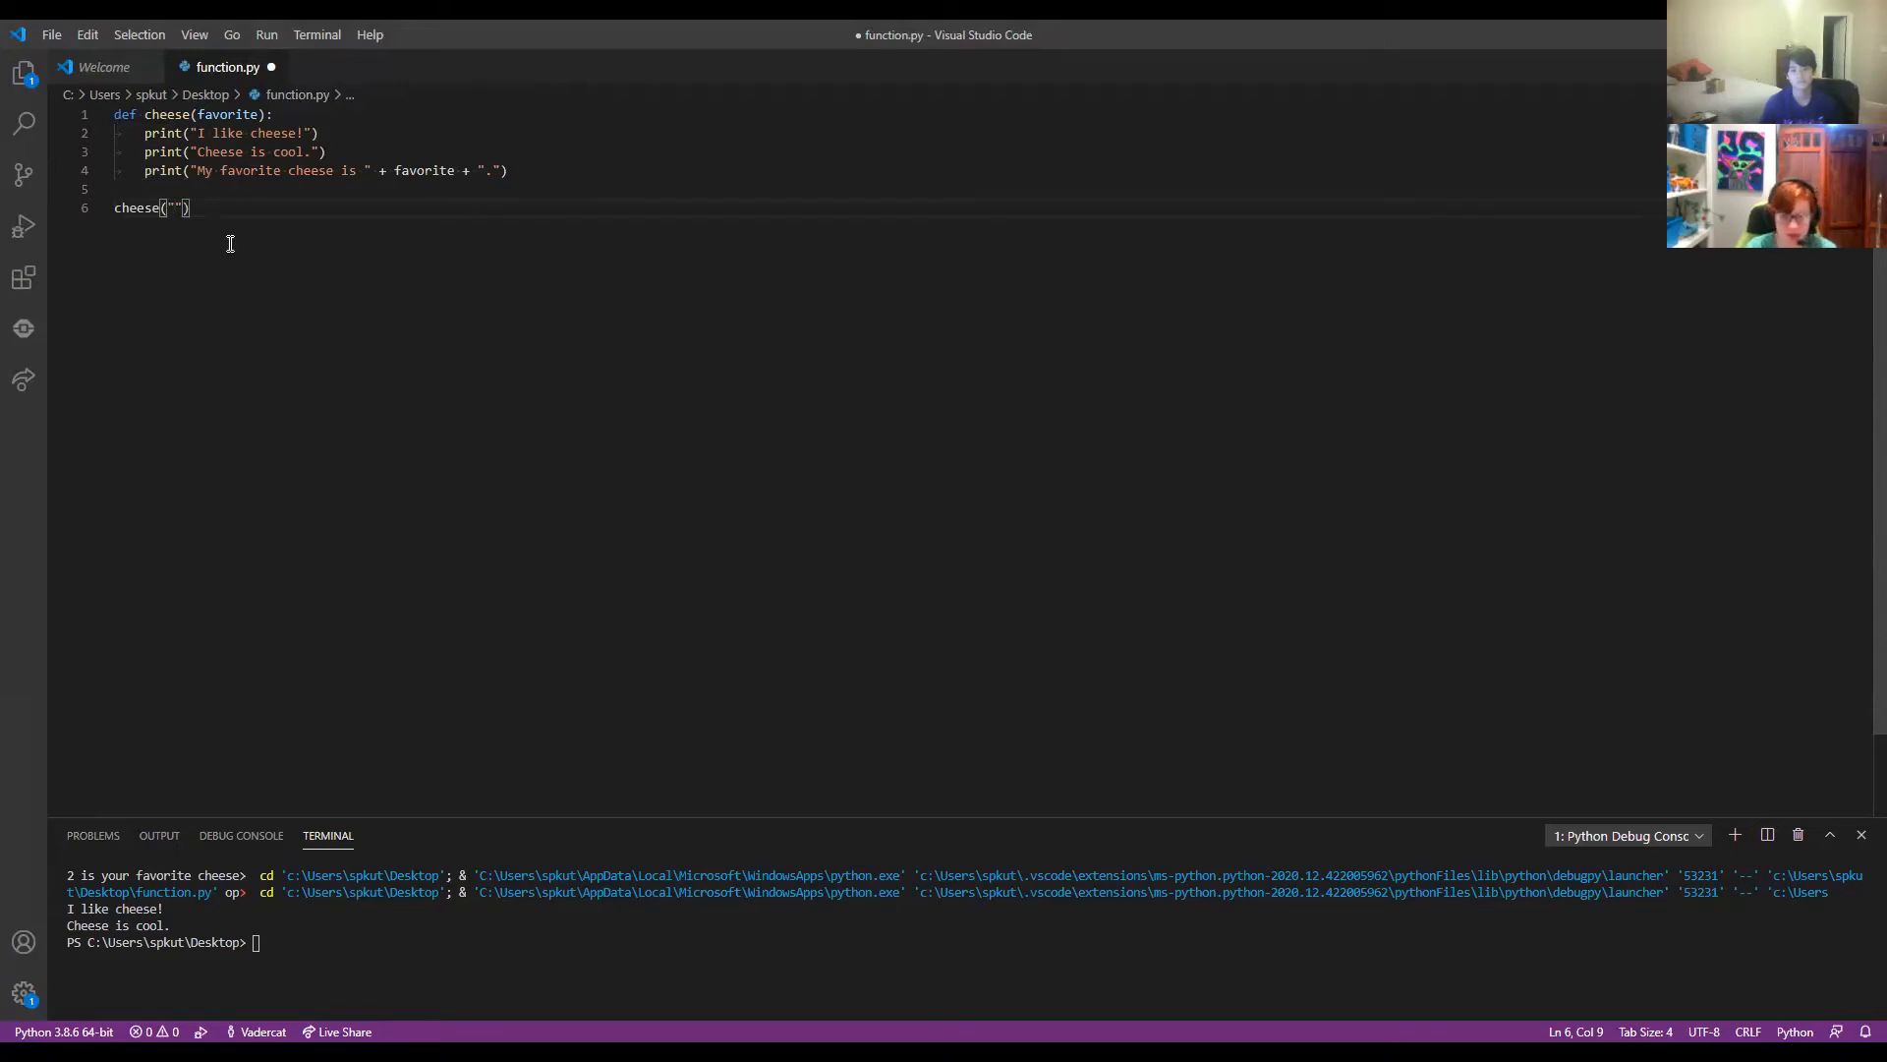
text(Goat cheess)
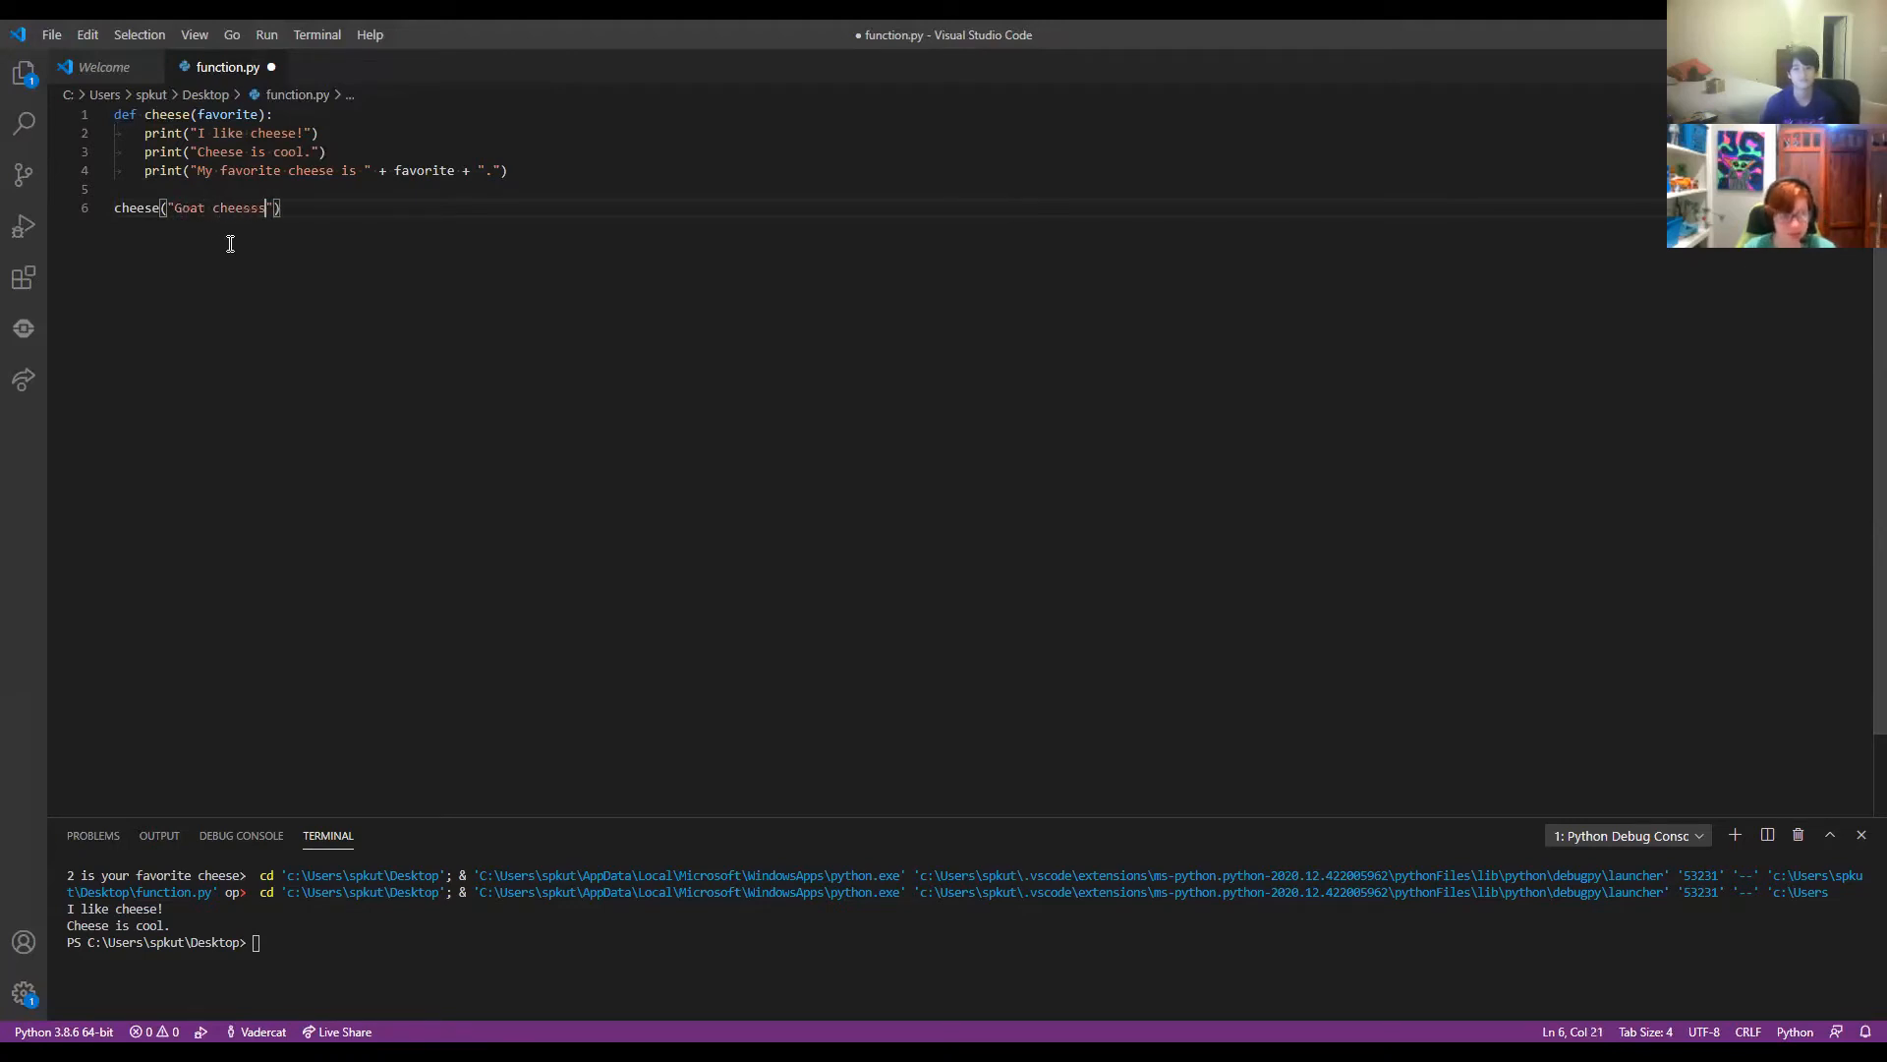
key(Backspace)
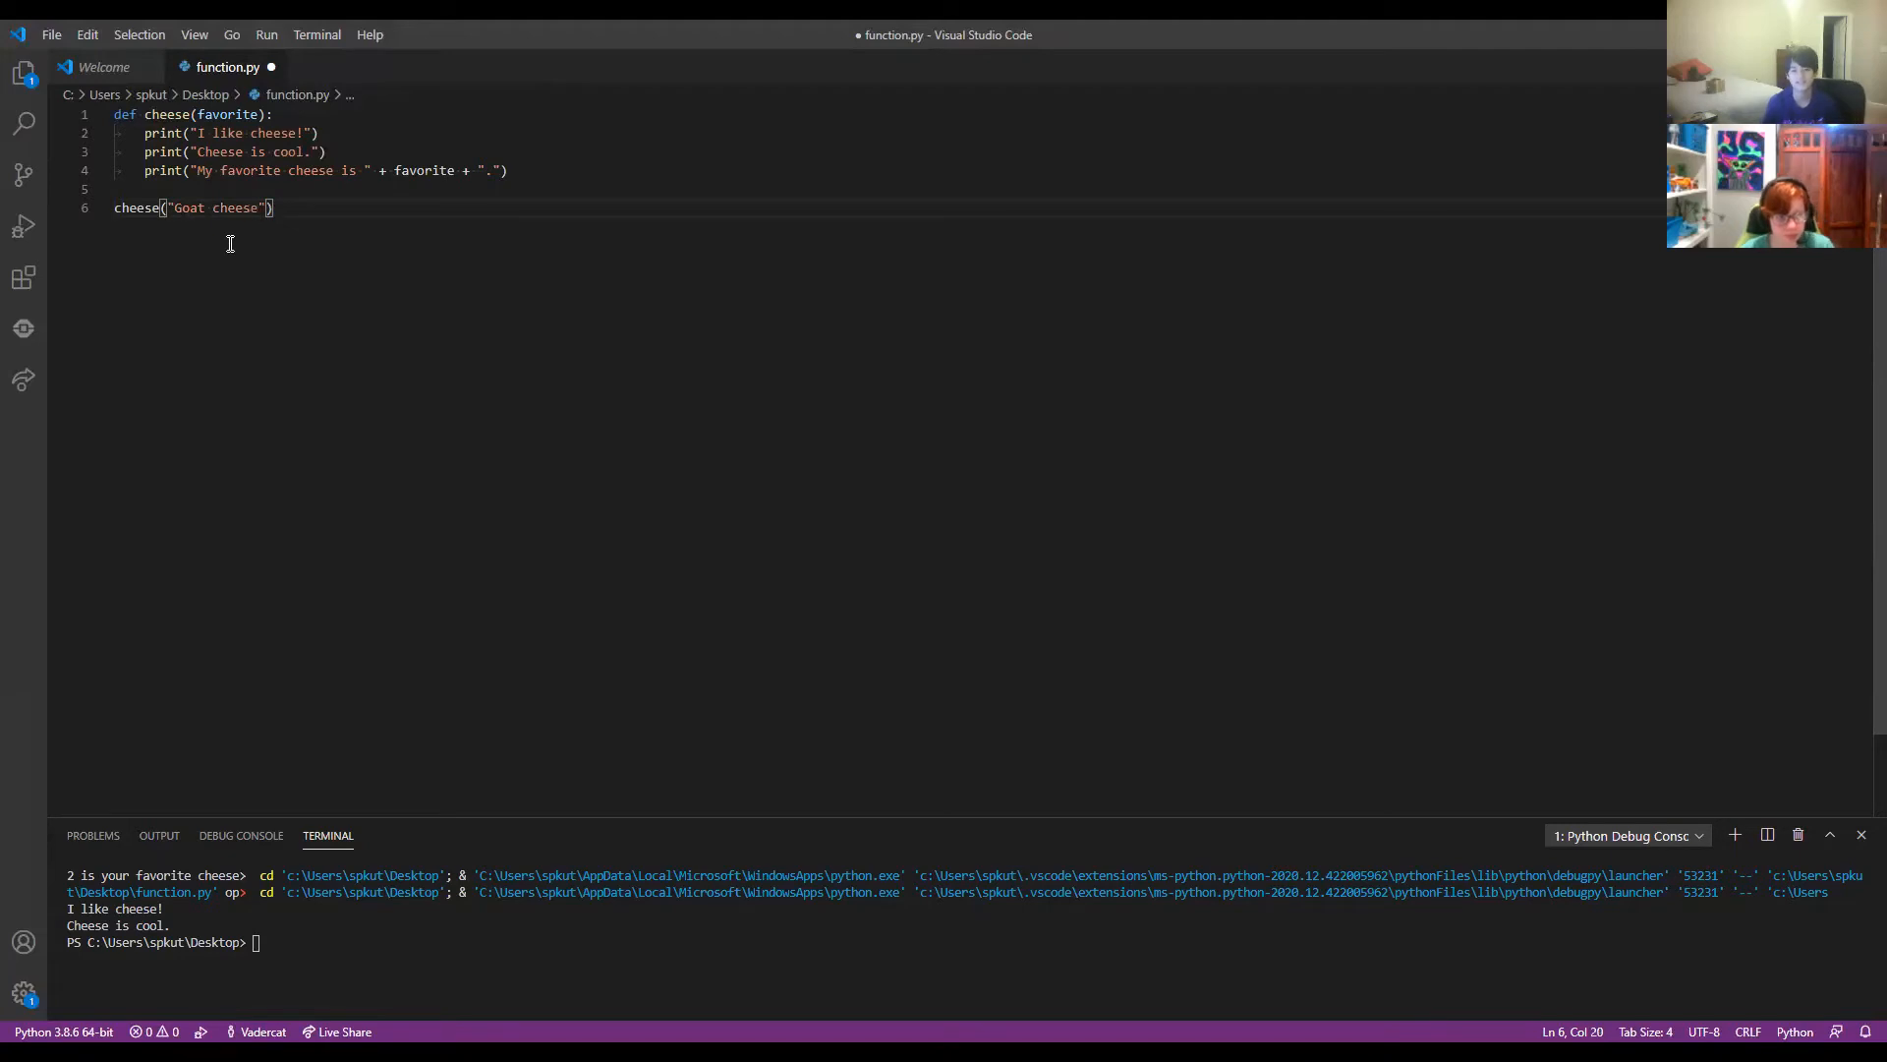
text(.)
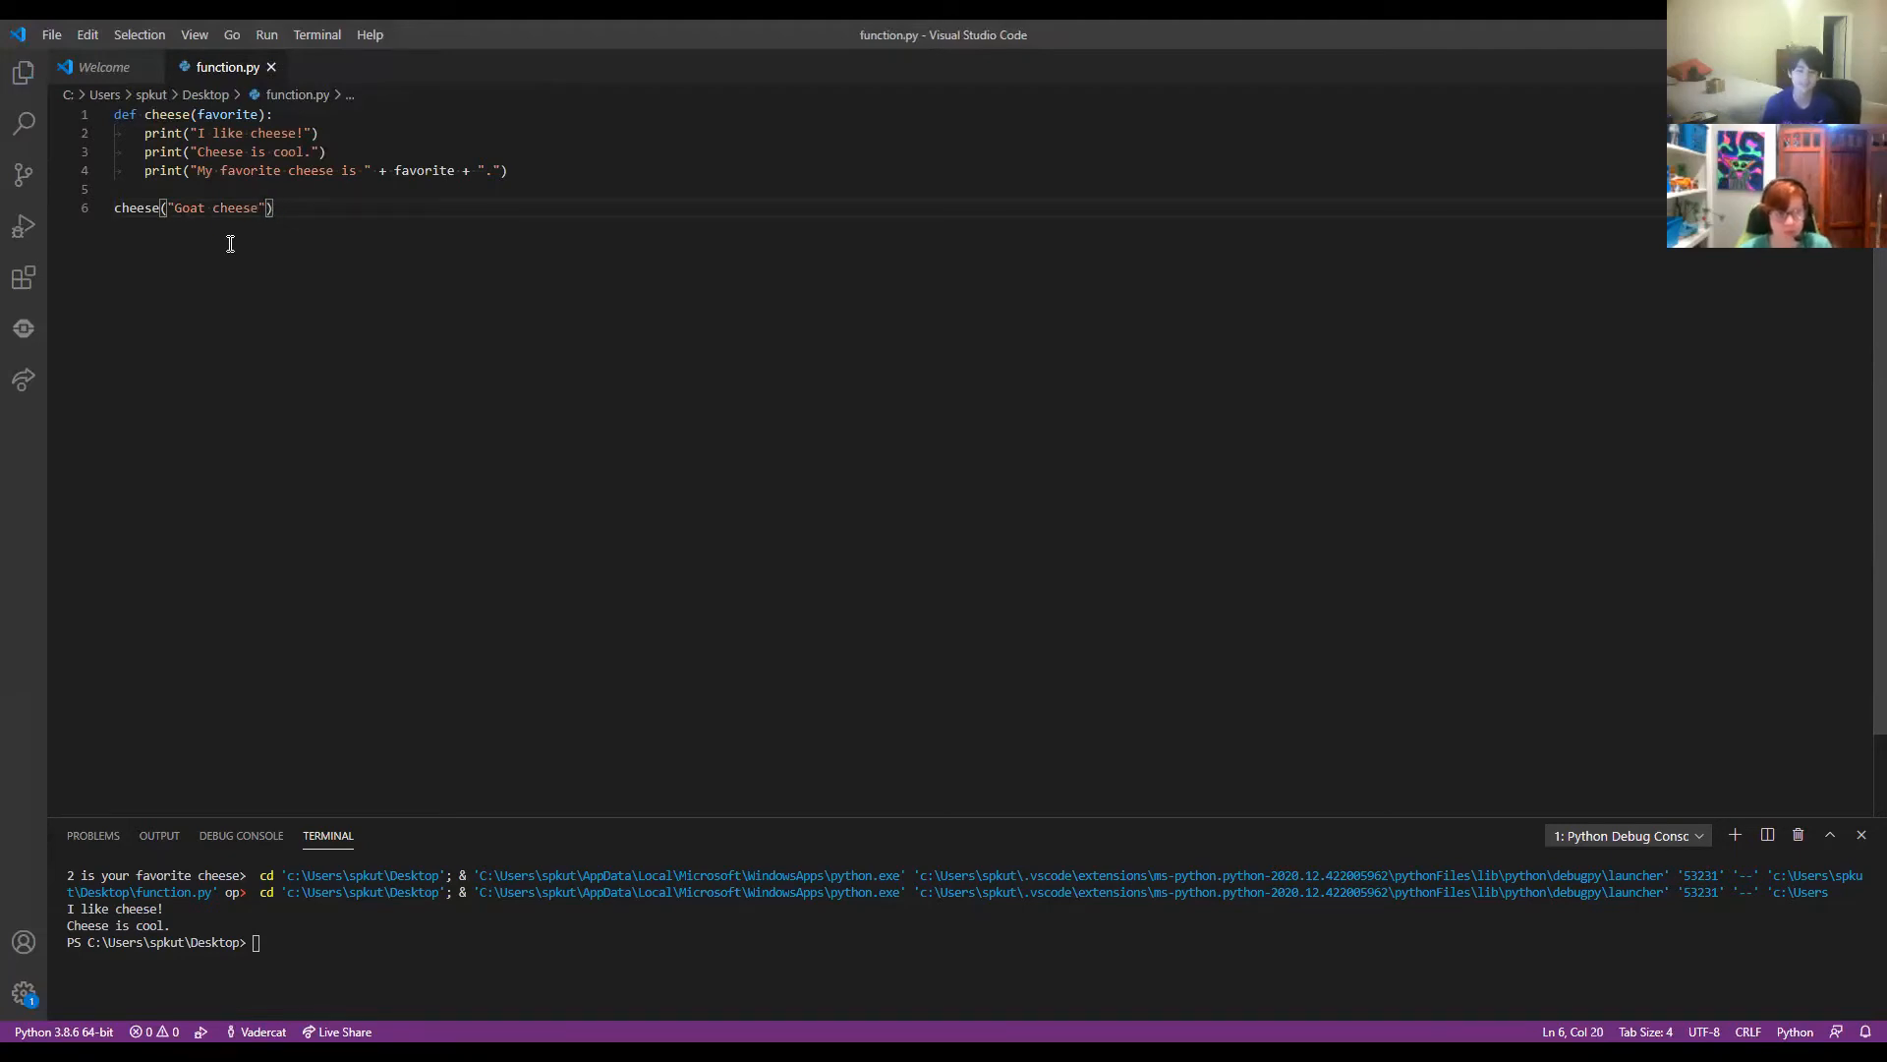
mouse_move(289, 36)
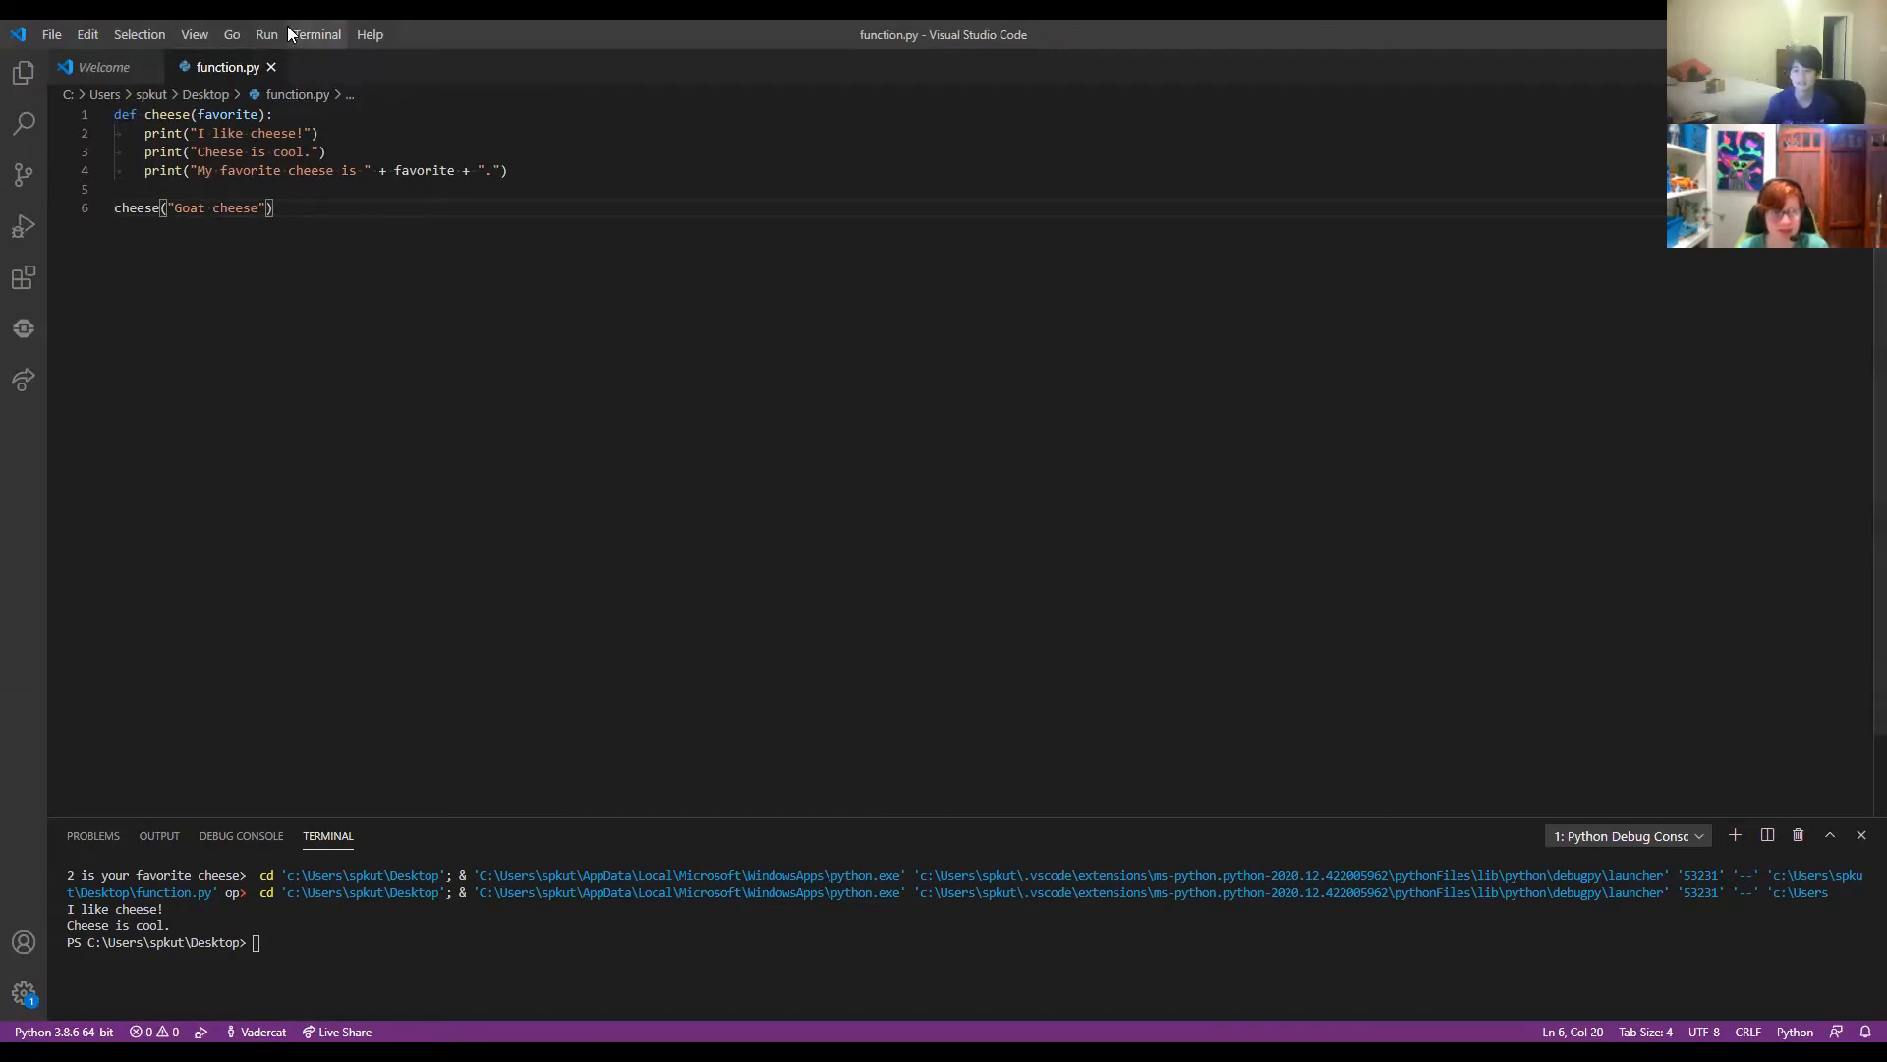
click(266, 35)
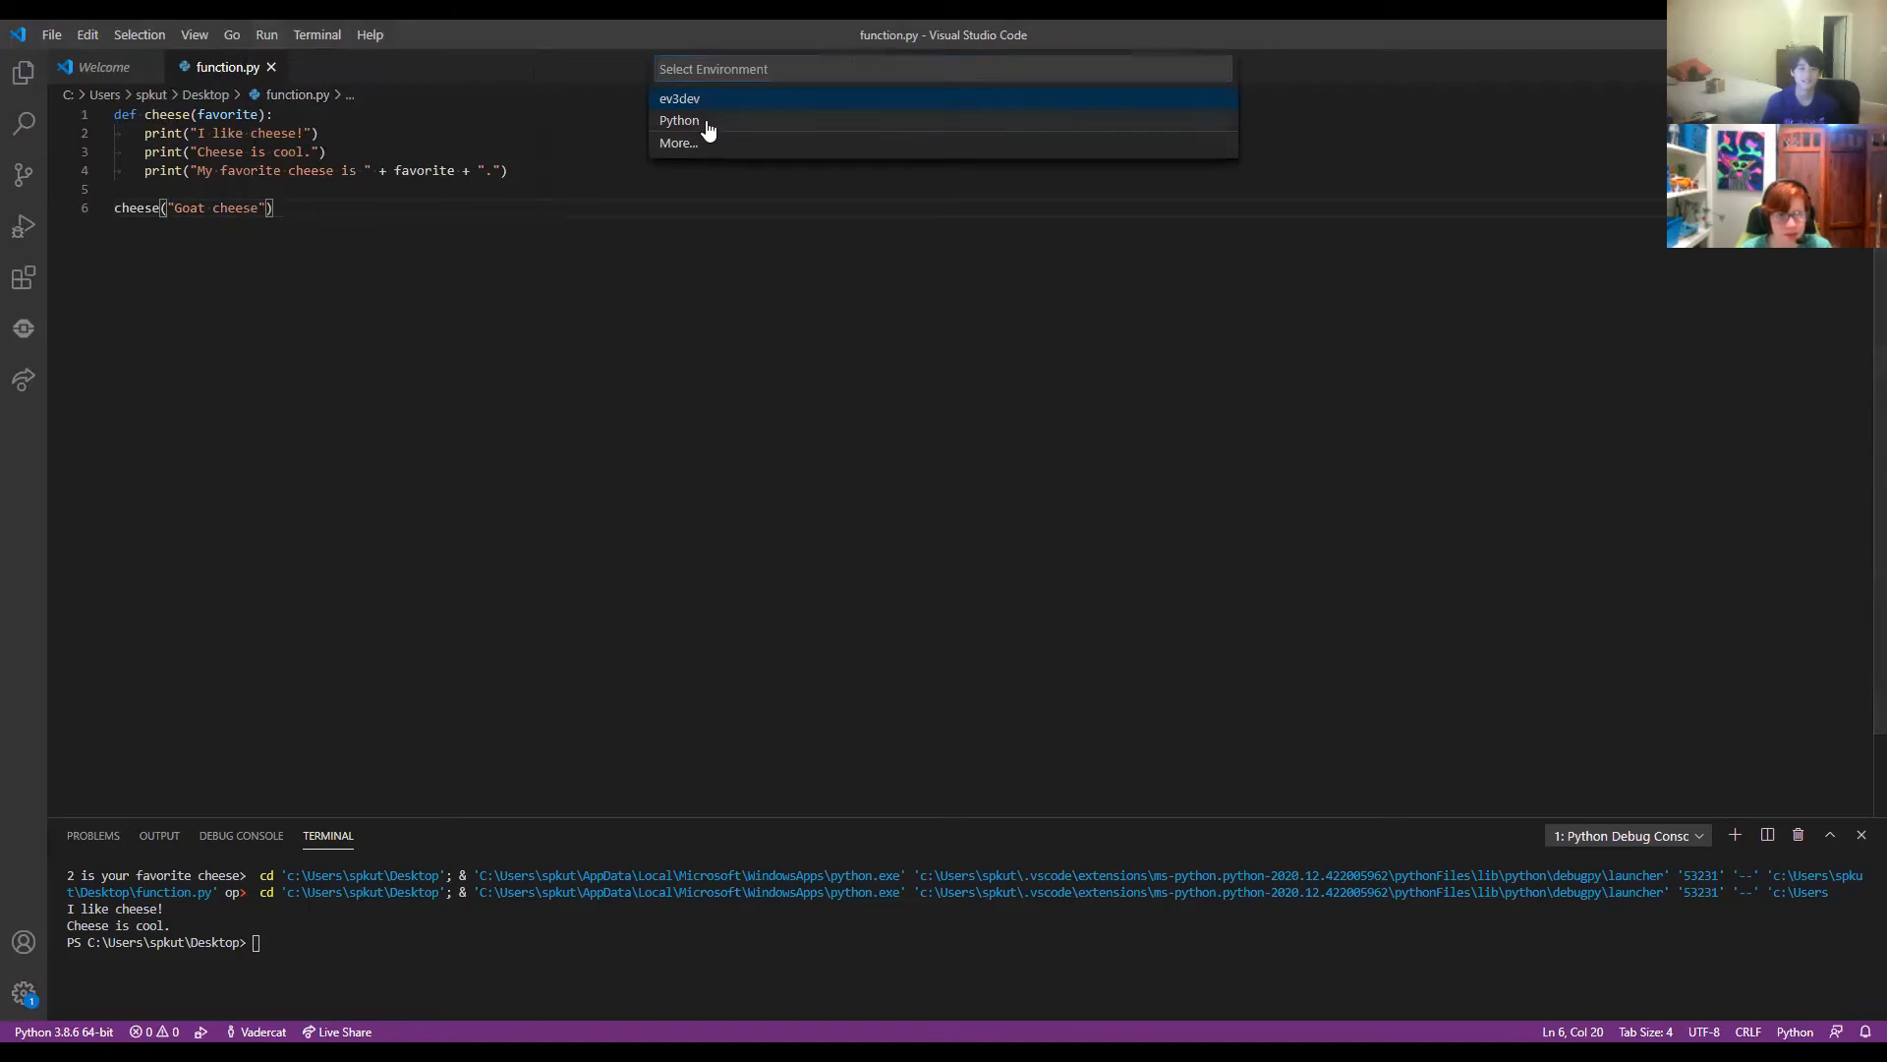
Choose Python as the environment so function.py prints the Goat cheese line.
click(681, 120)
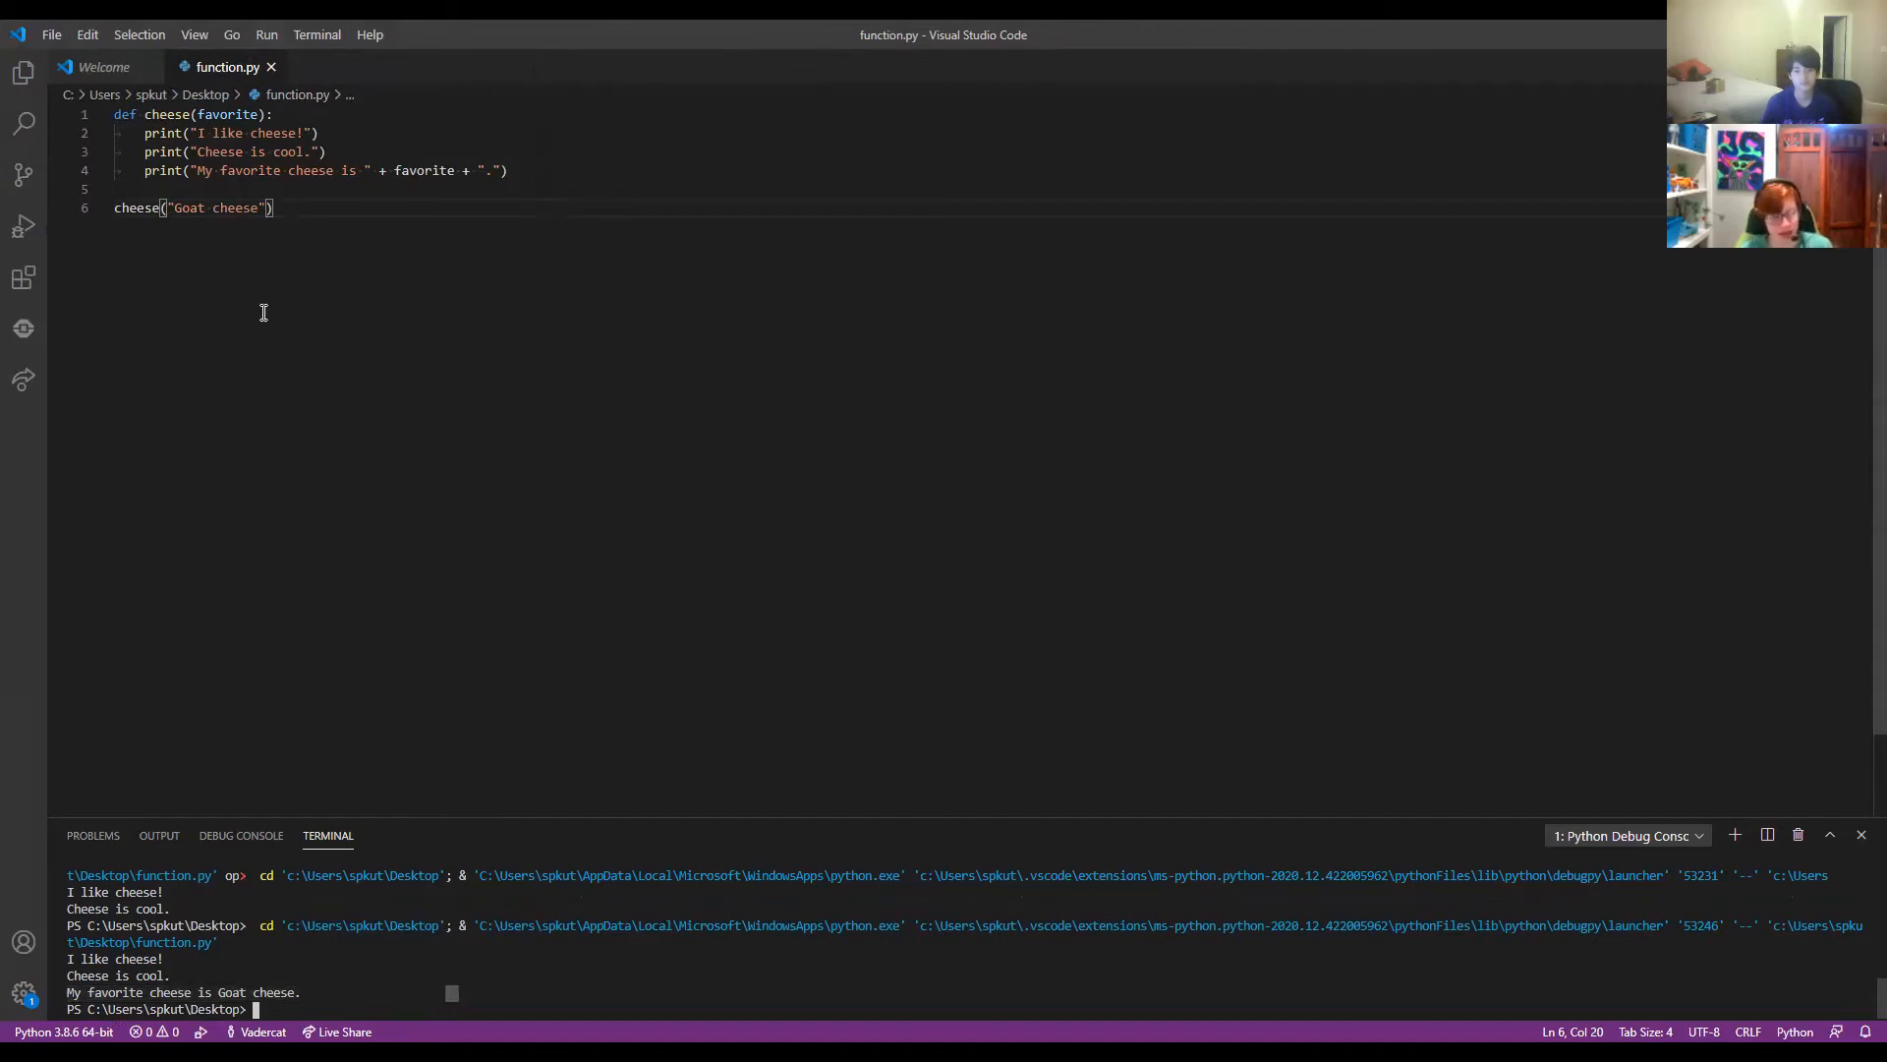
mouse_move(259, 22)
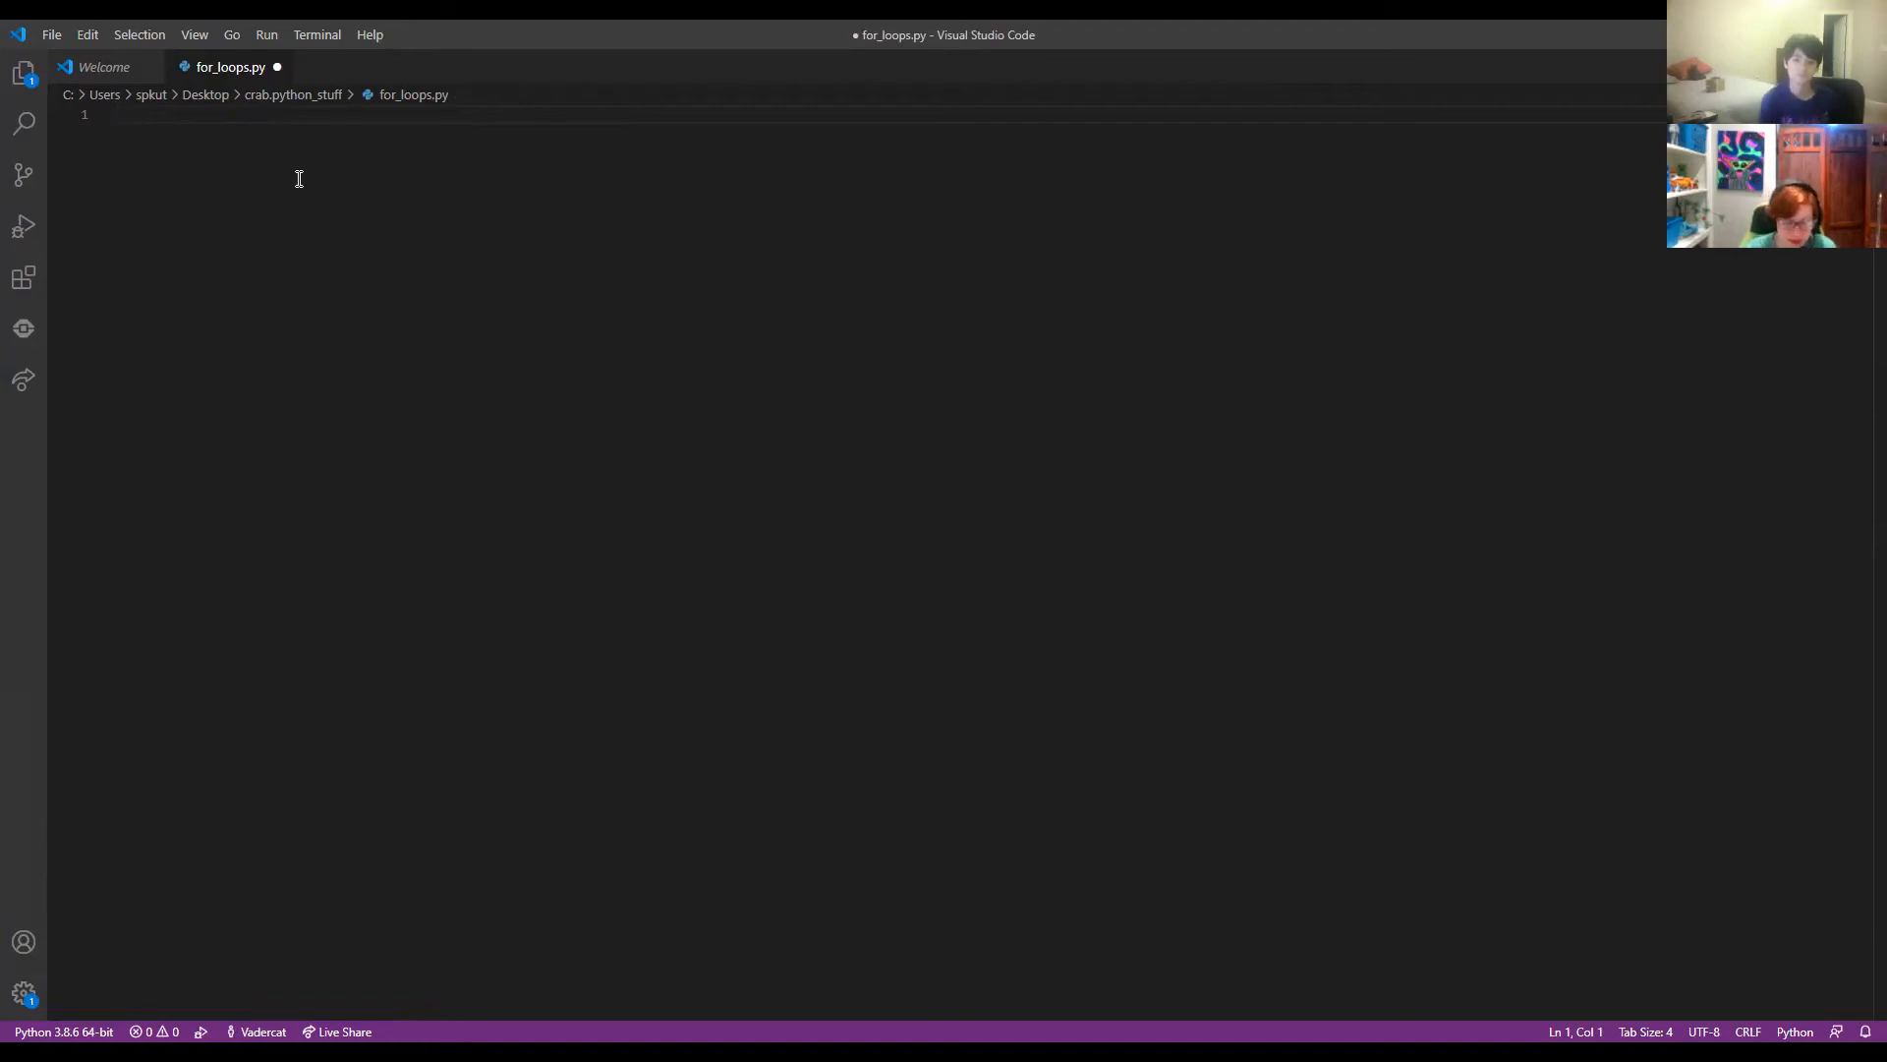
Assign fruit = "not a vegetable" and leave a blank line before the loop.
text(b)
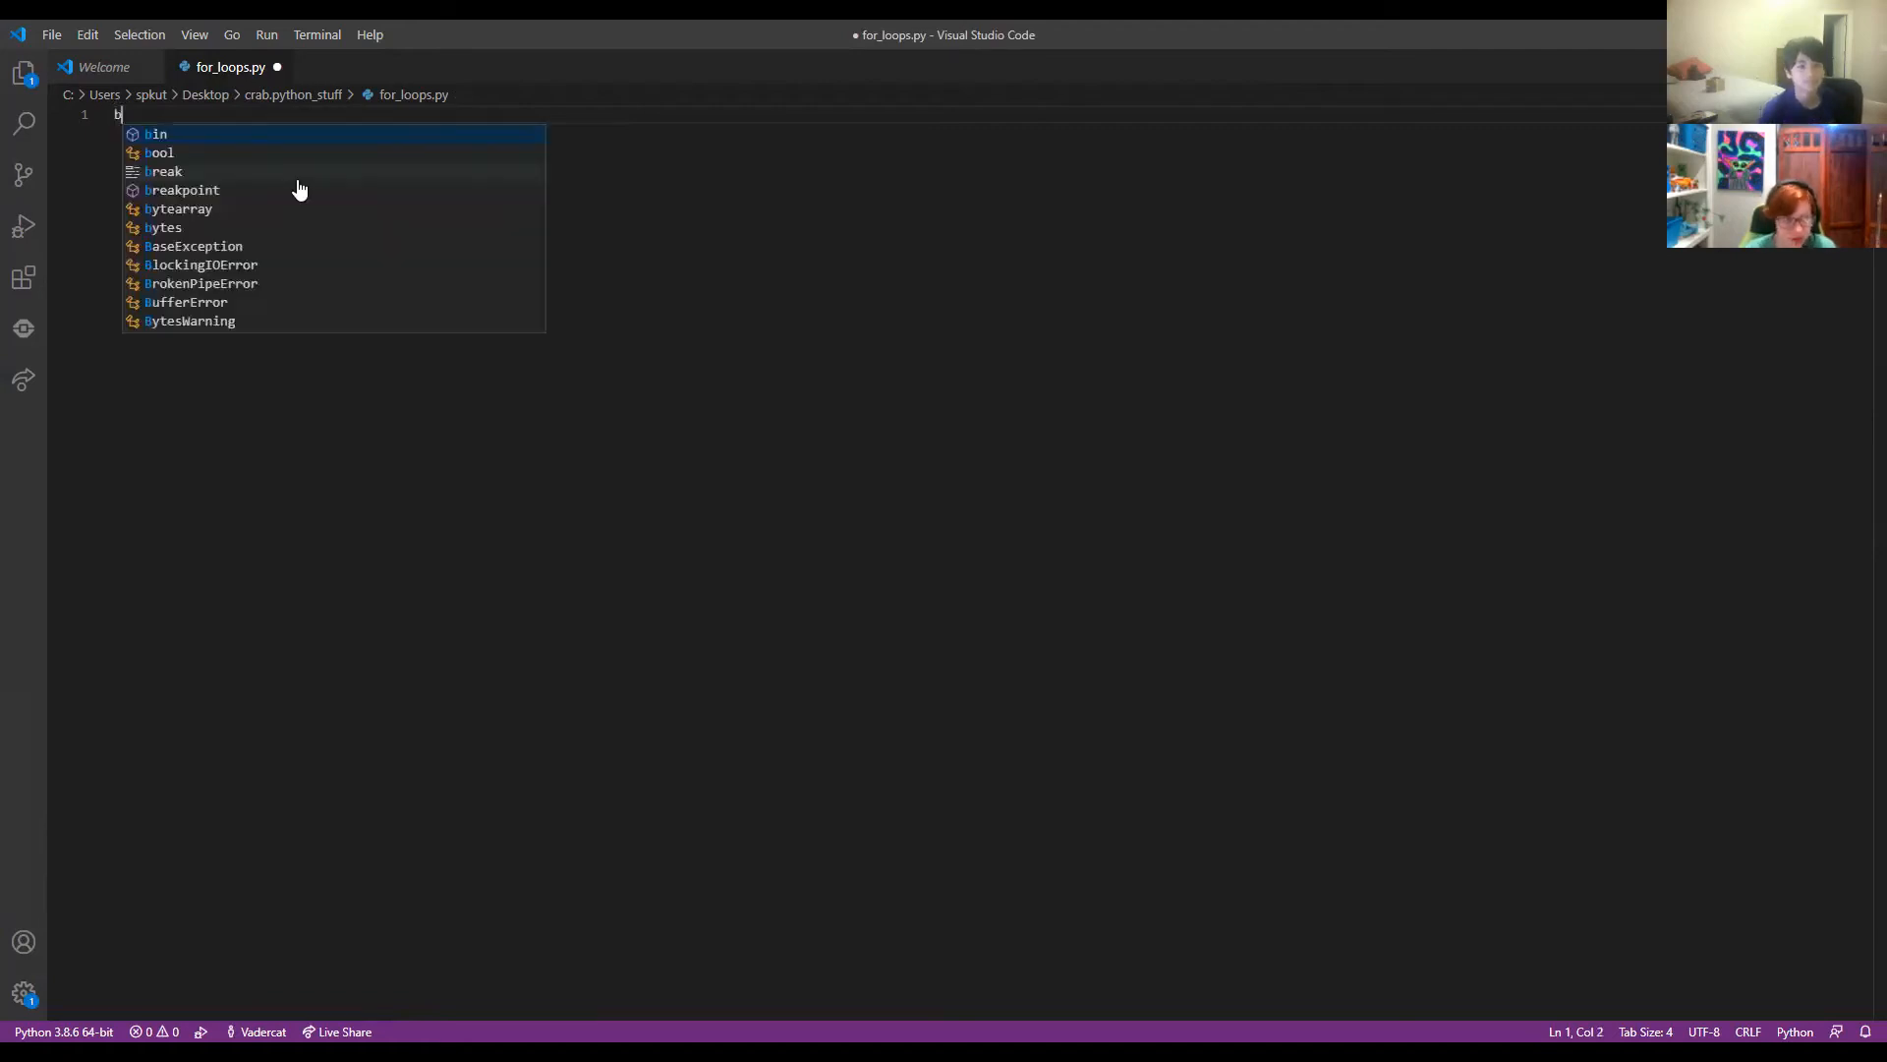
text(fruit)
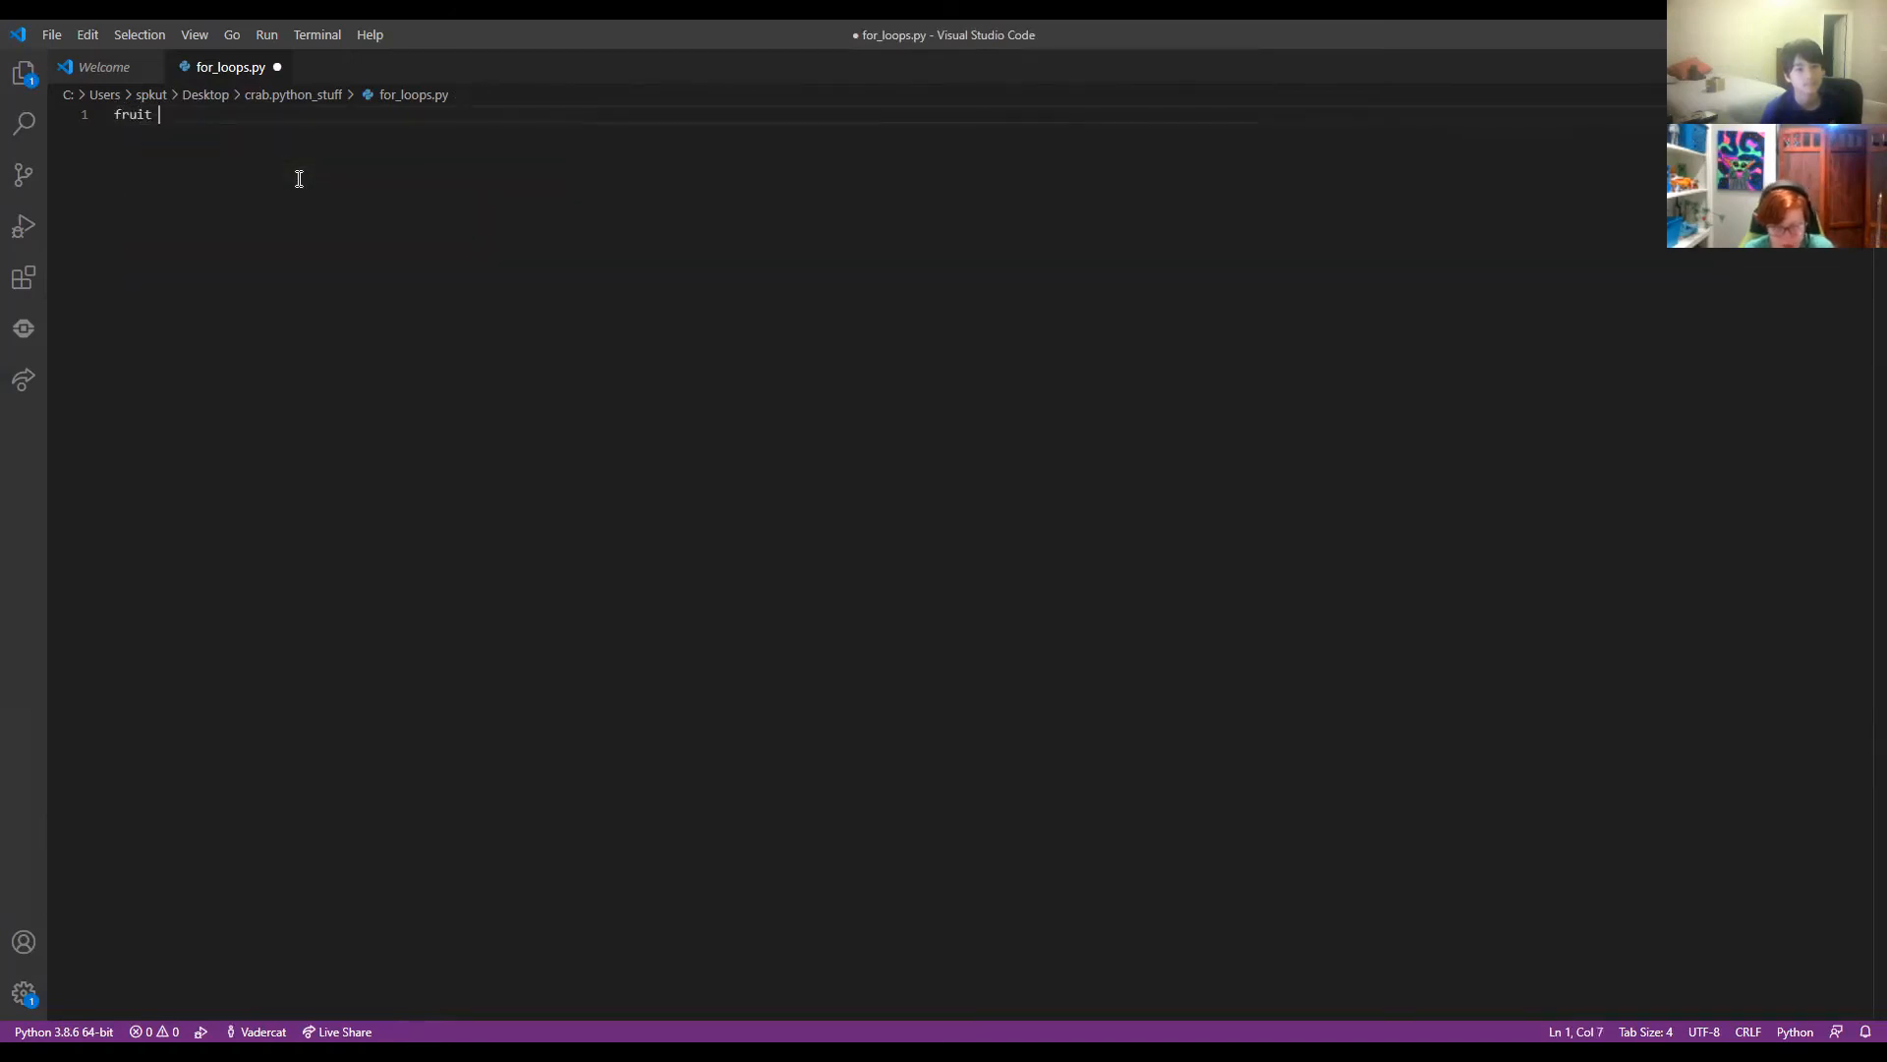
text(=)
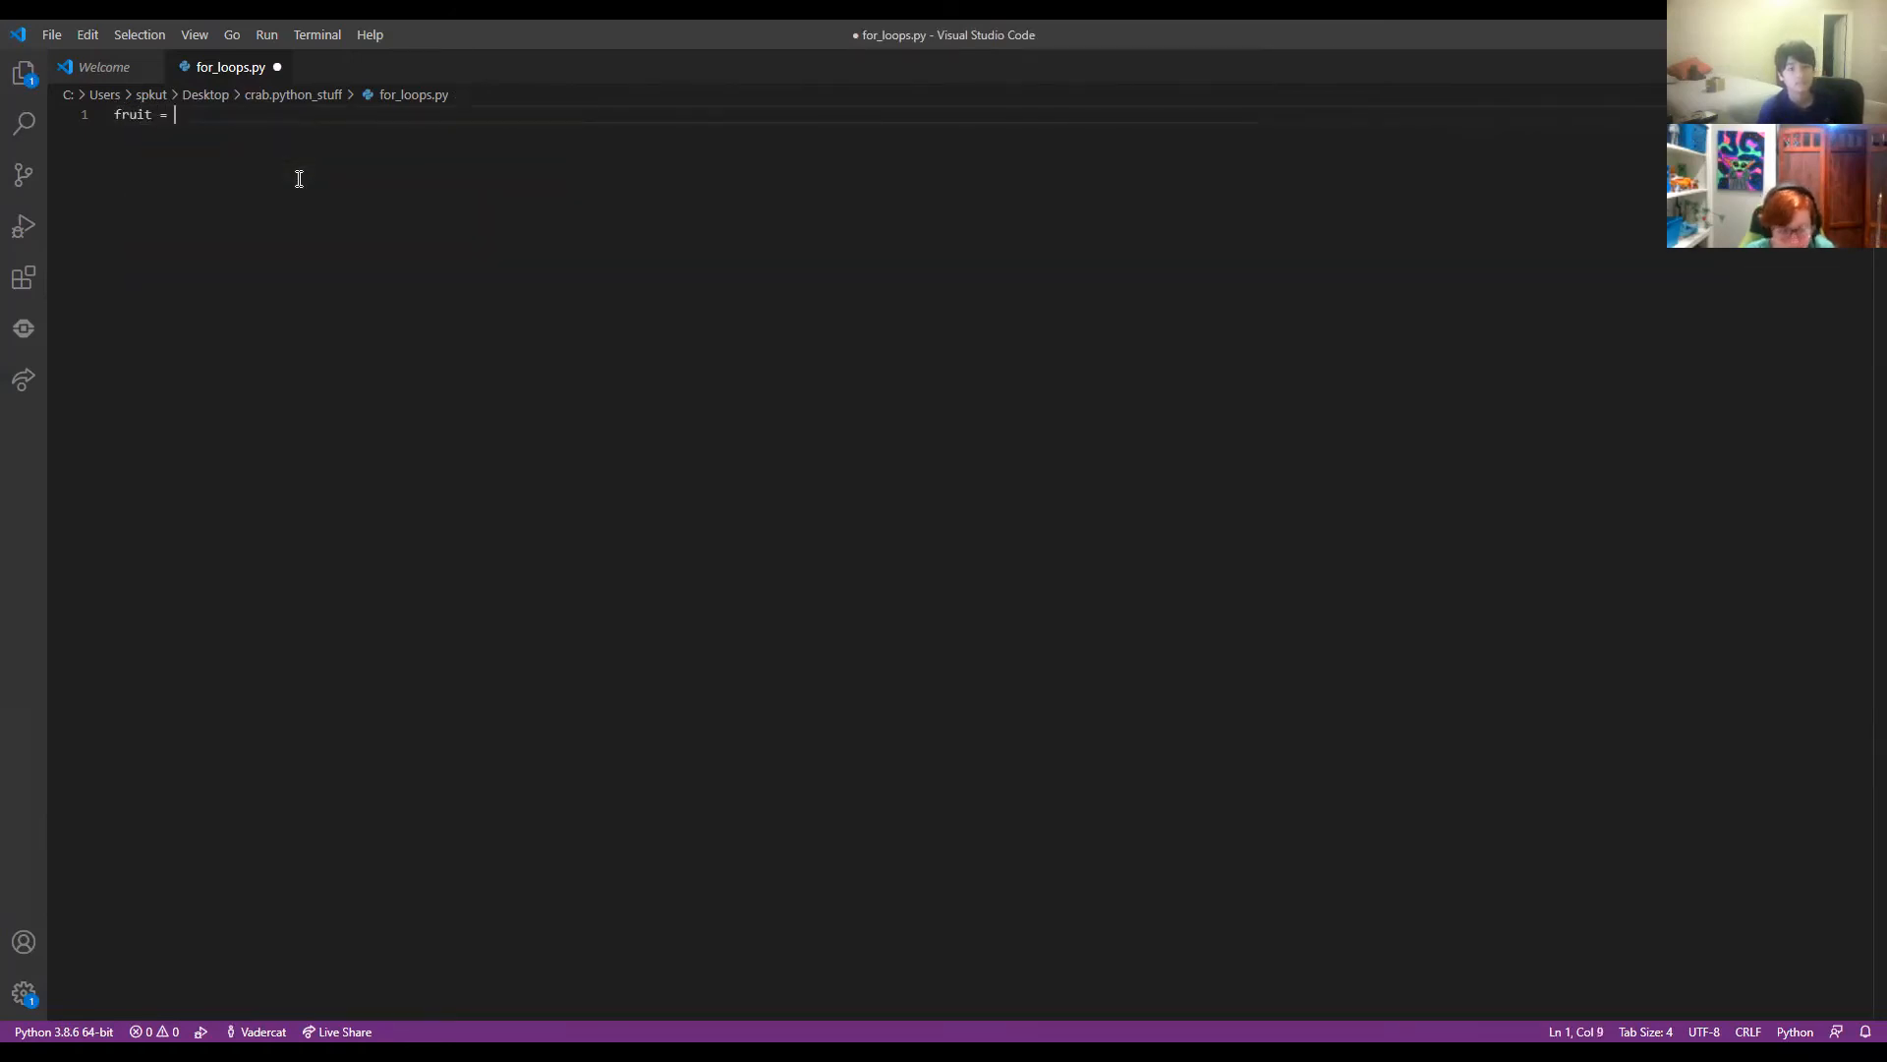
text("no")
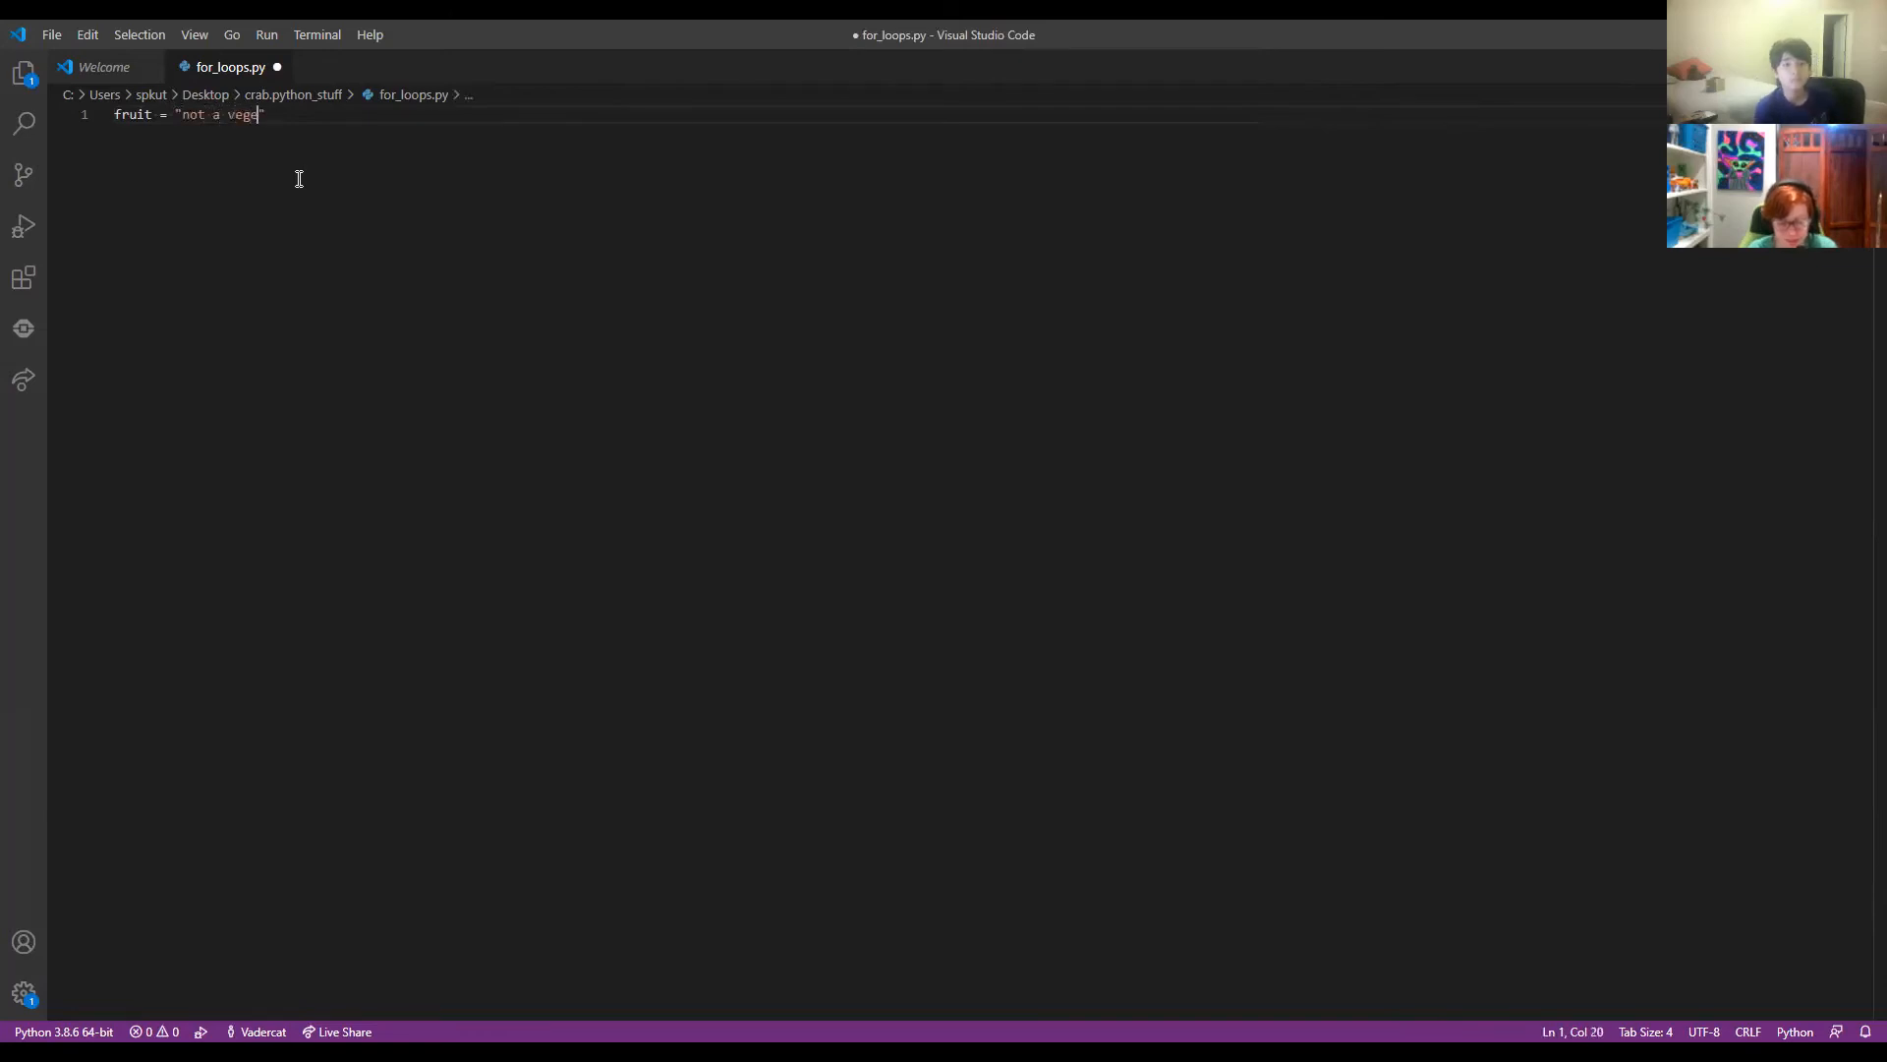
text(table)
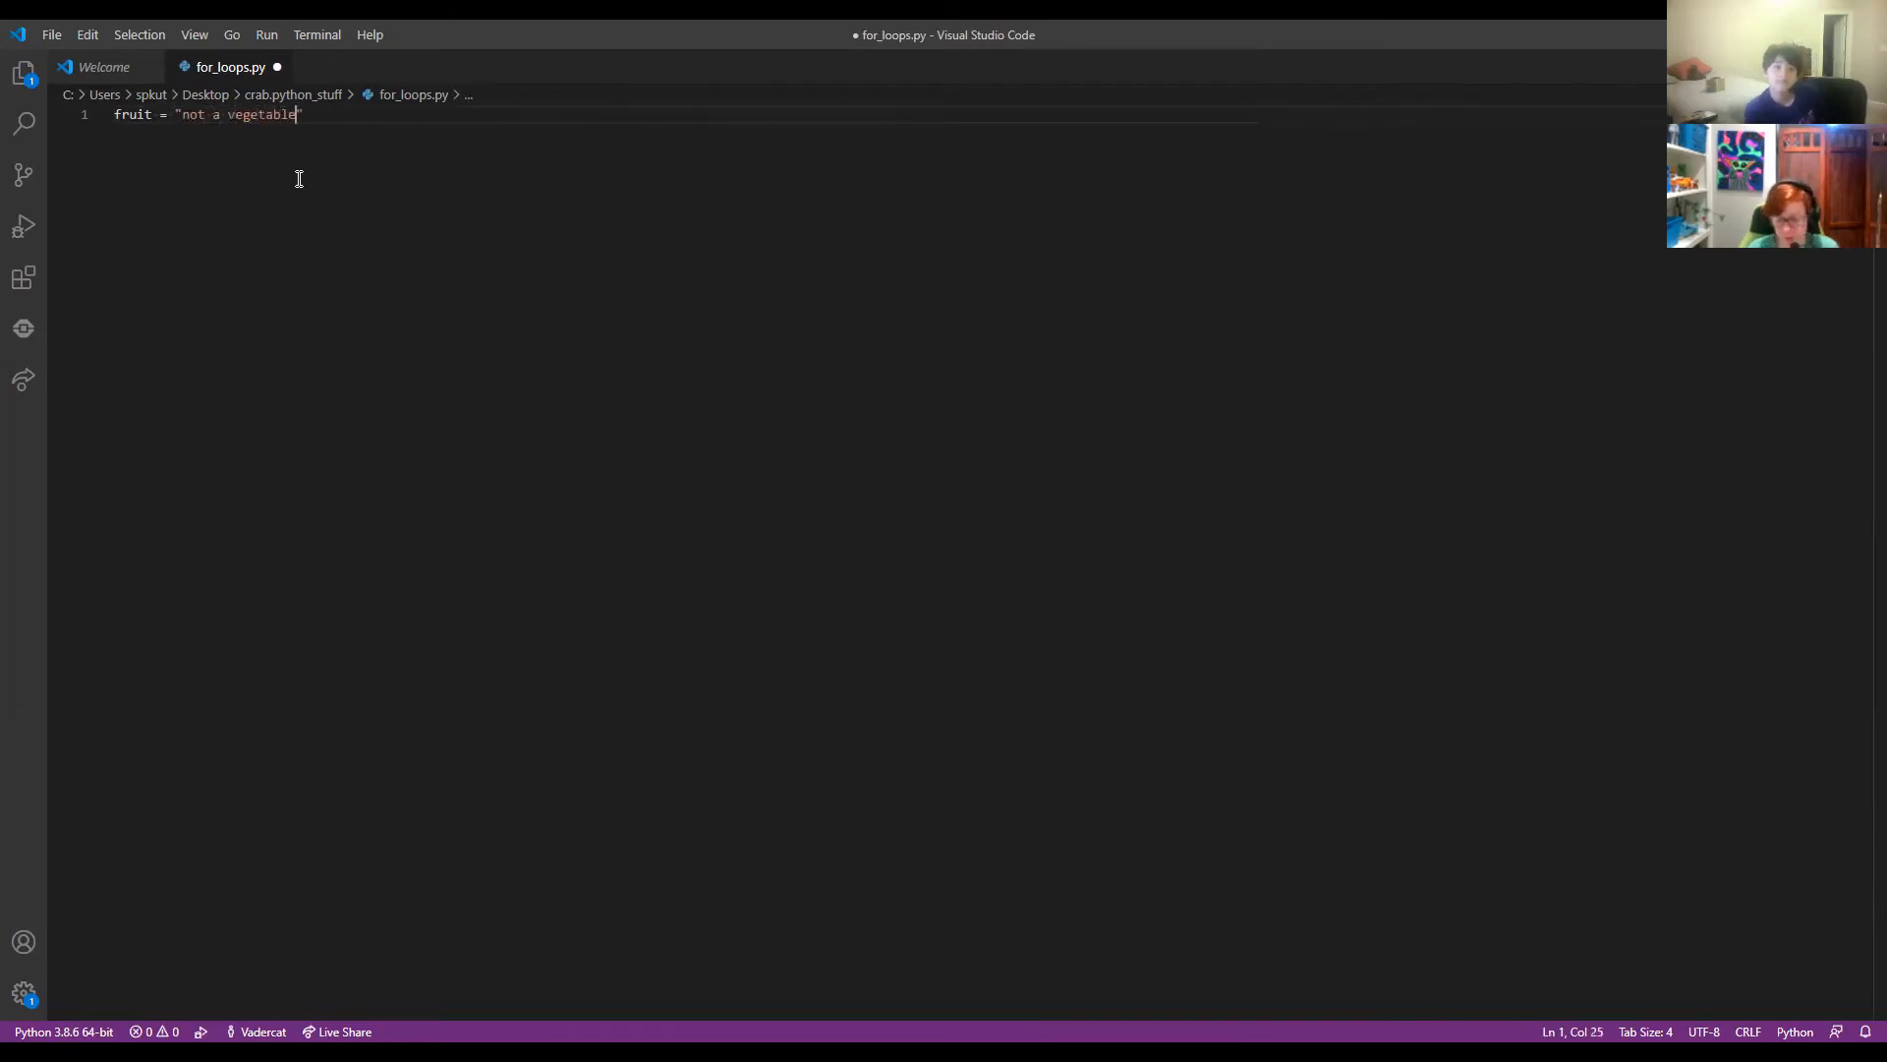
key(Enter)
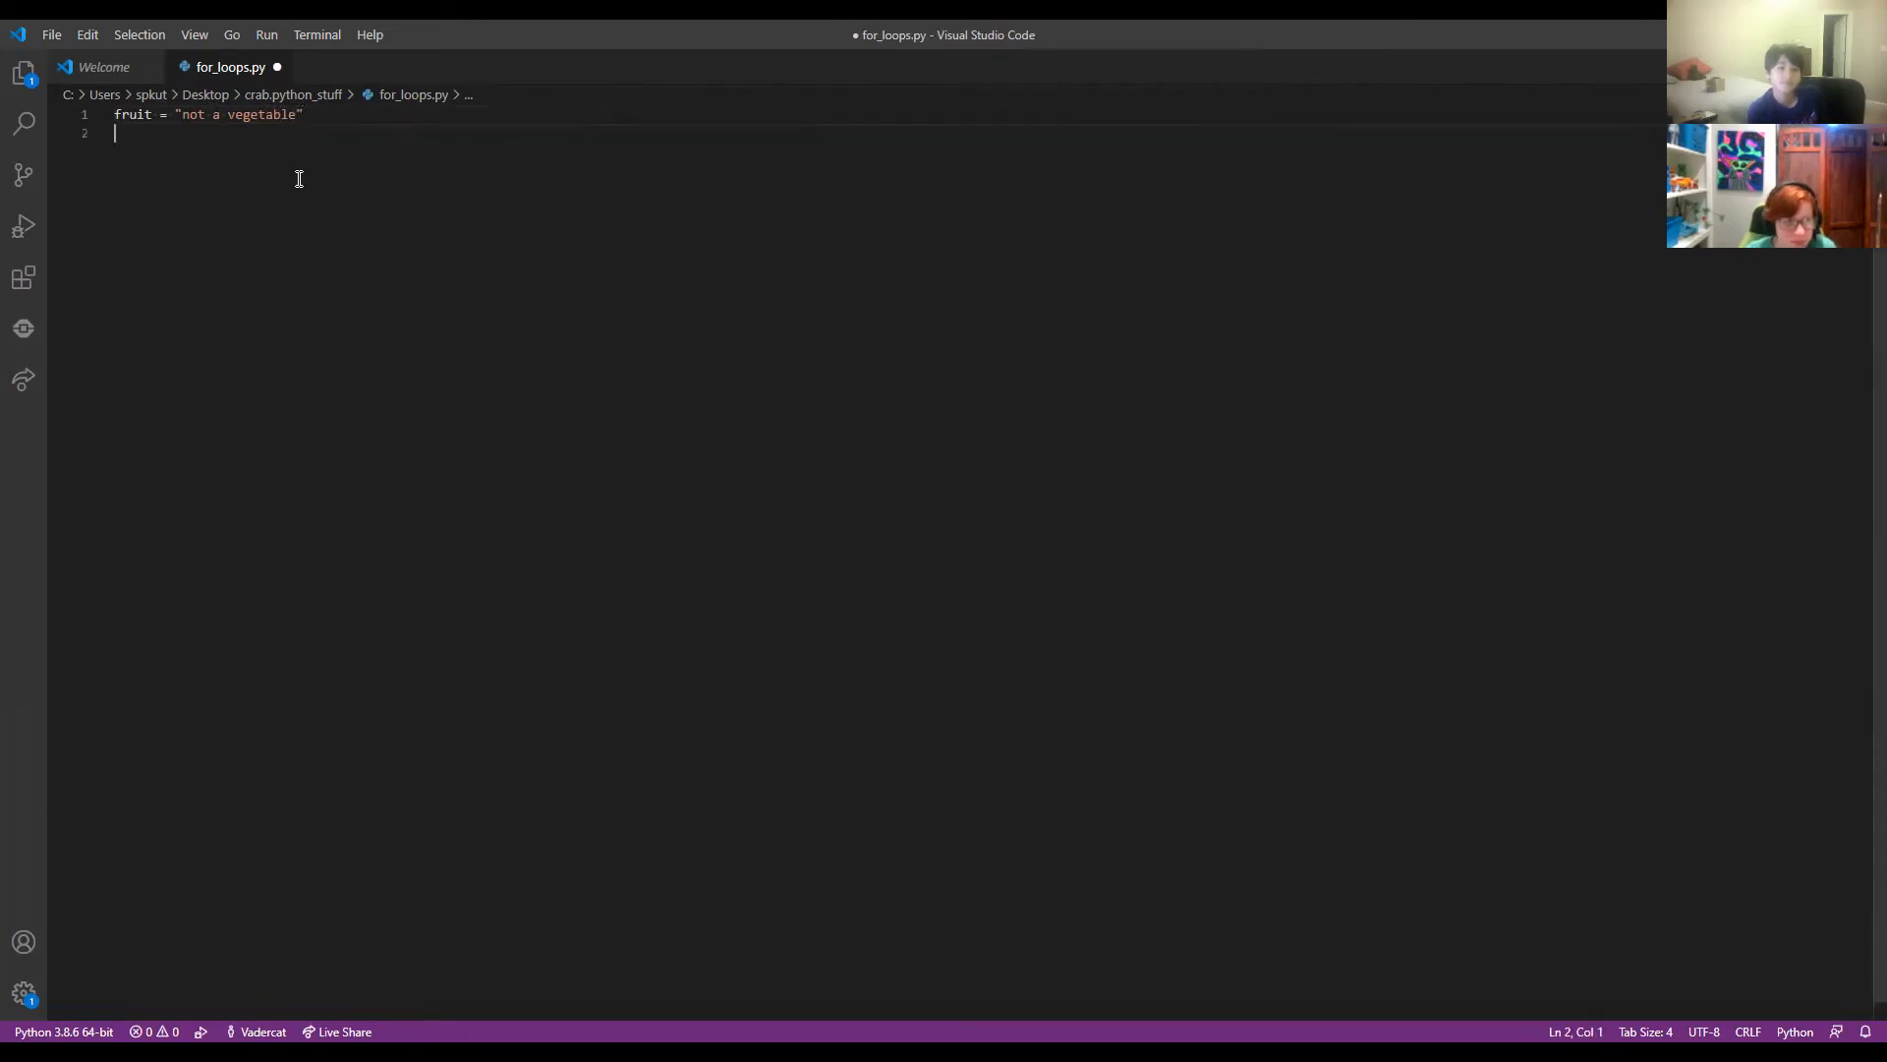
key(Enter)
text(for letter in)
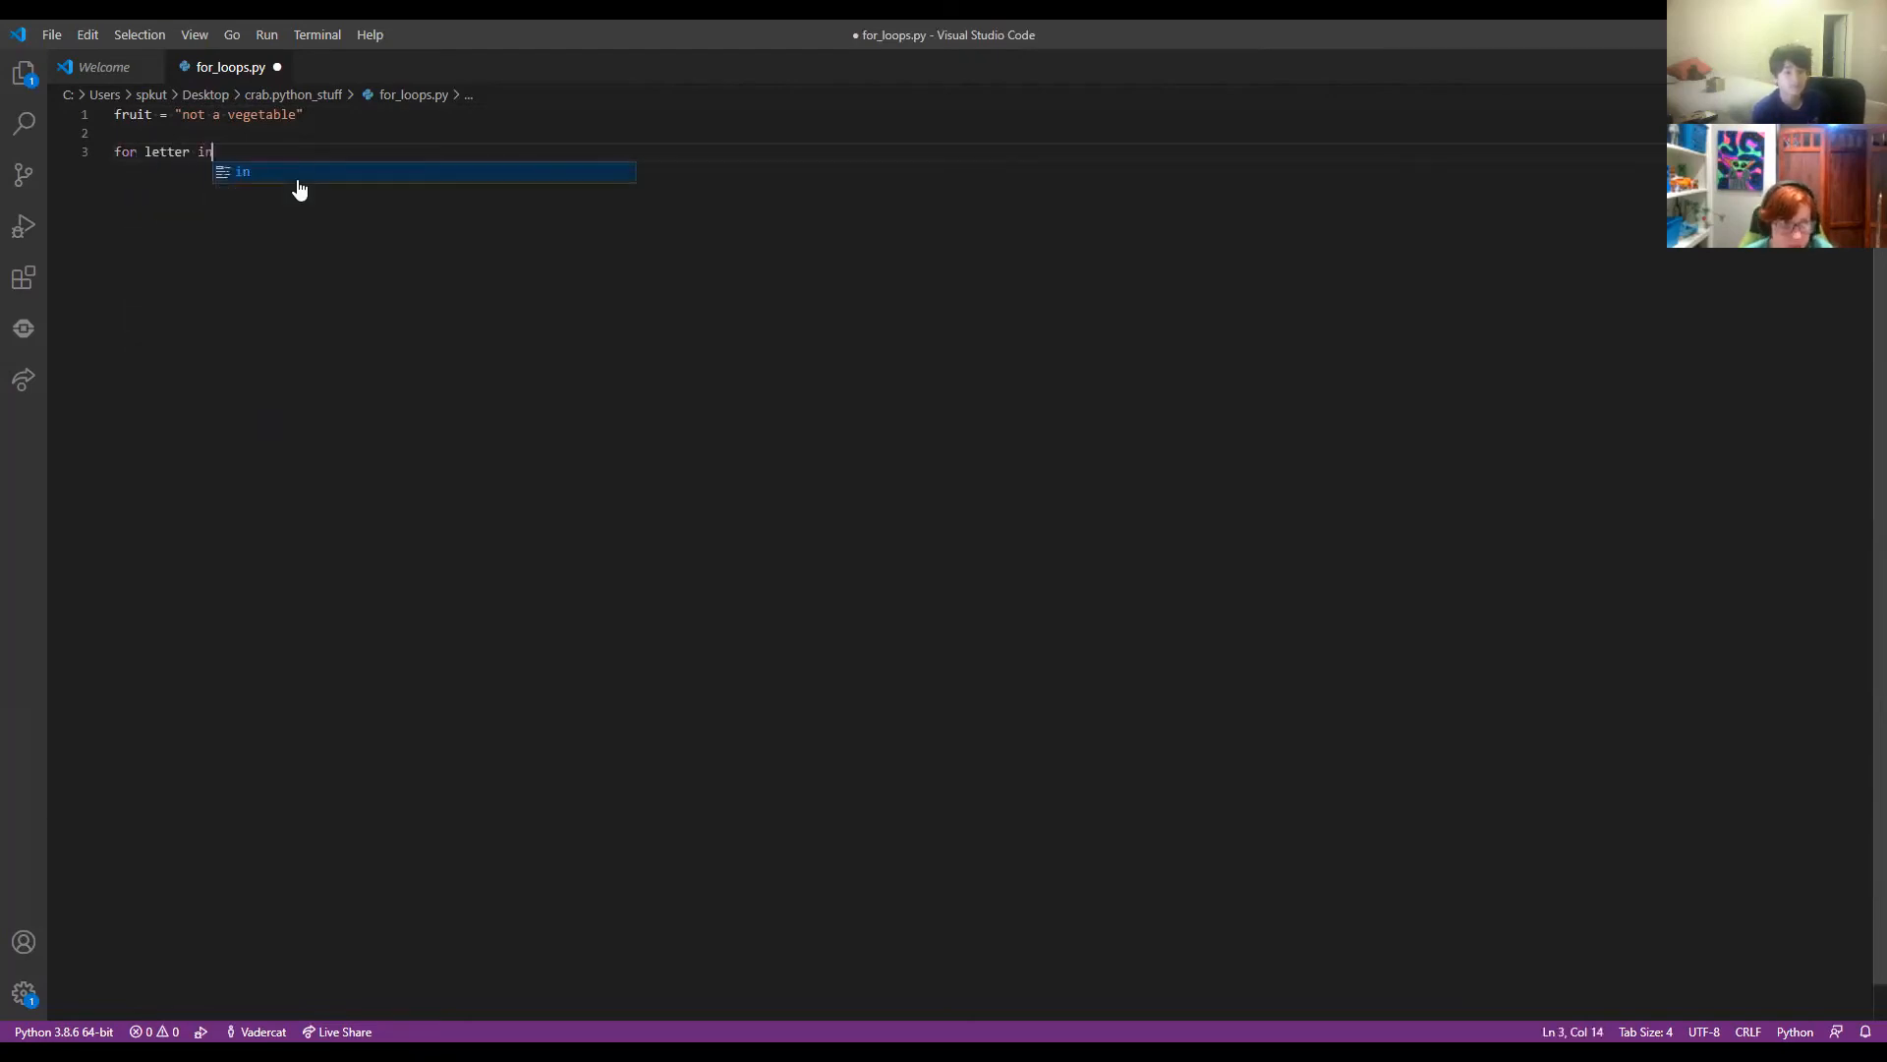
Write for letter in fruit: with print(letter) as its body and start running for_loops.py.
text(fruit)
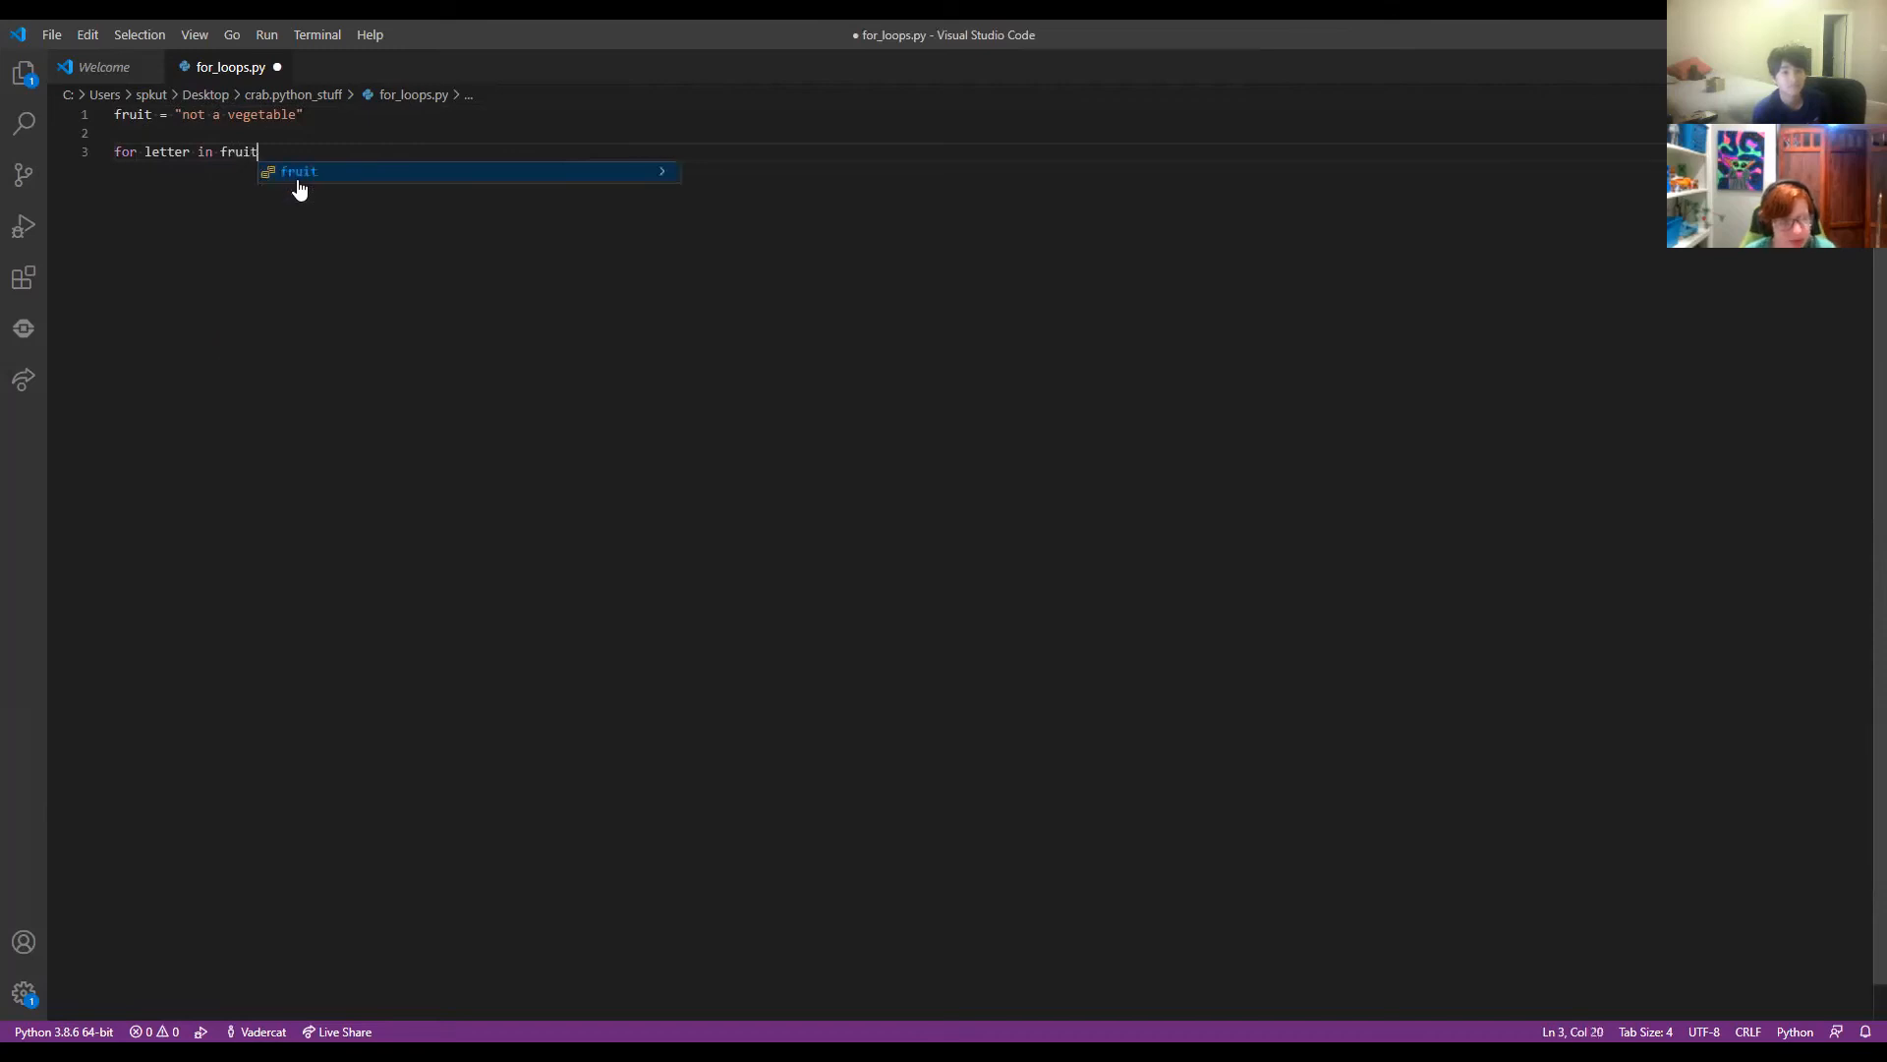
text(:)
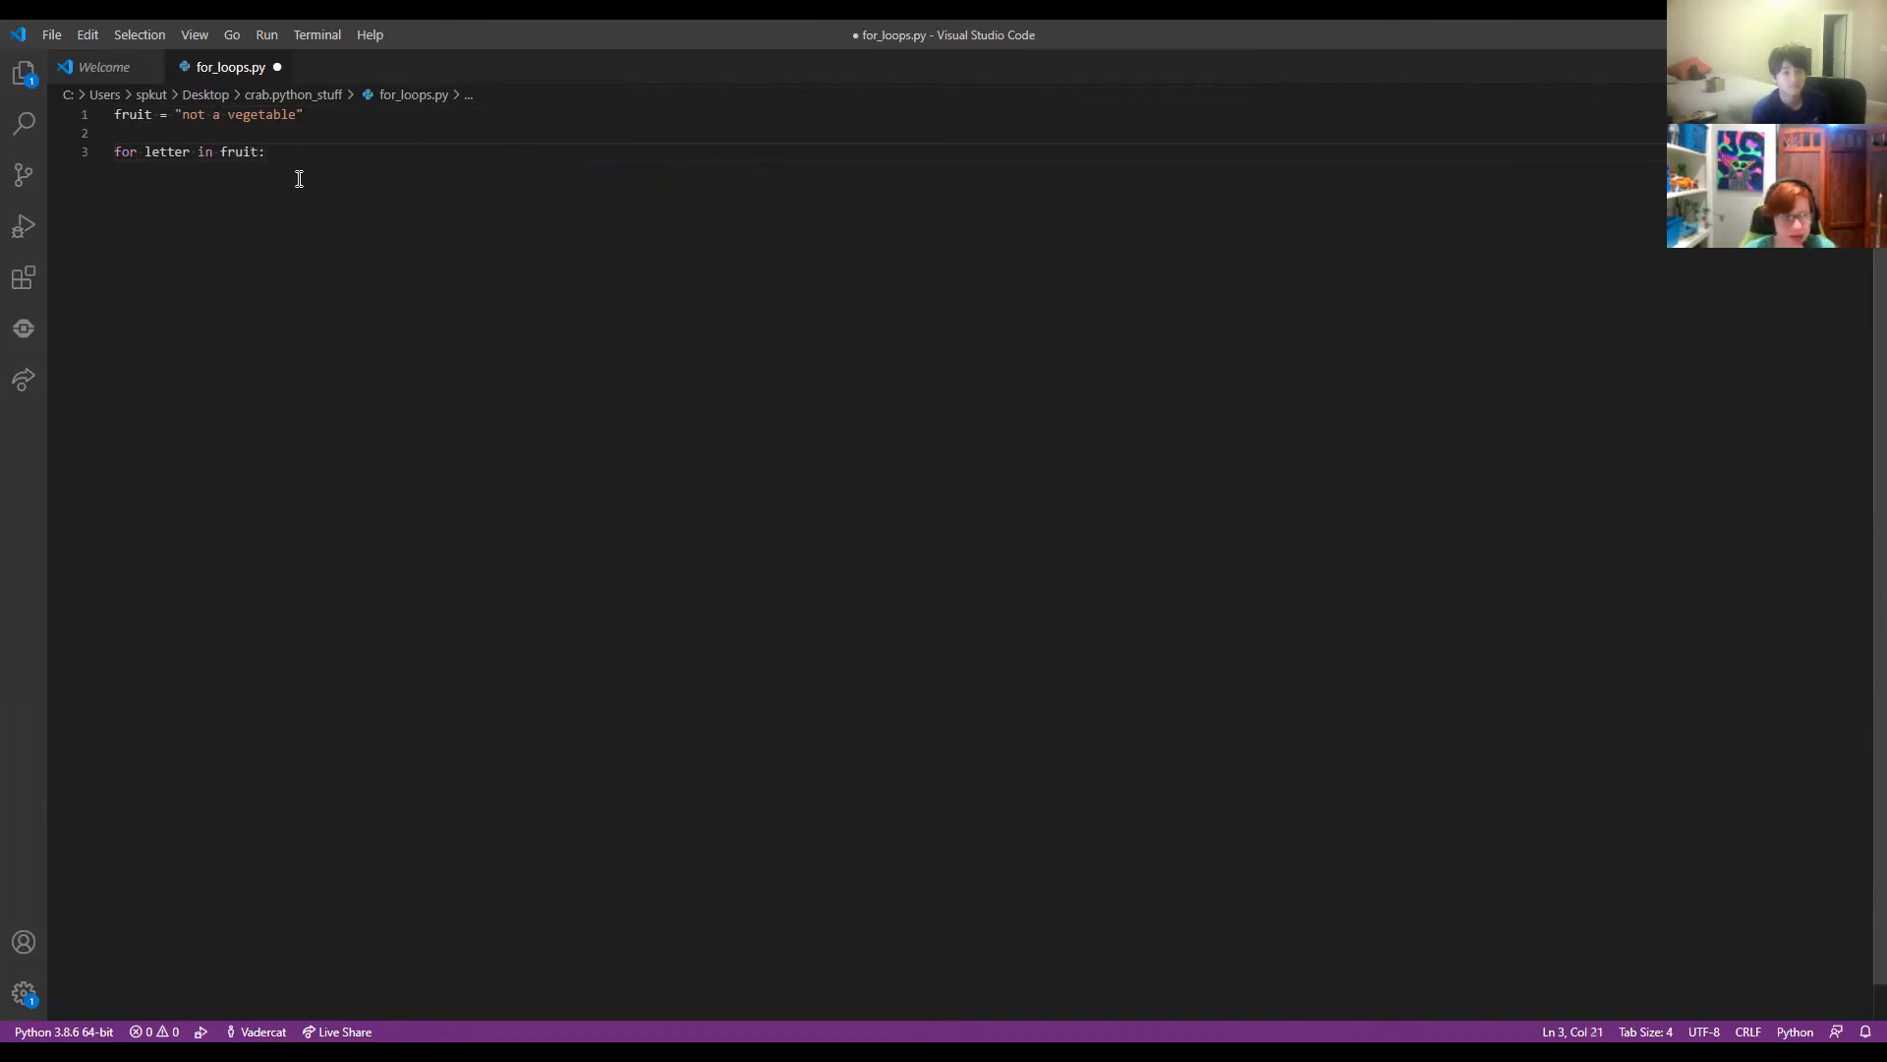
key(Enter)
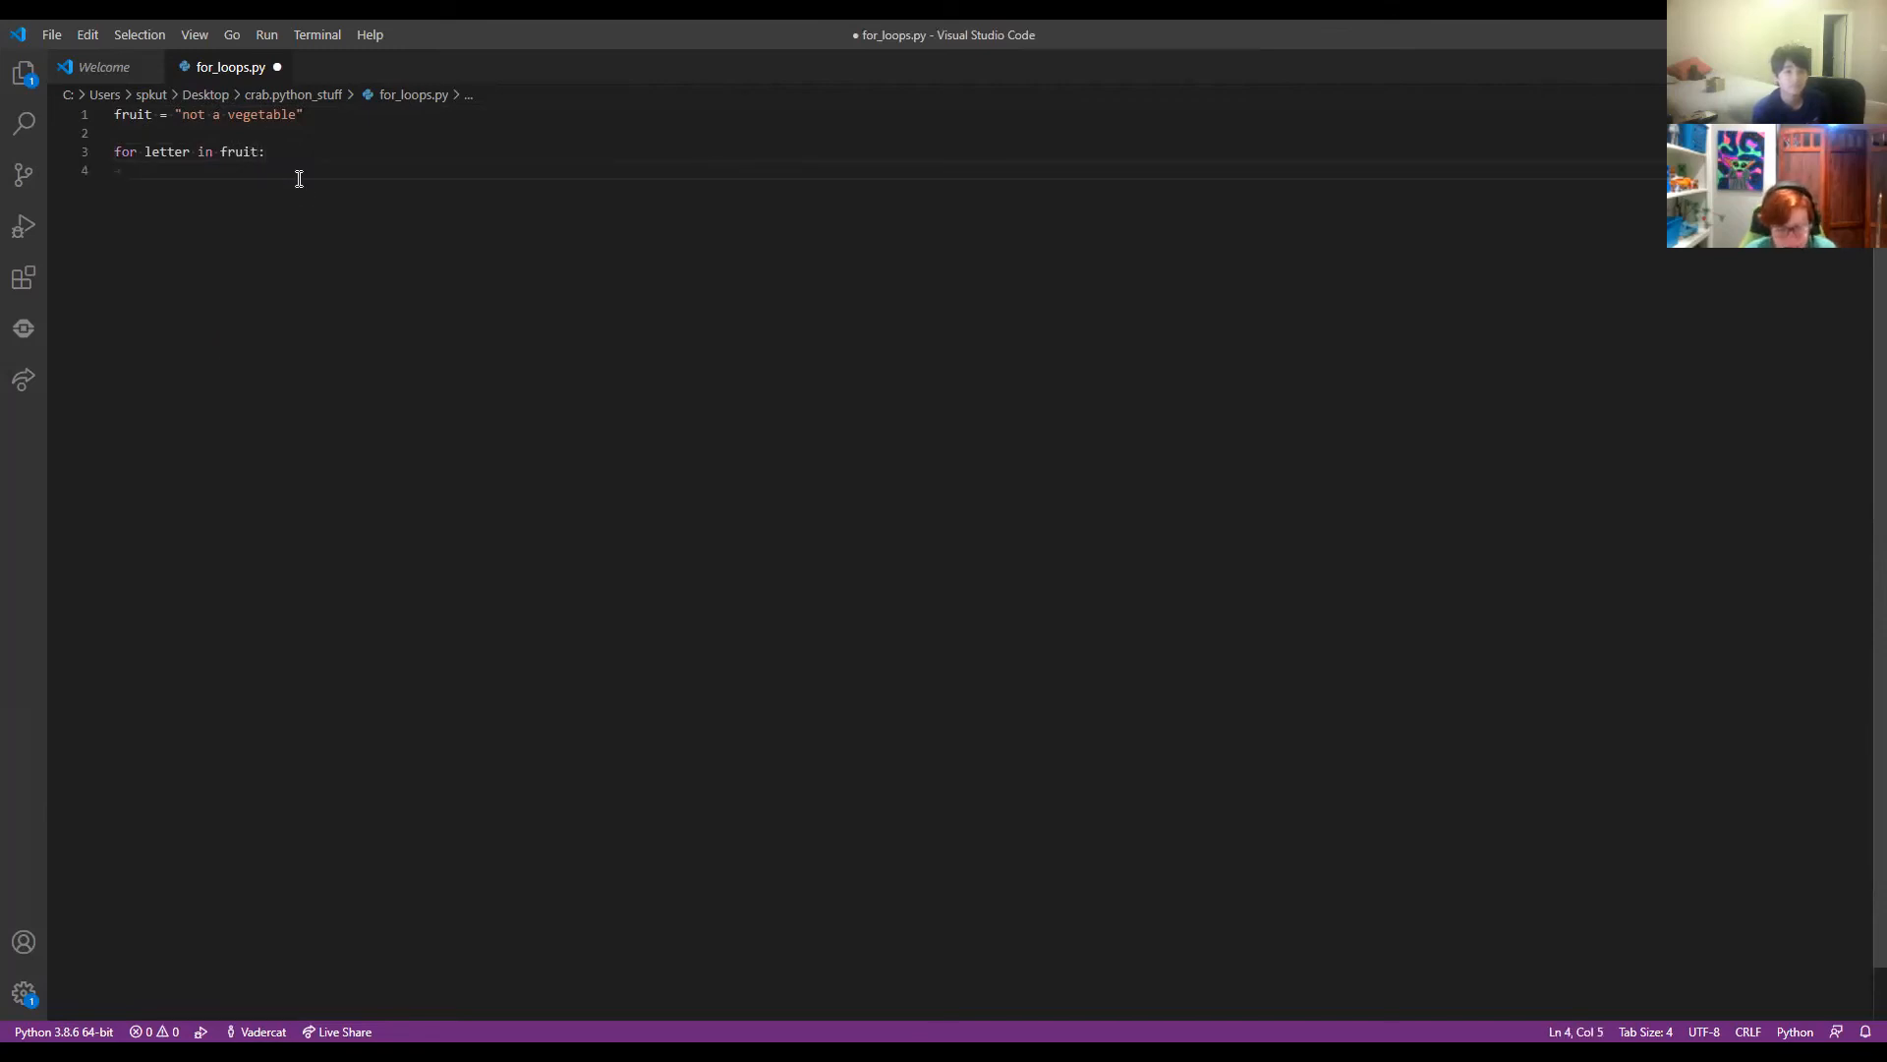
text(print(')
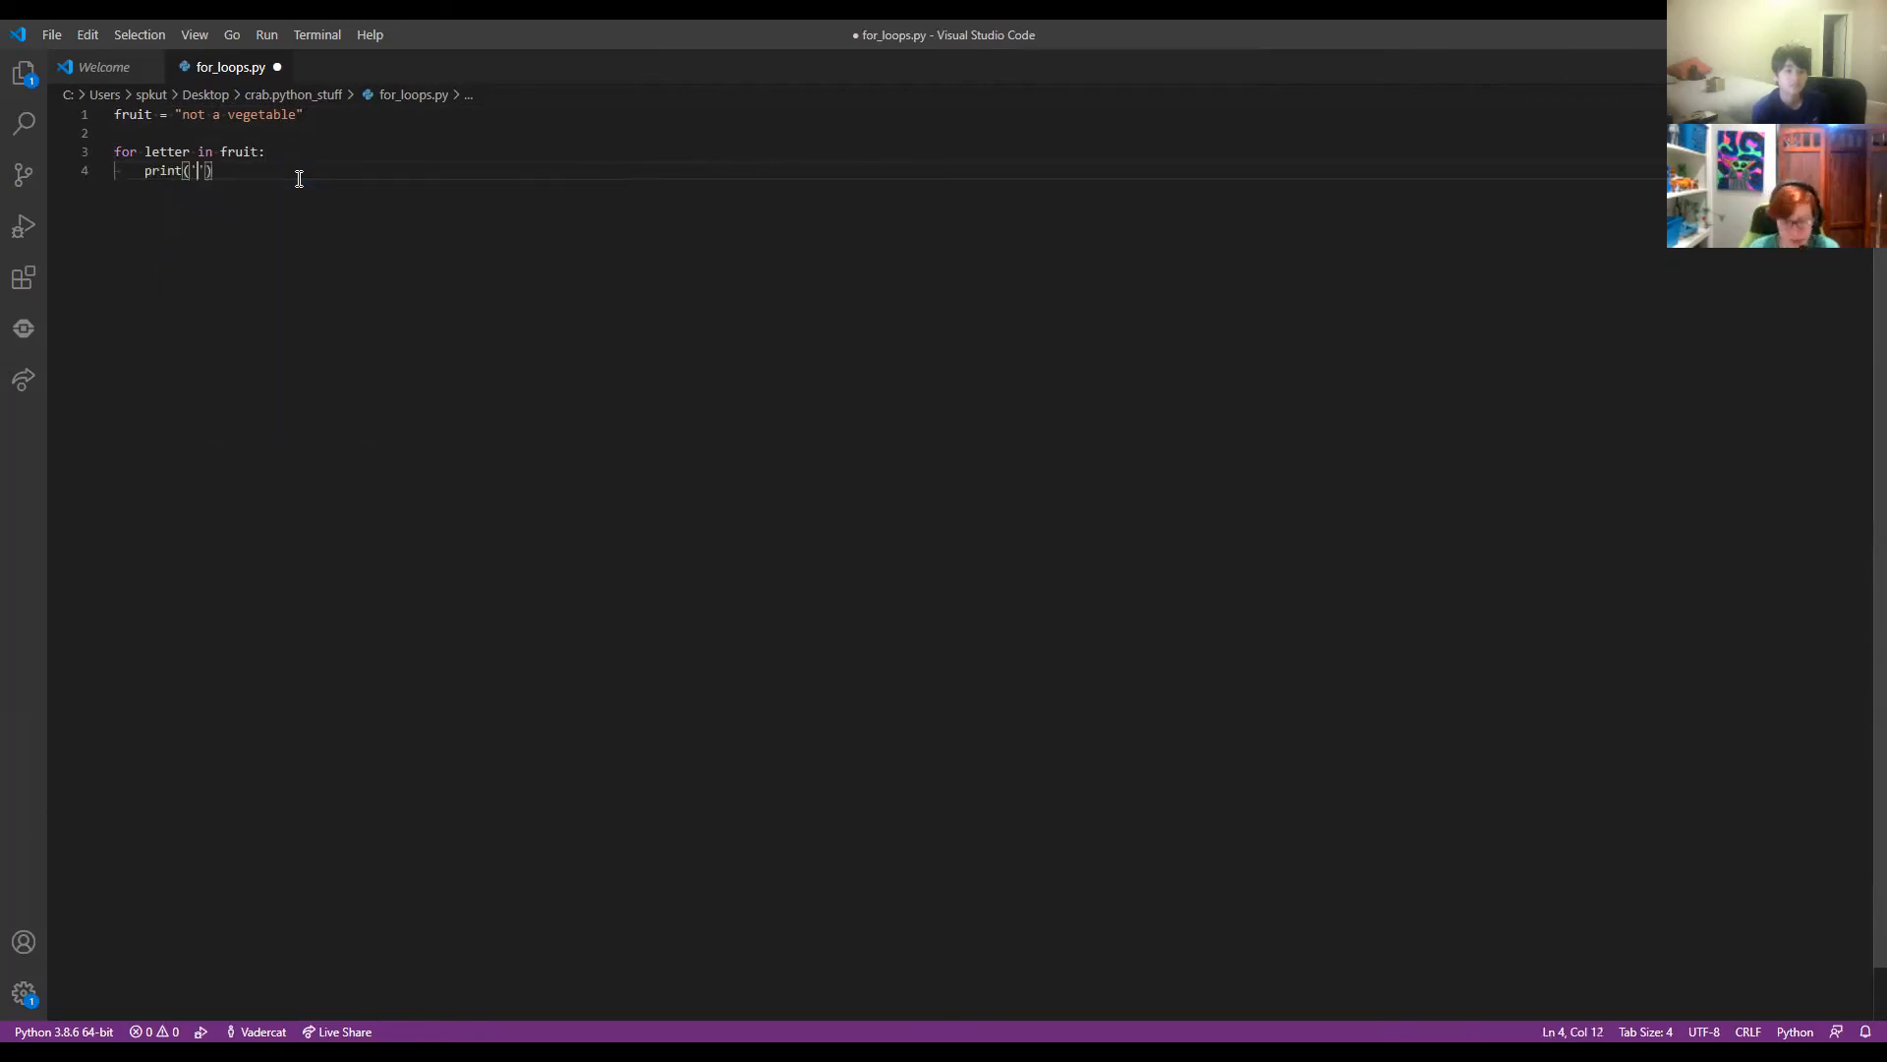
text(letter)
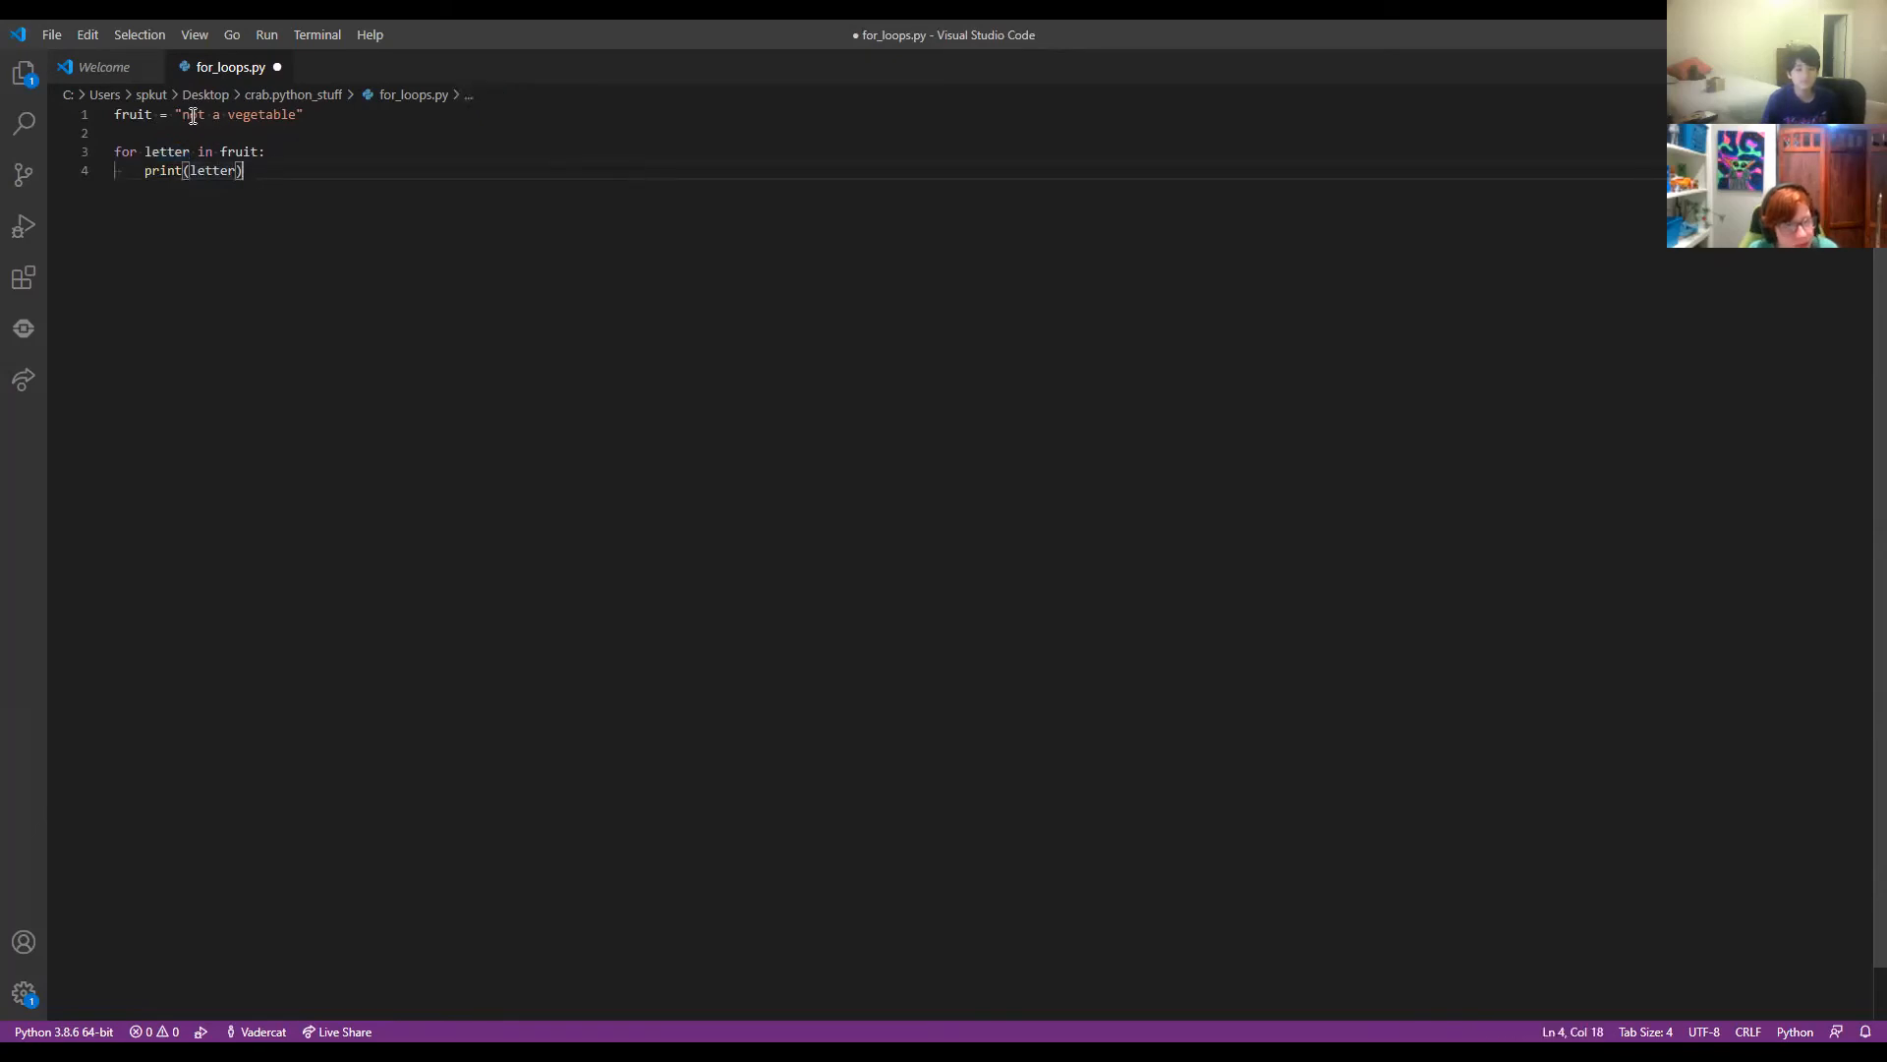
click(196, 114)
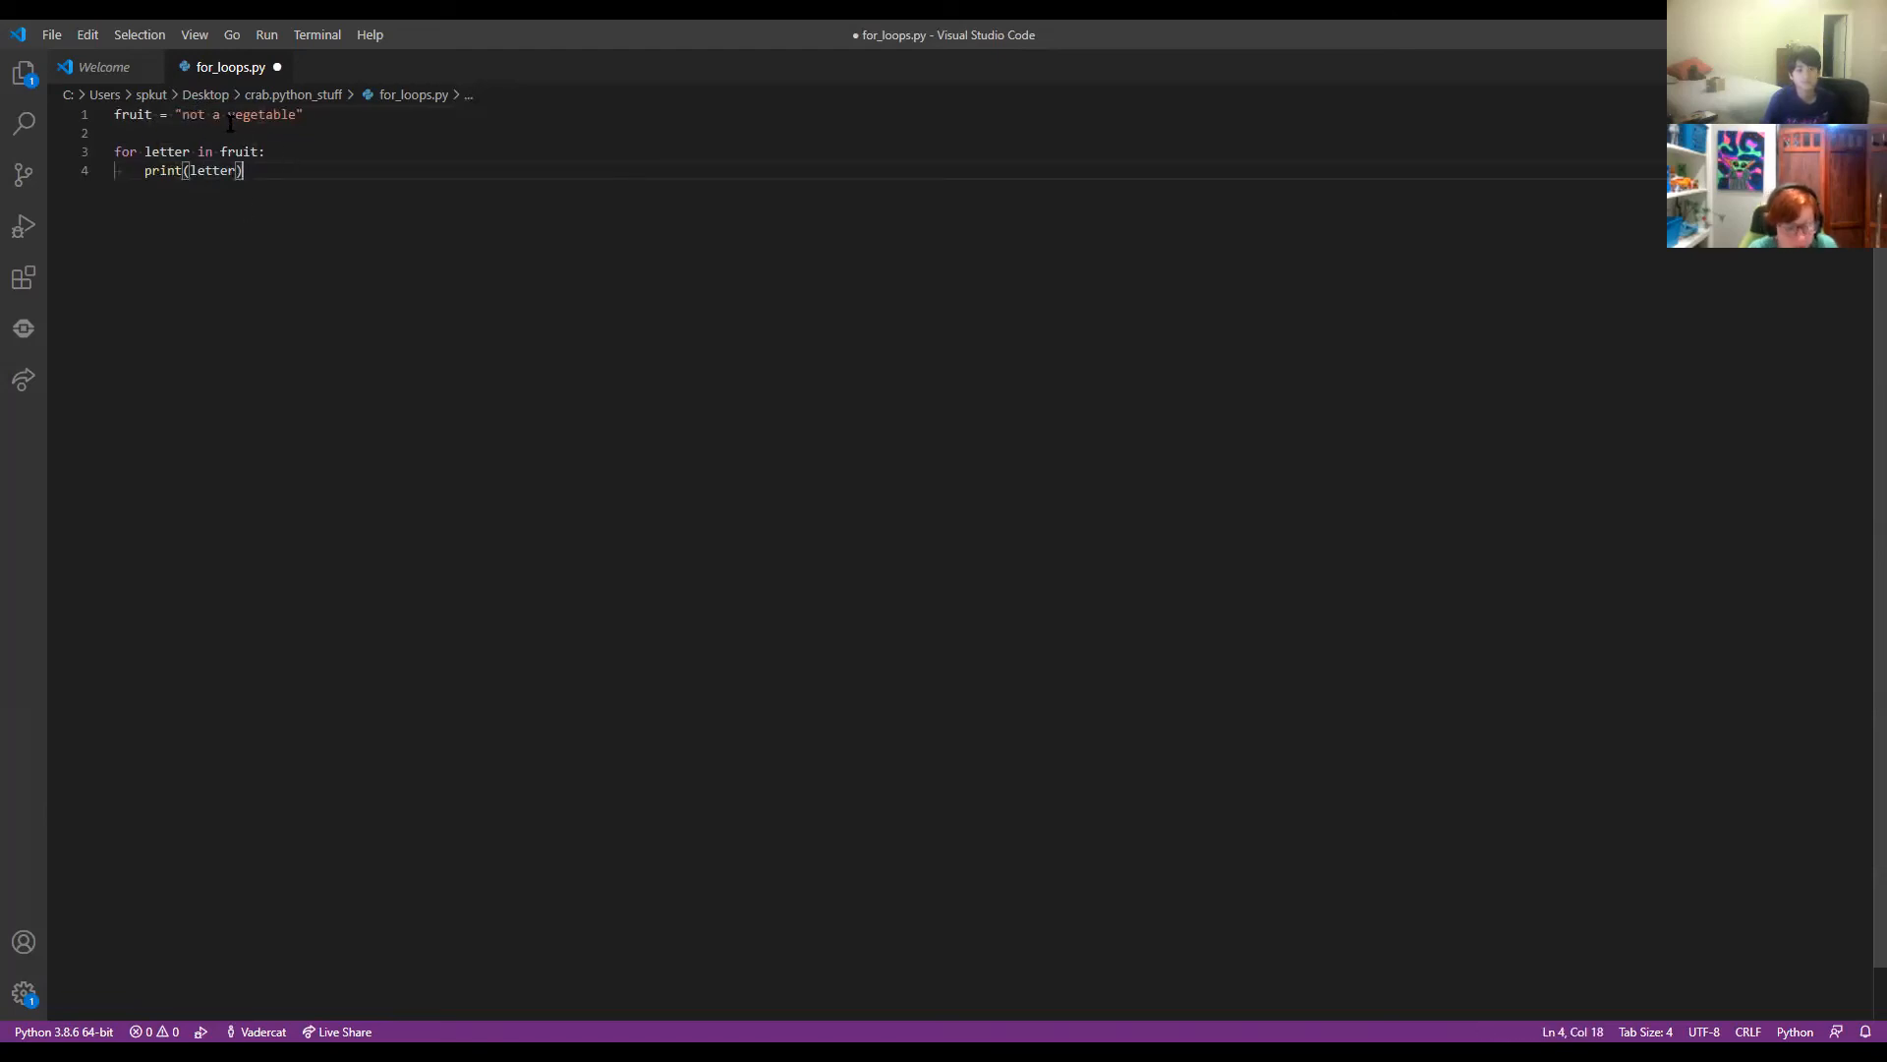
click(232, 35)
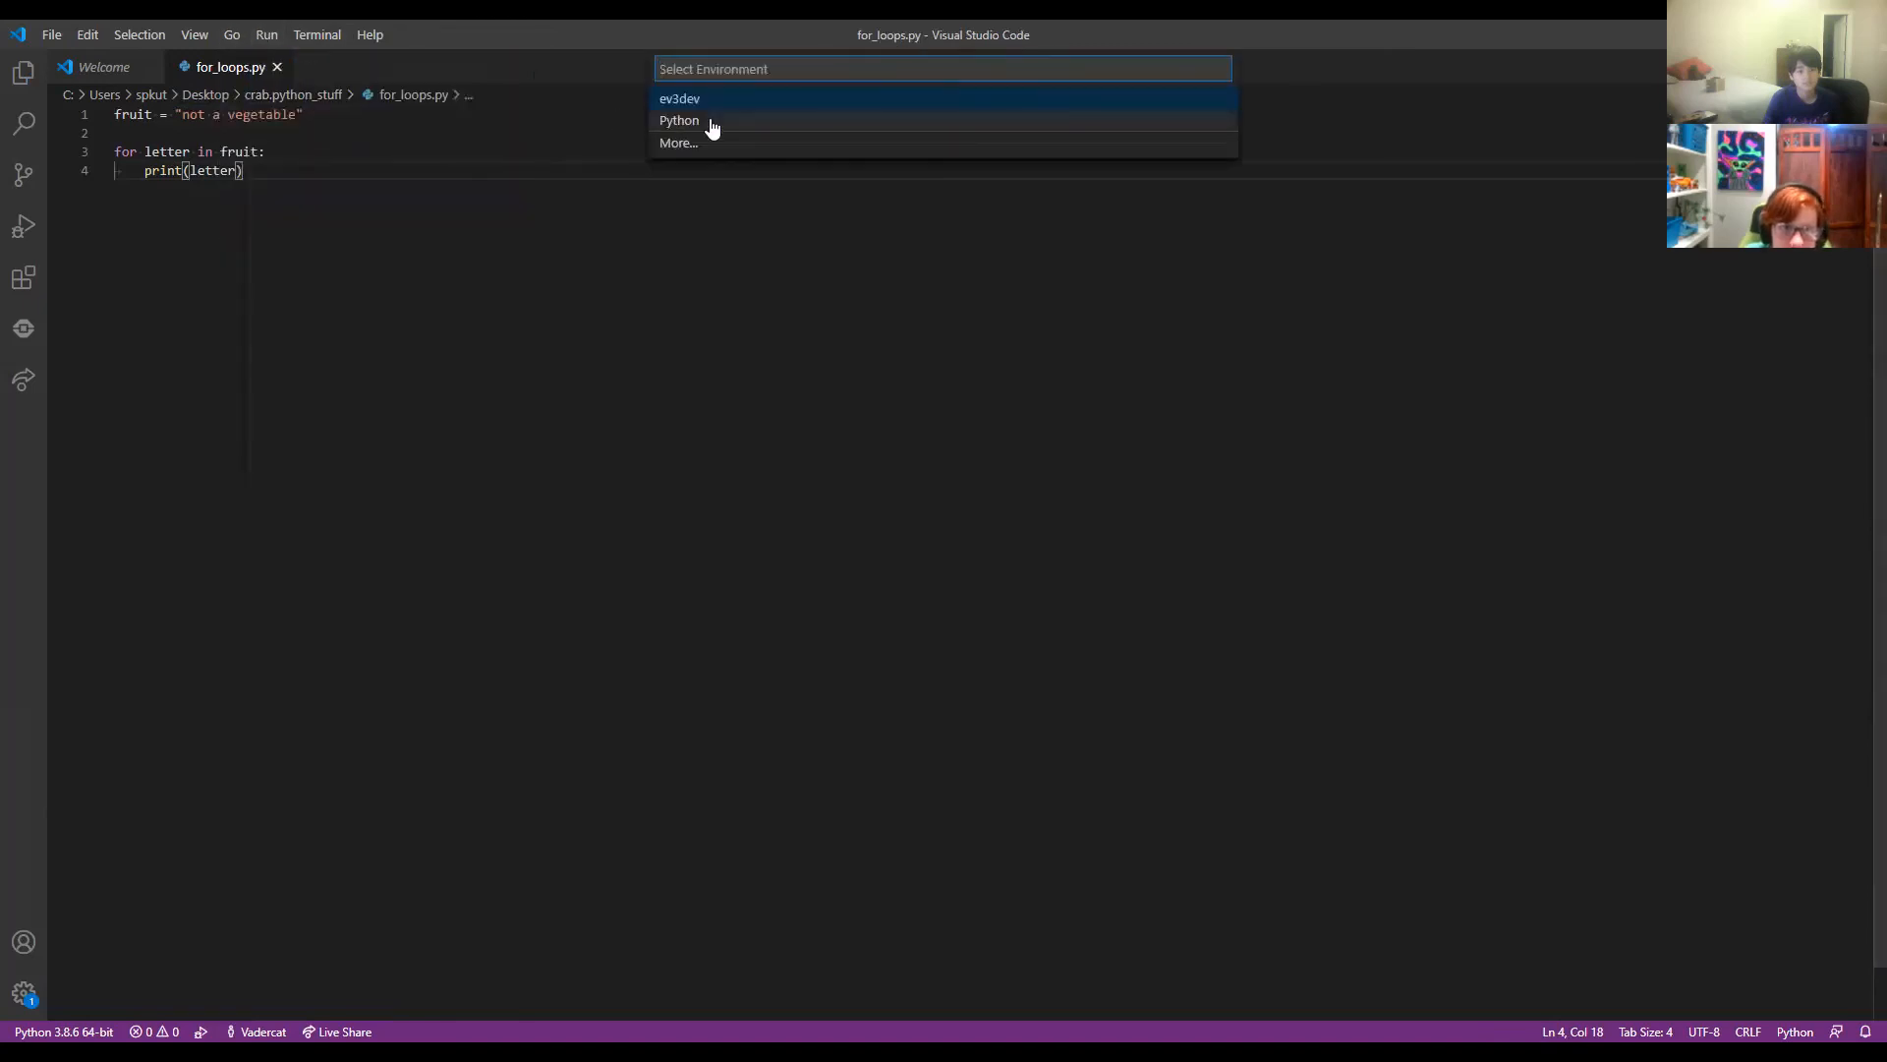
Choose Python as the run environment for for_loops.py.
click(681, 120)
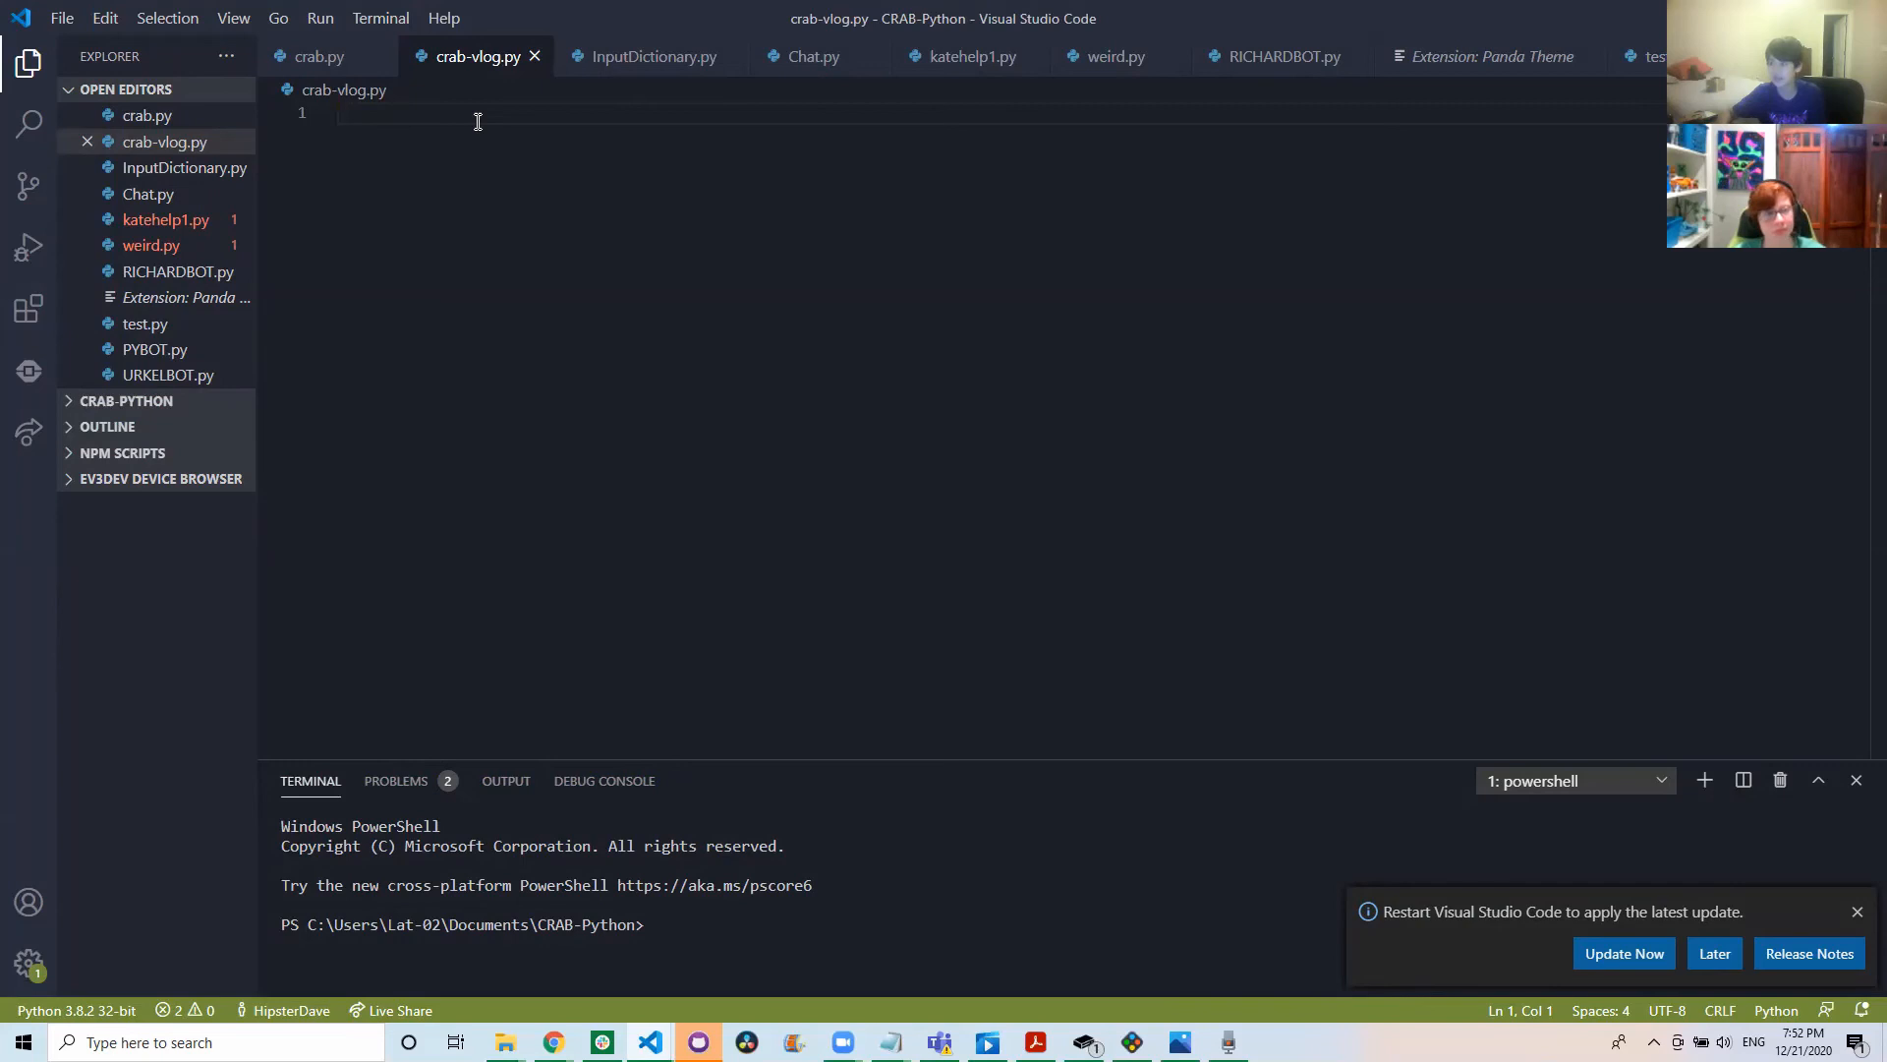
Assign x = "cheese" in crab-vlog.py and save the file.
text(x =)
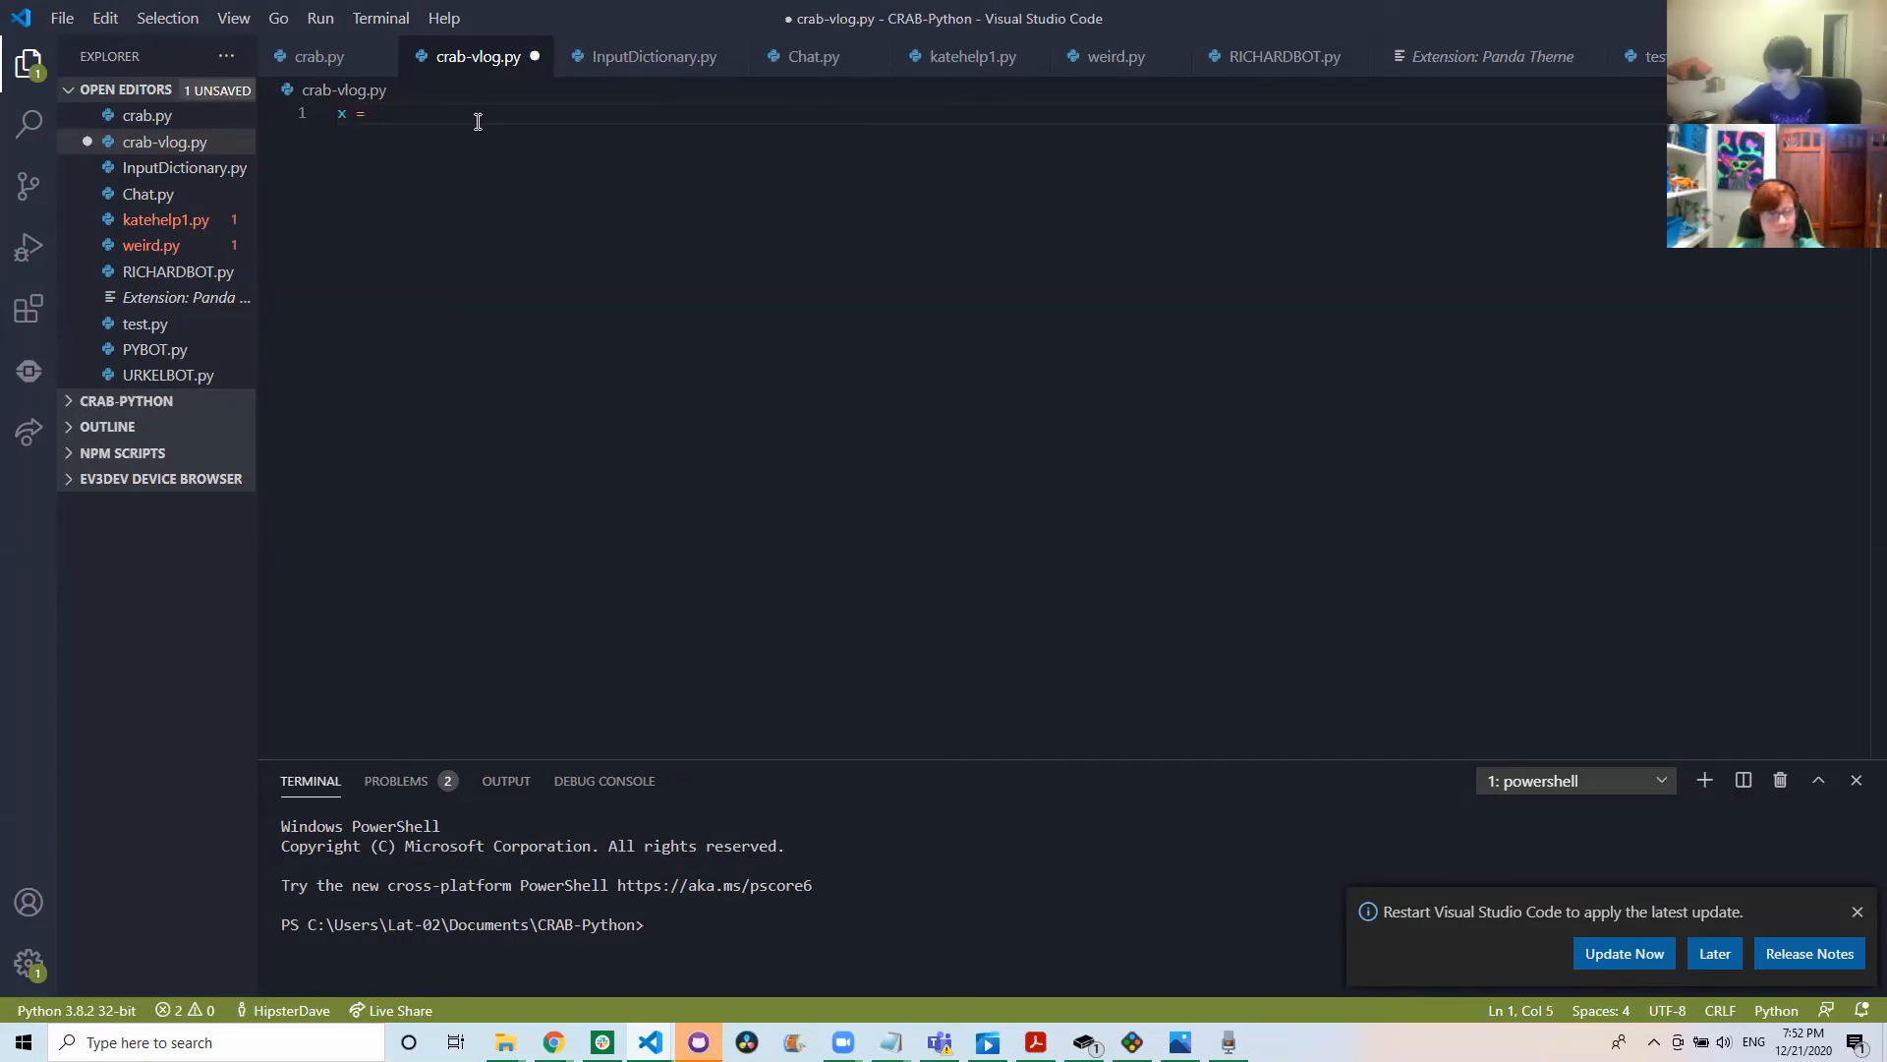
text("cheese")
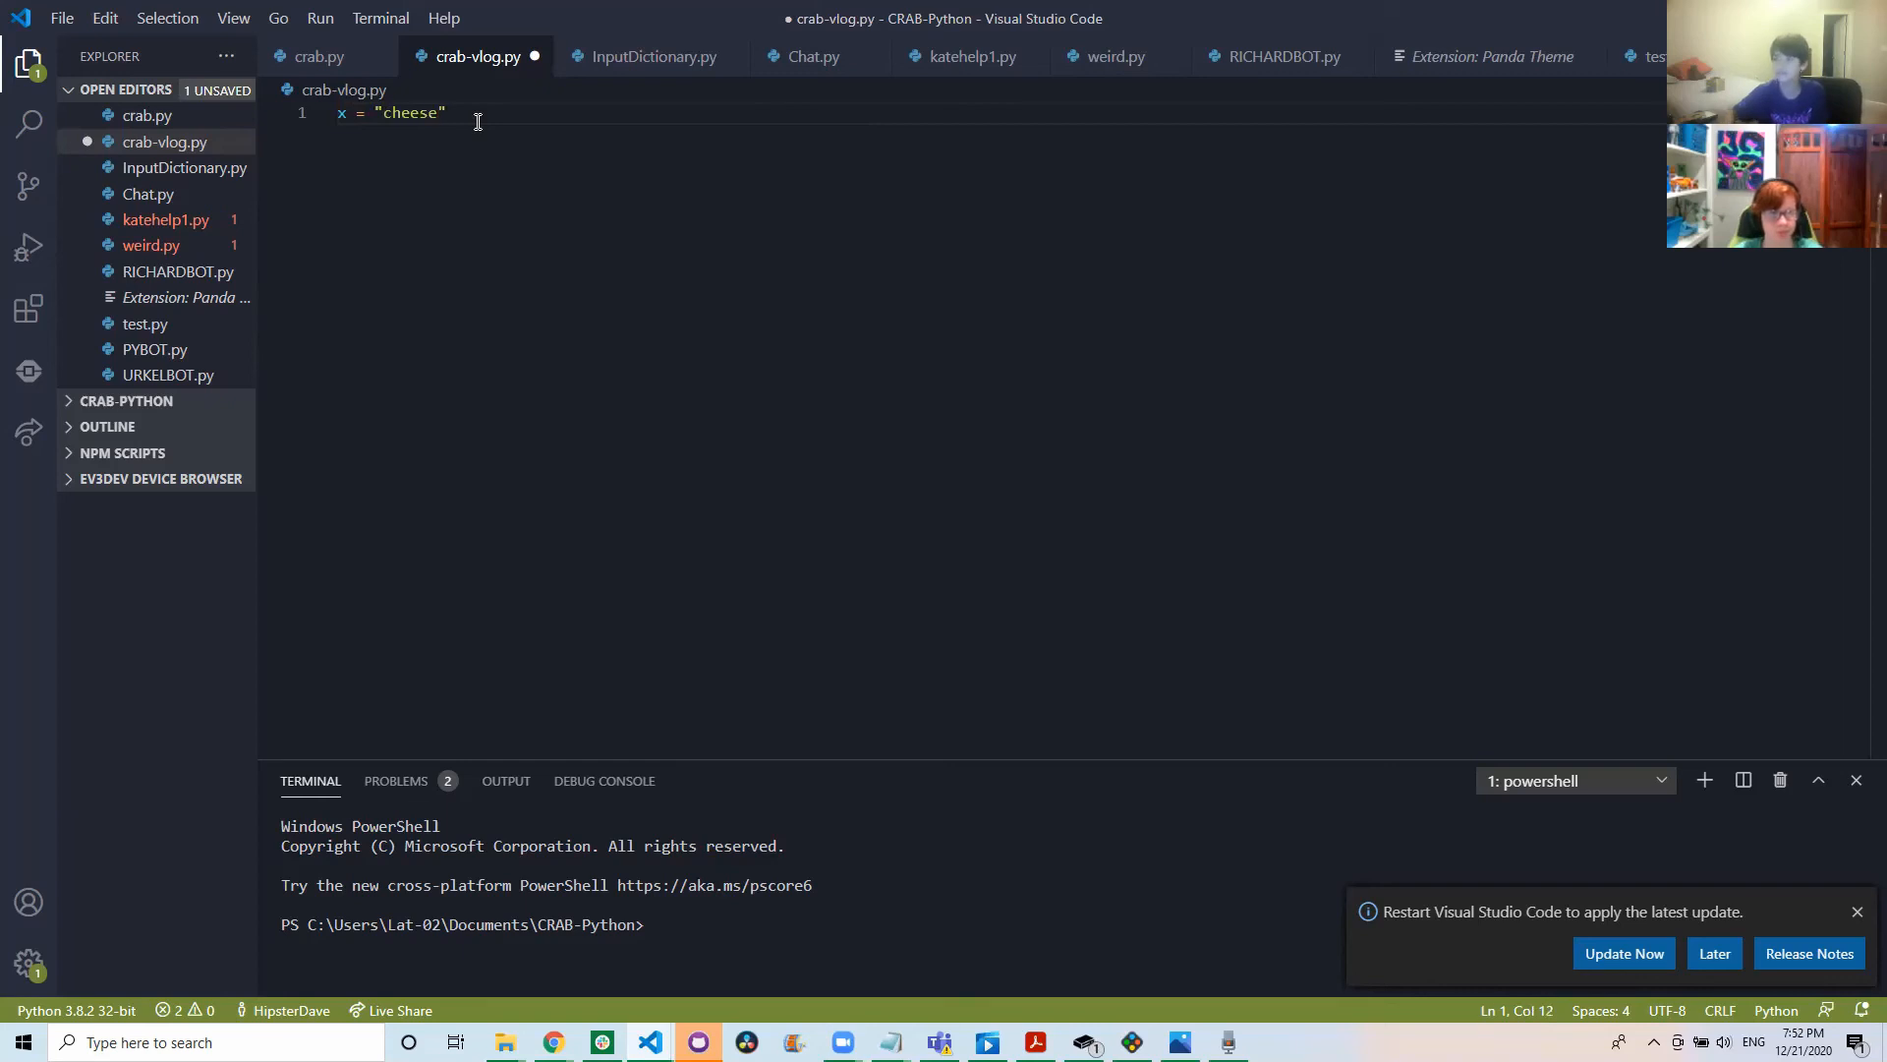
key(ctrl+s)
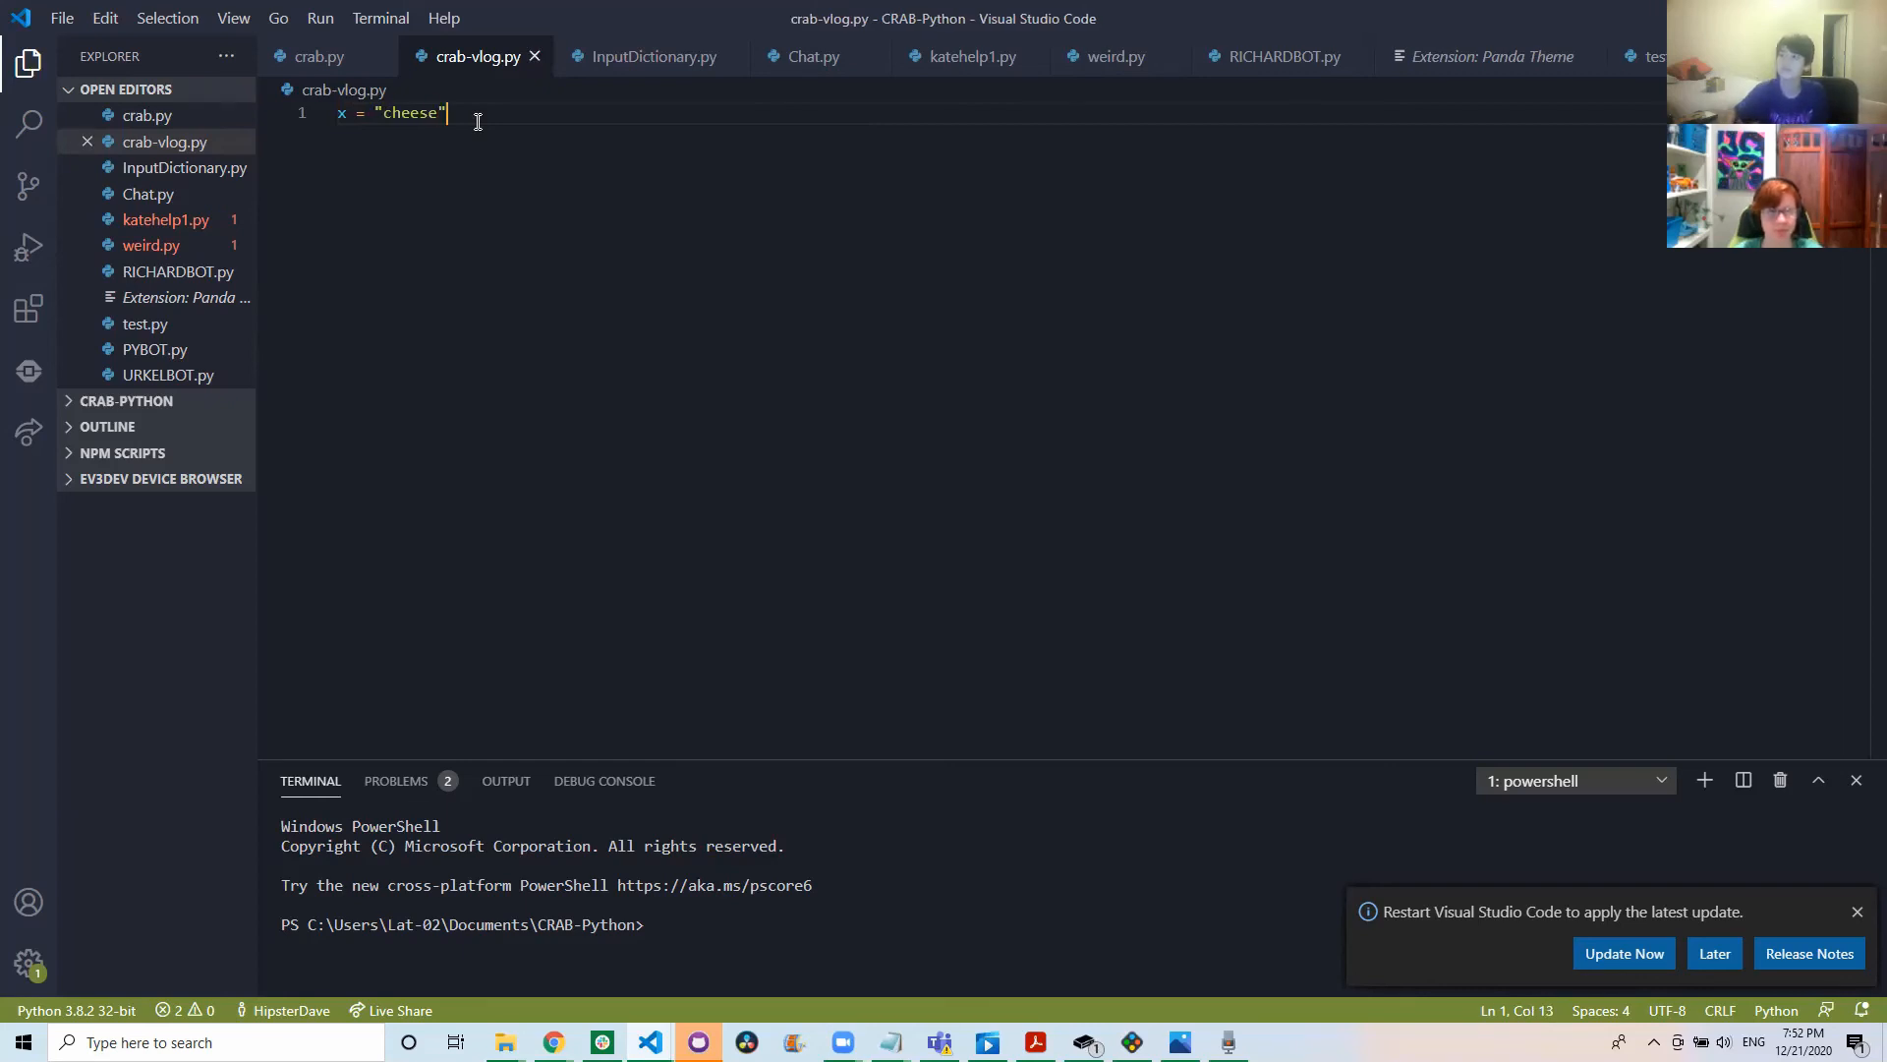
key(Enter)
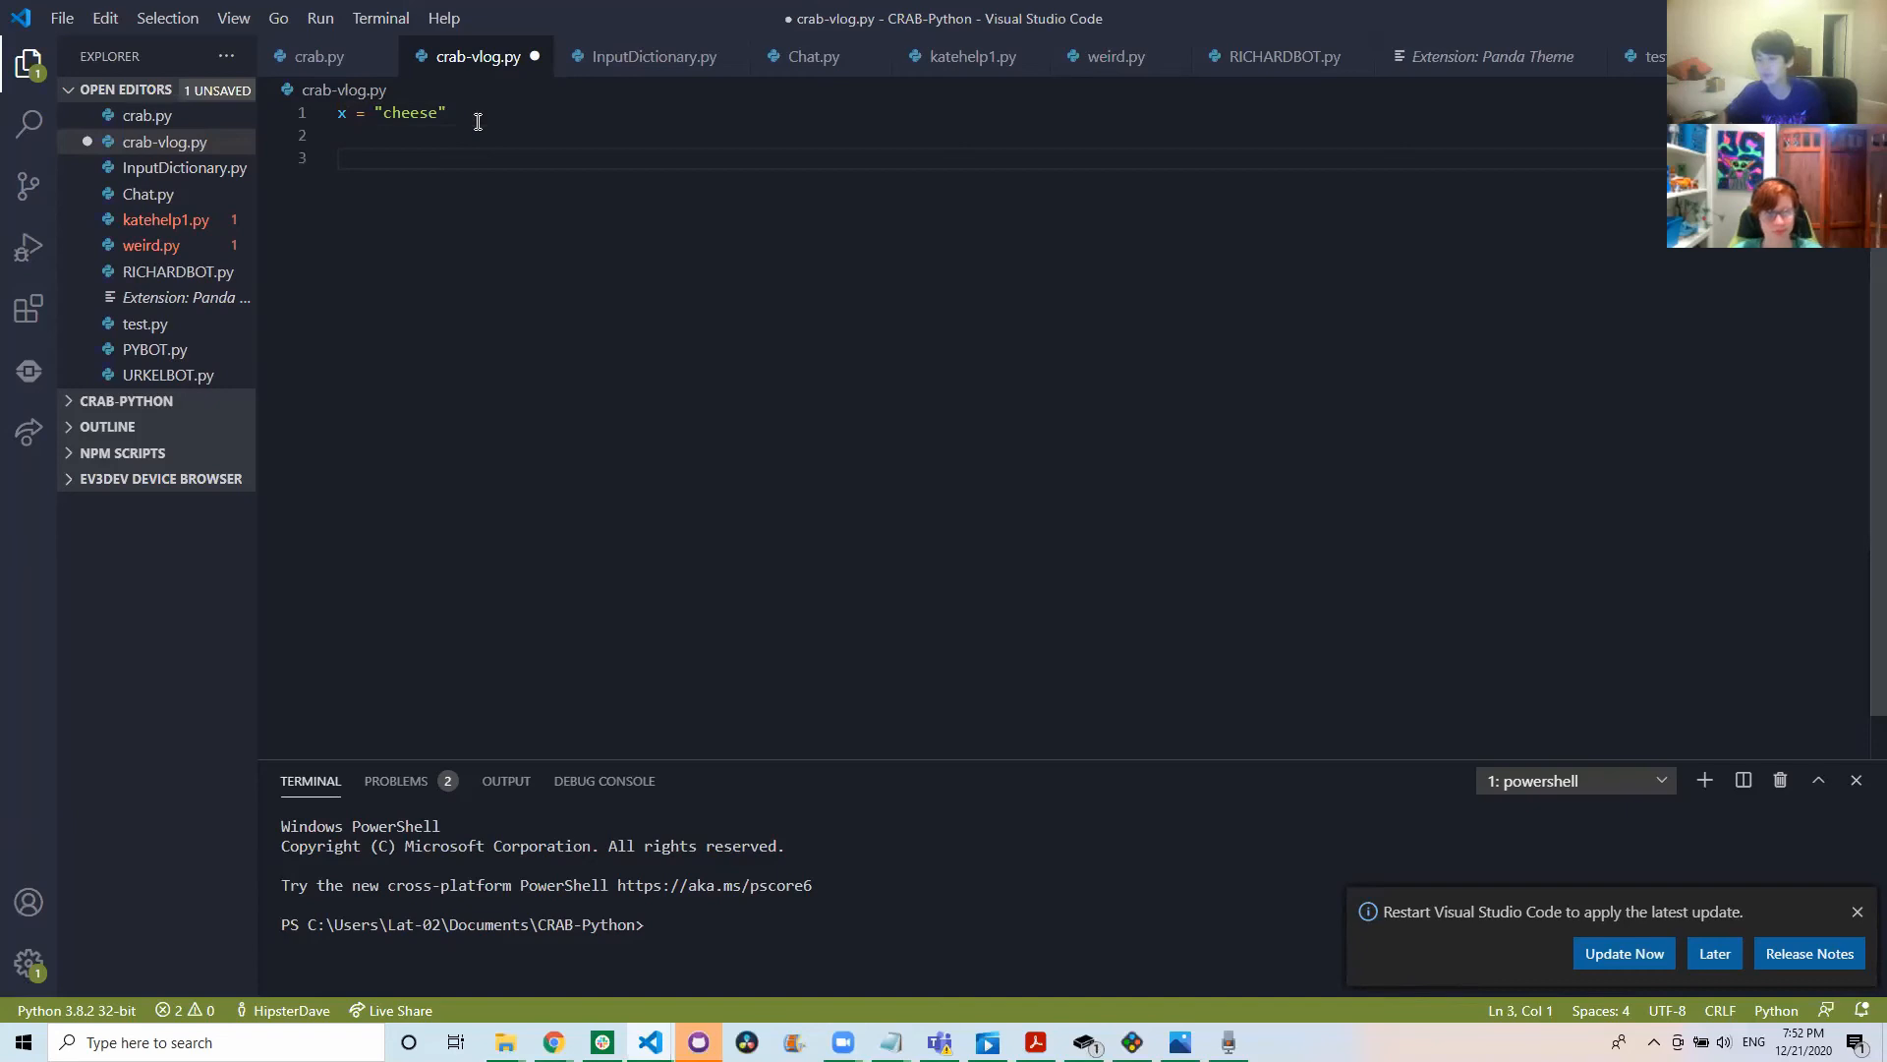
Add while x == "cheese": printing "CHEEEEEEEEEEEEEEEESE!!!" in its body.
text(while x)
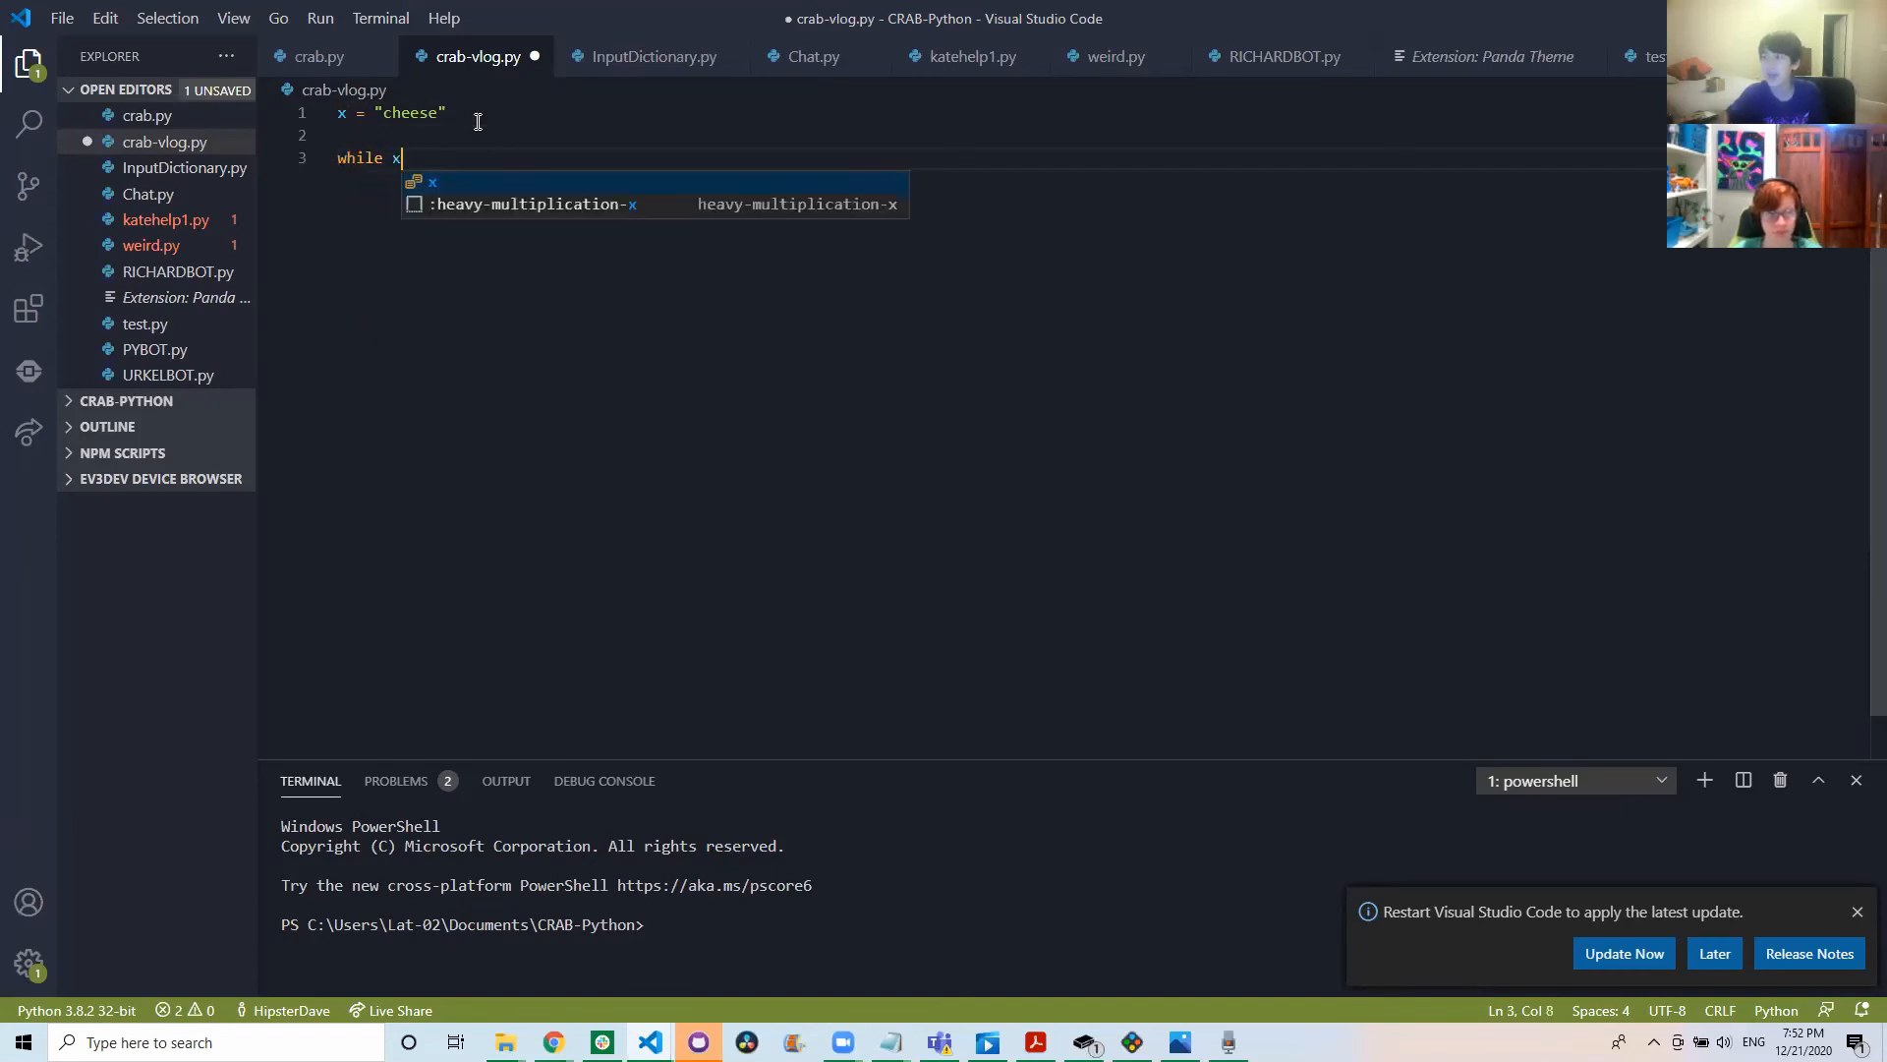
text(==)
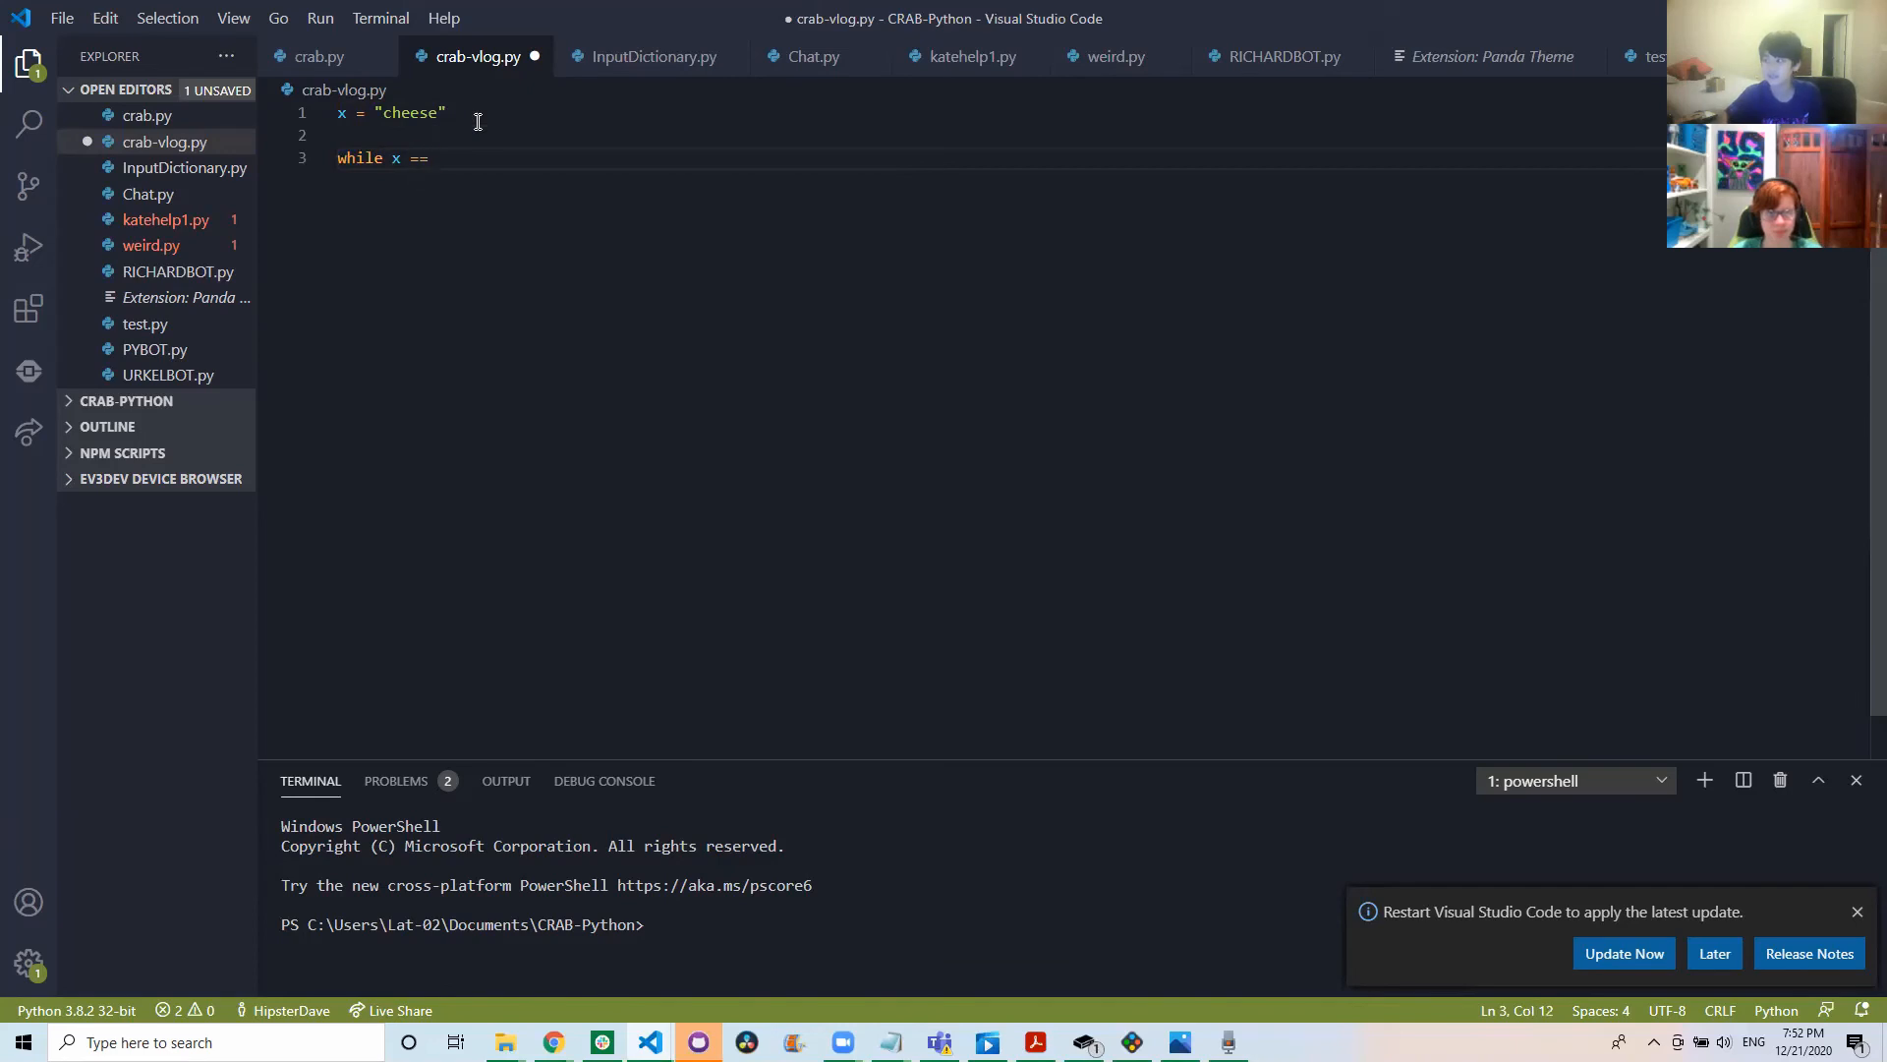
text("chee")
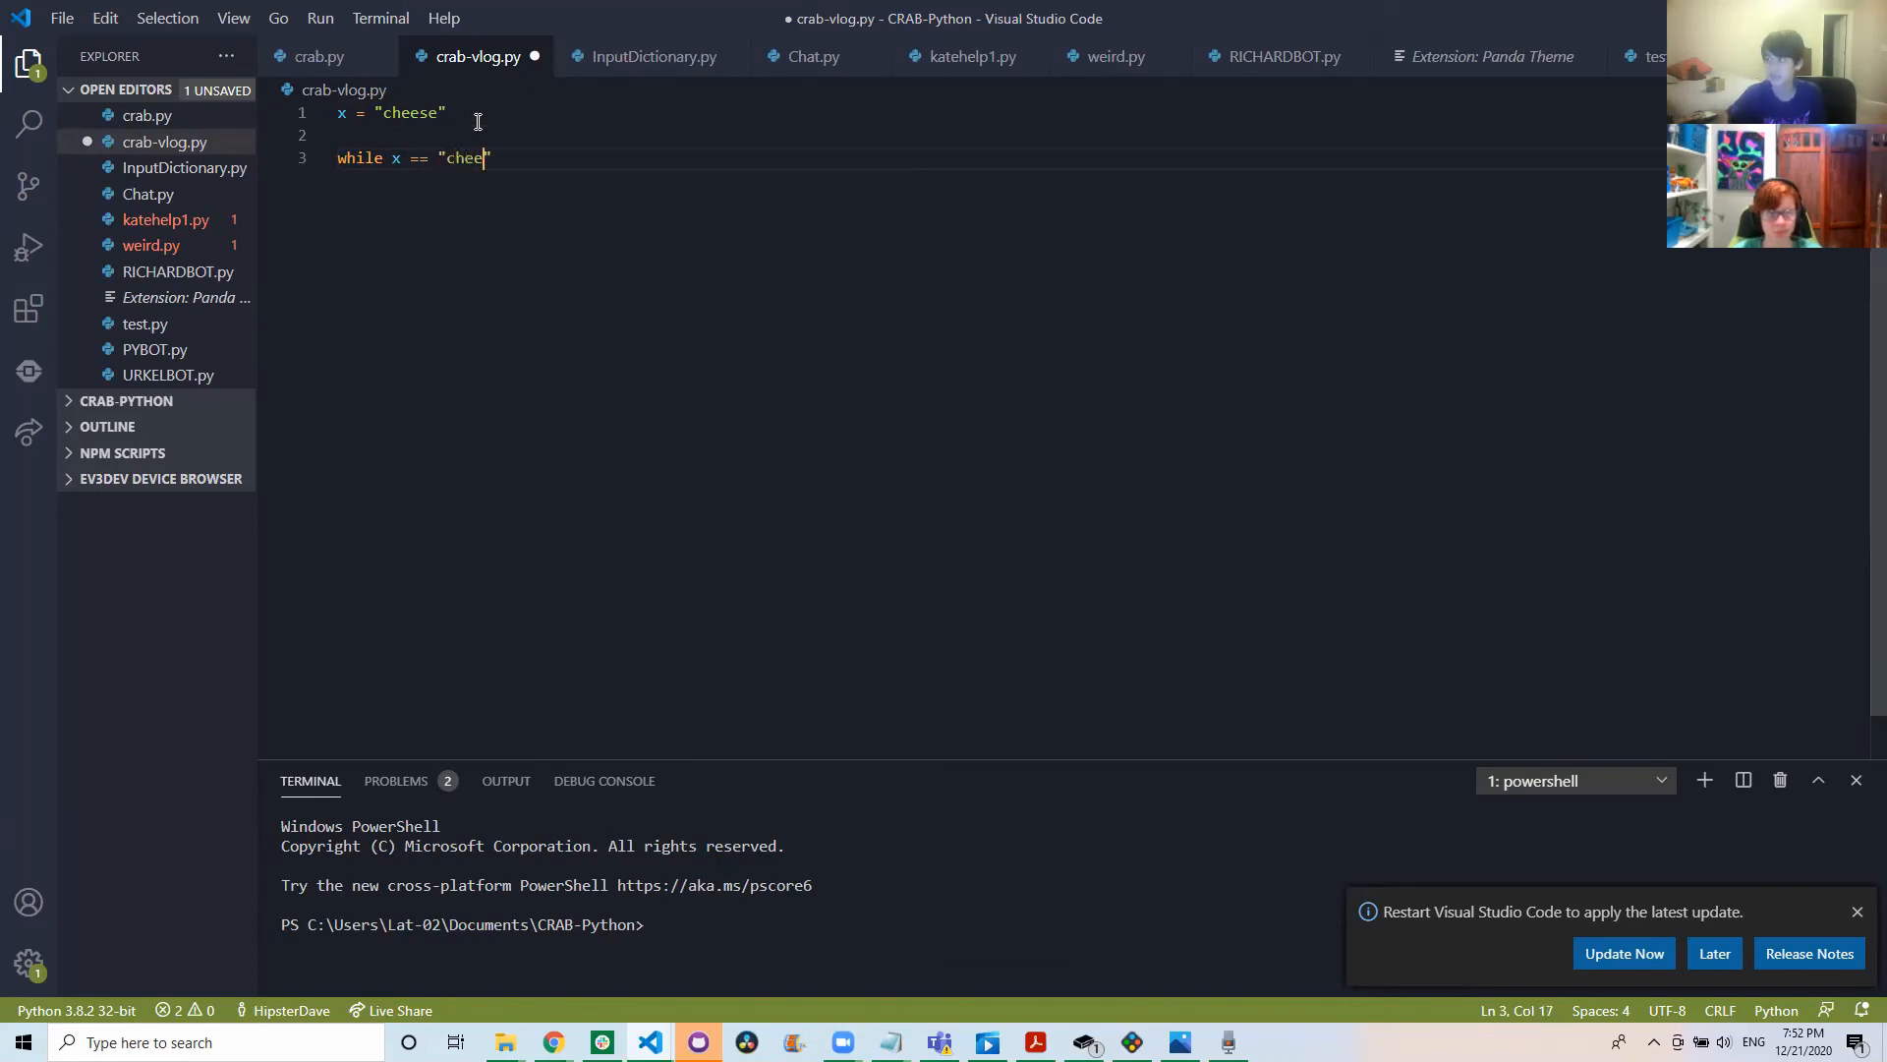
text(se":)
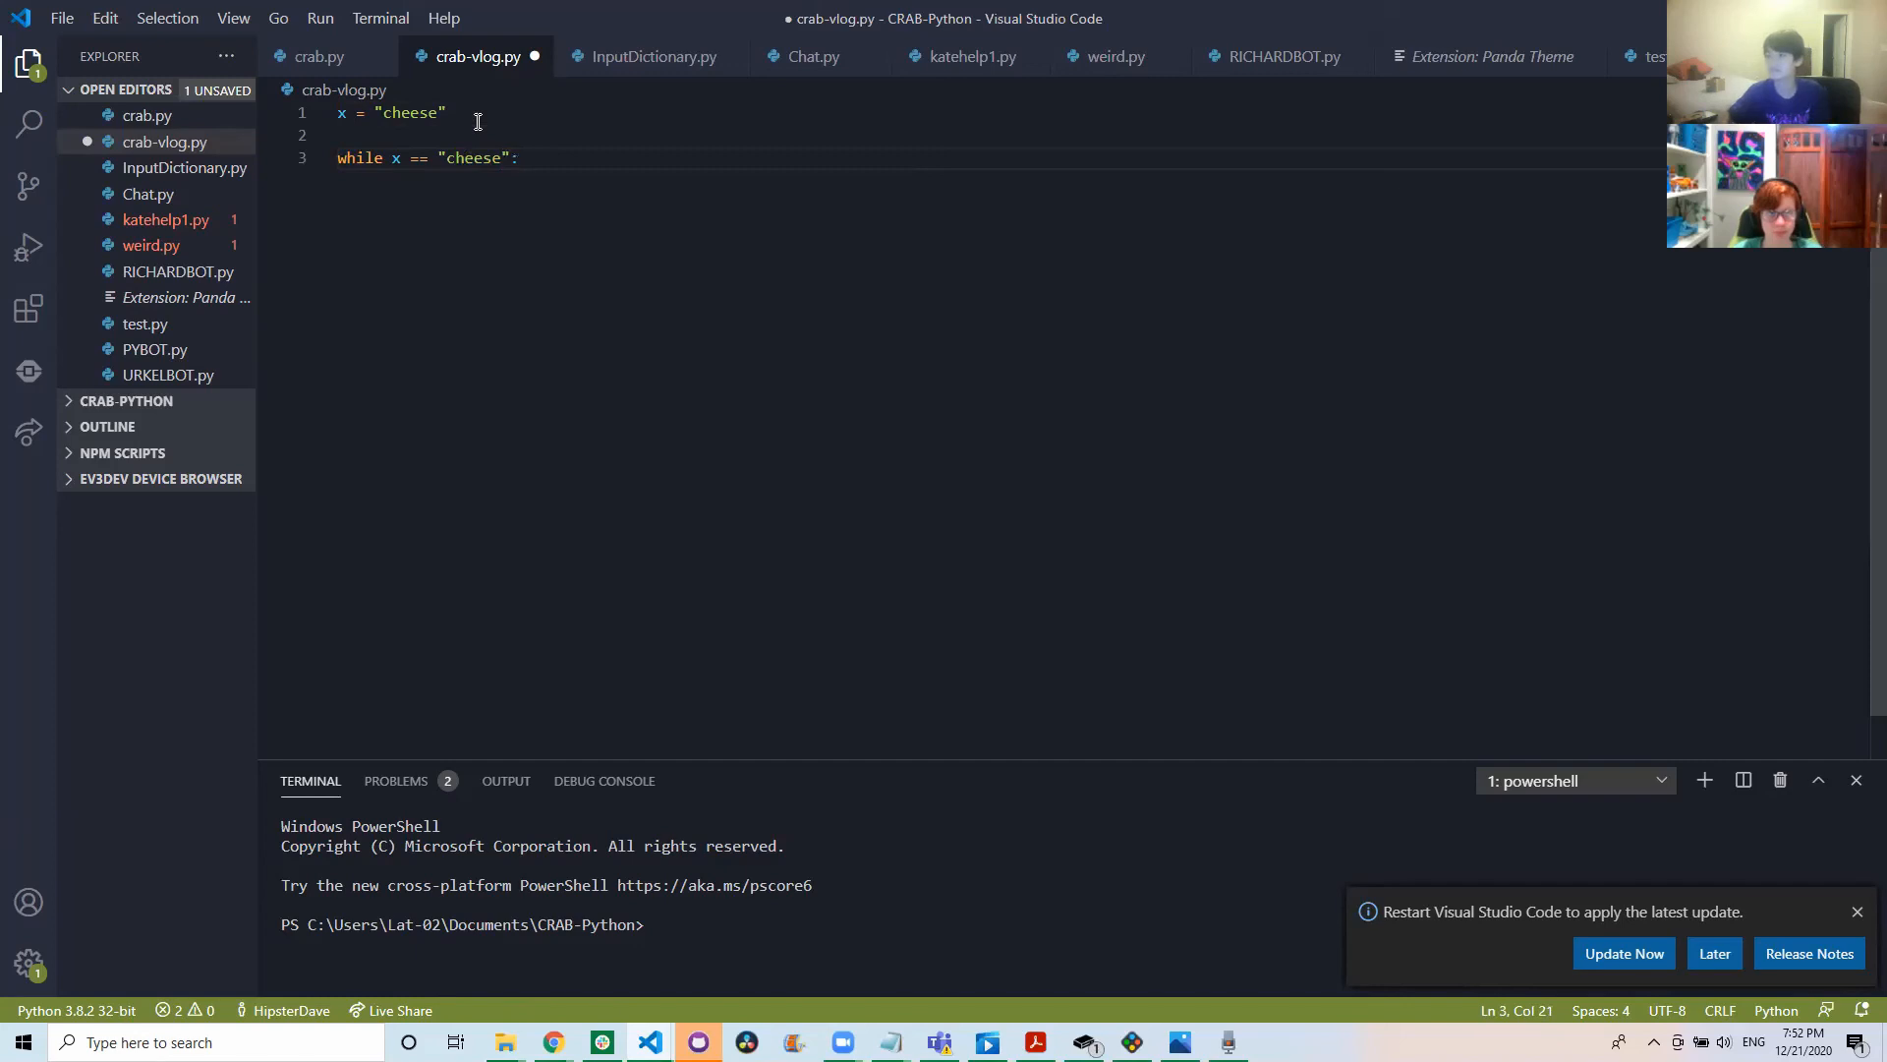
key(Enter)
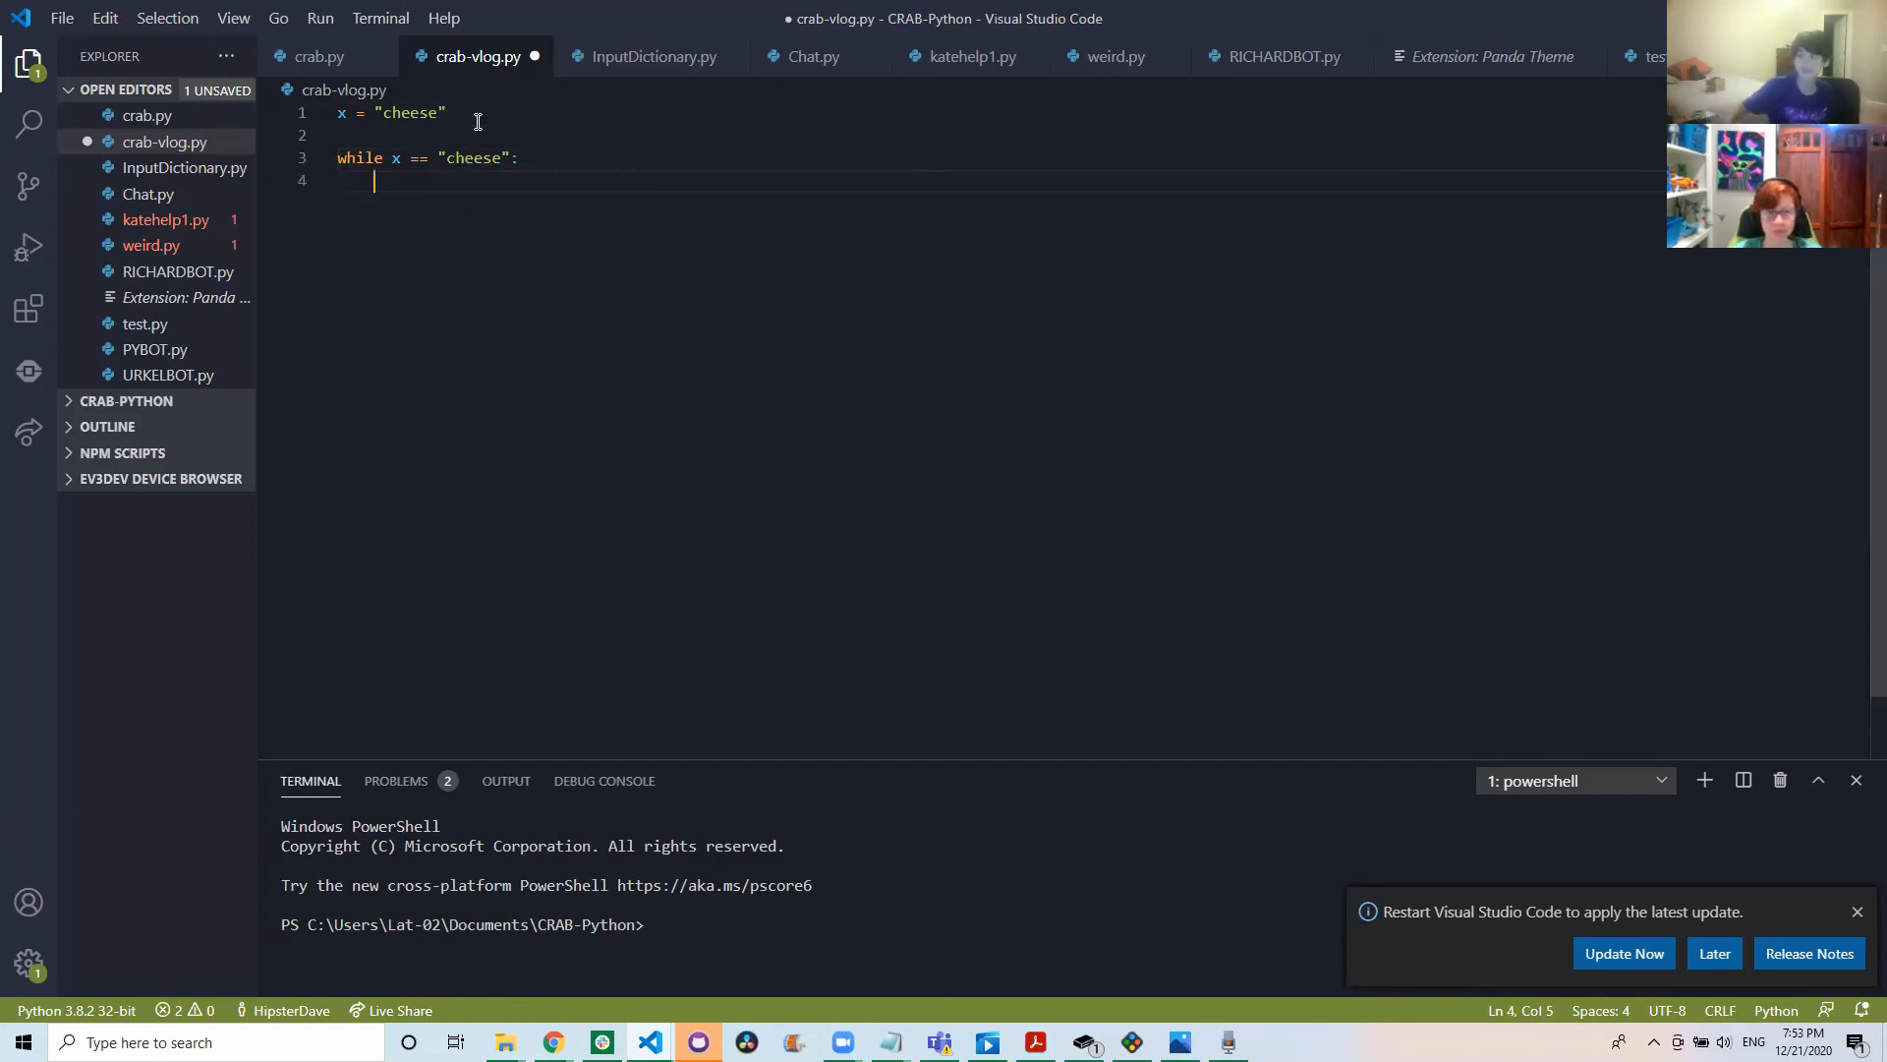
text(print(")
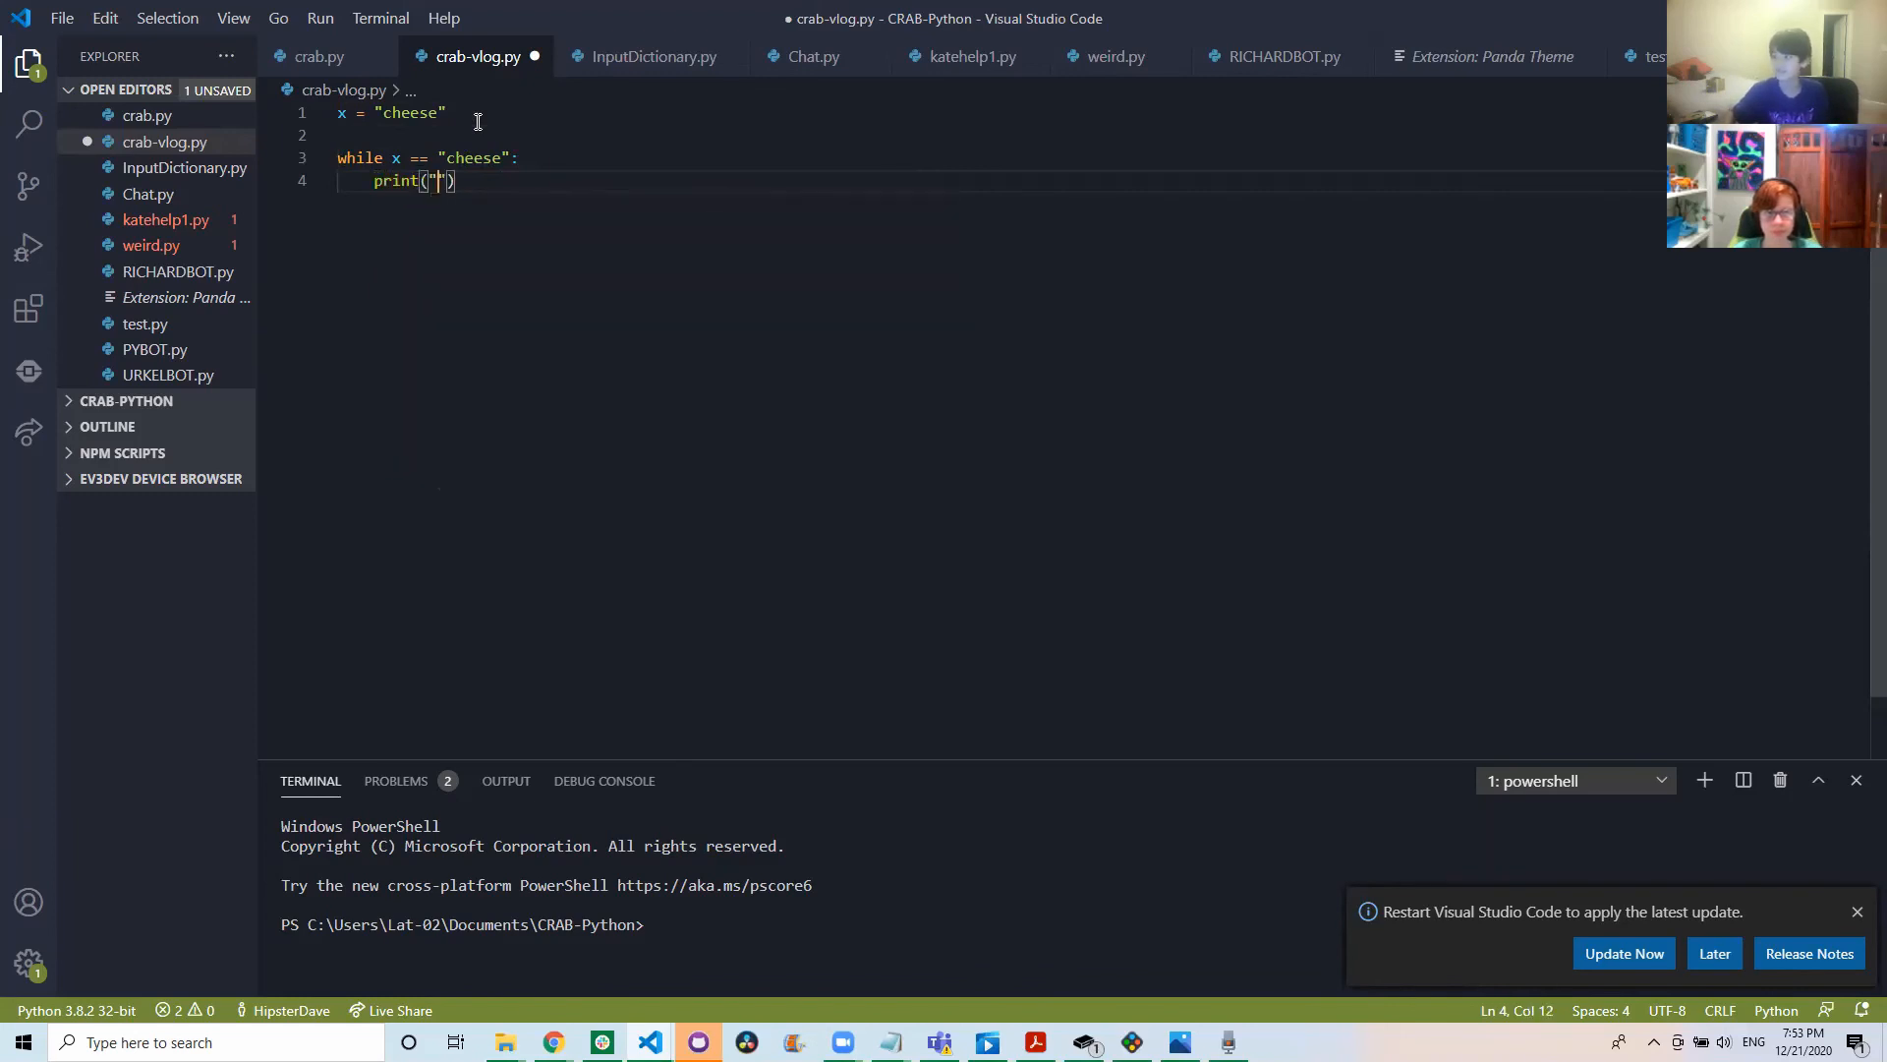
text(CHEEEEEEEEEEEEEEEESE)
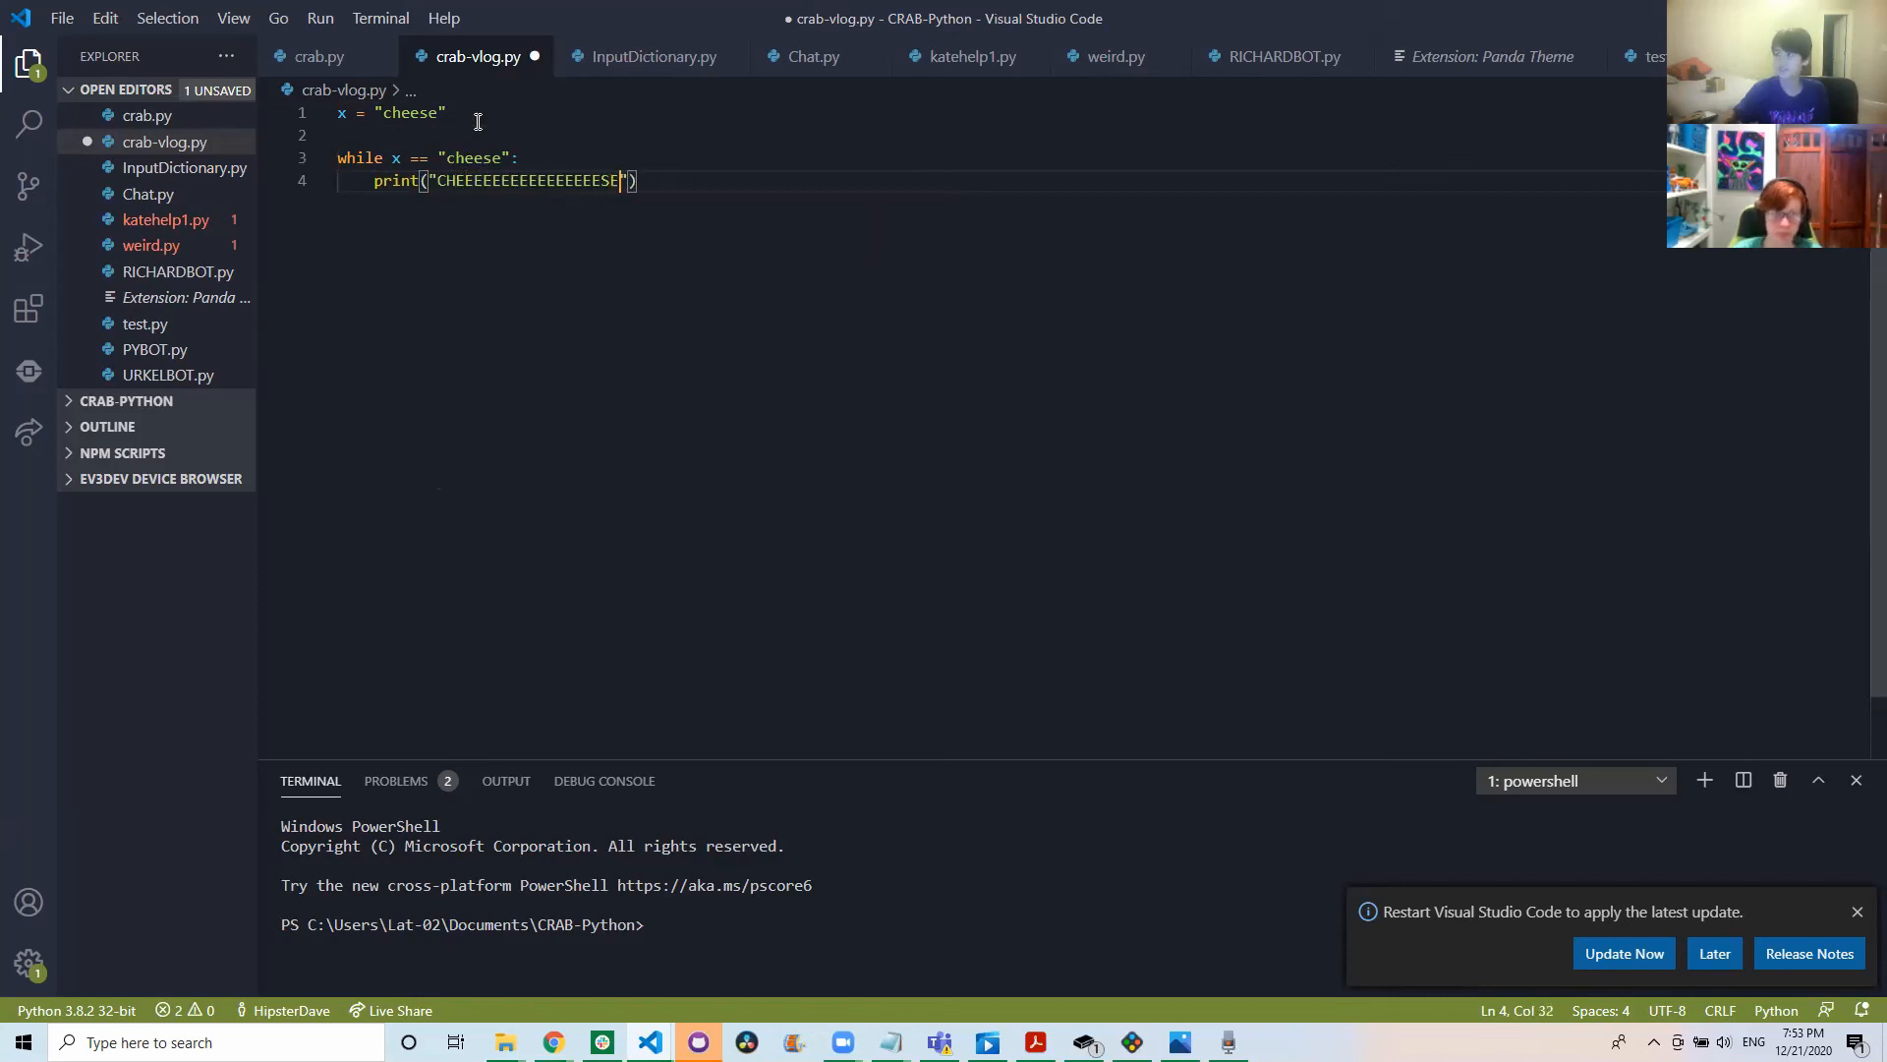
text(!!!)
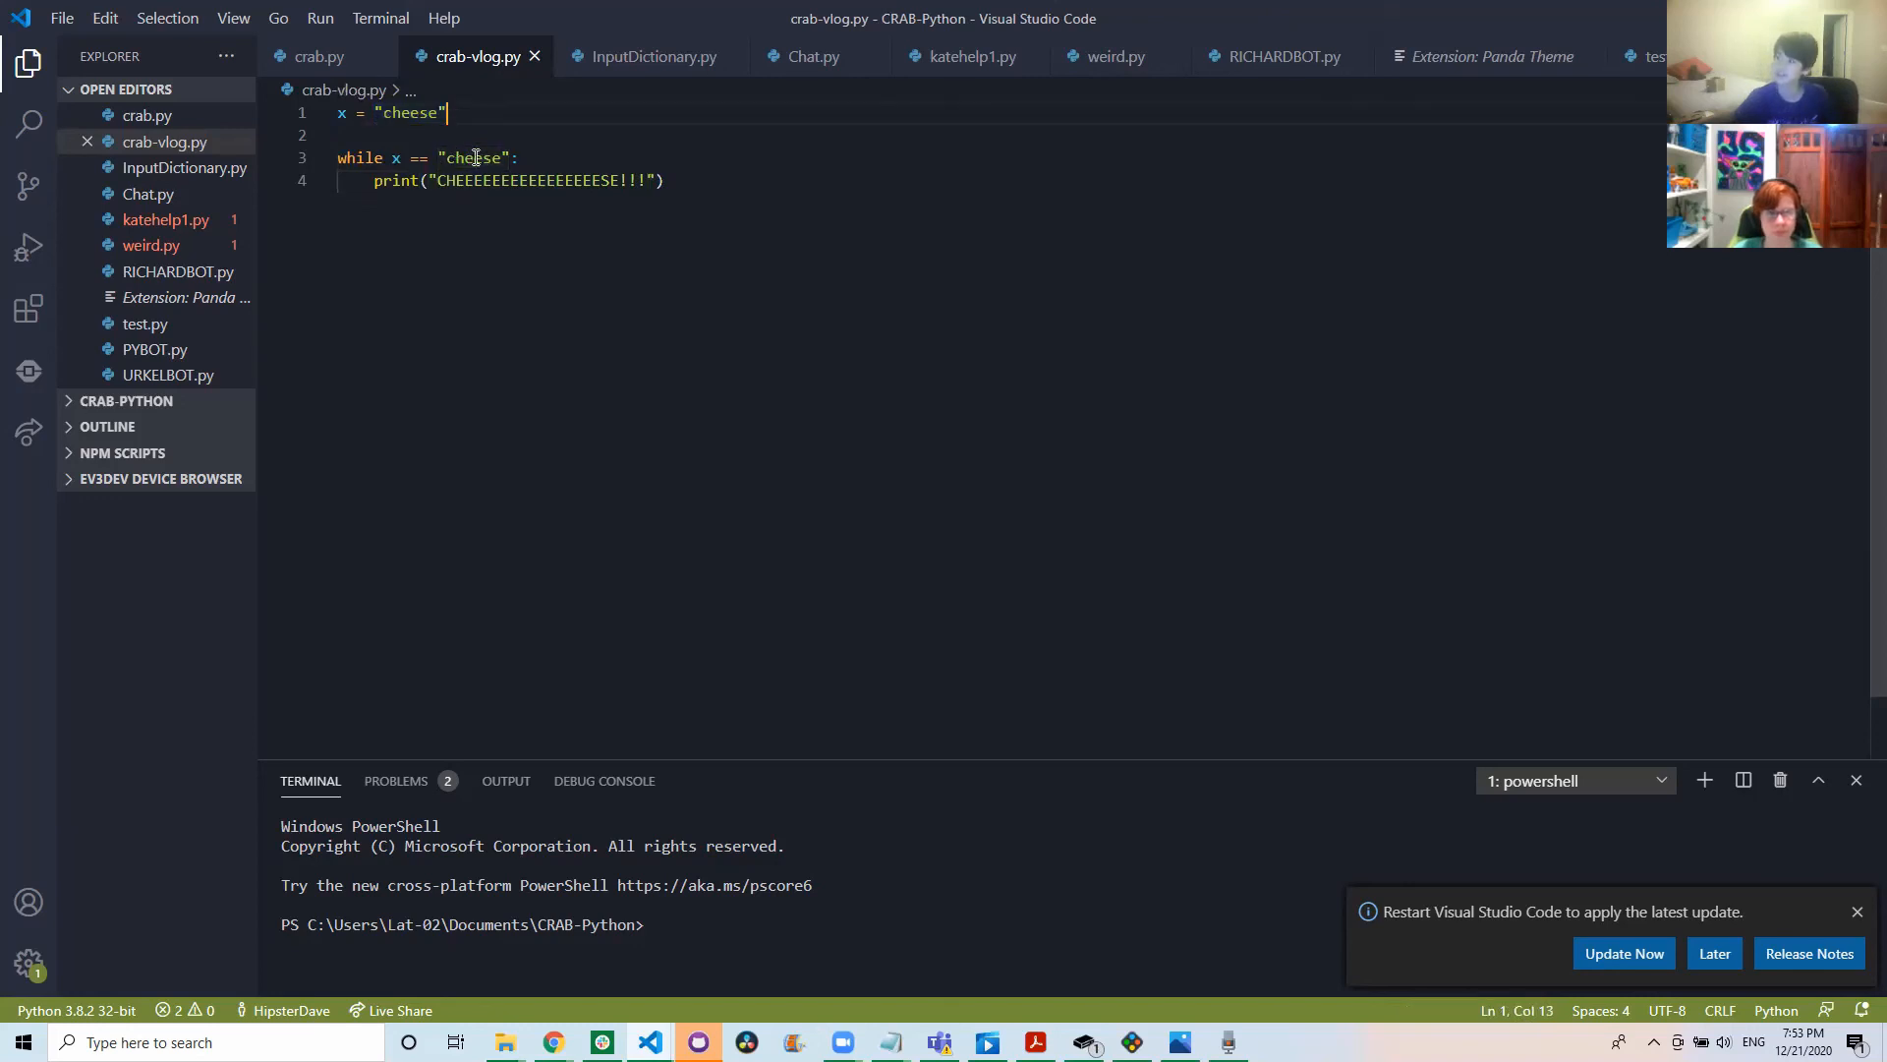
Run crab-vlog.py with Python, let CHEESE!!! lines repeat, then stop the run.
drag(374, 181, 662, 181)
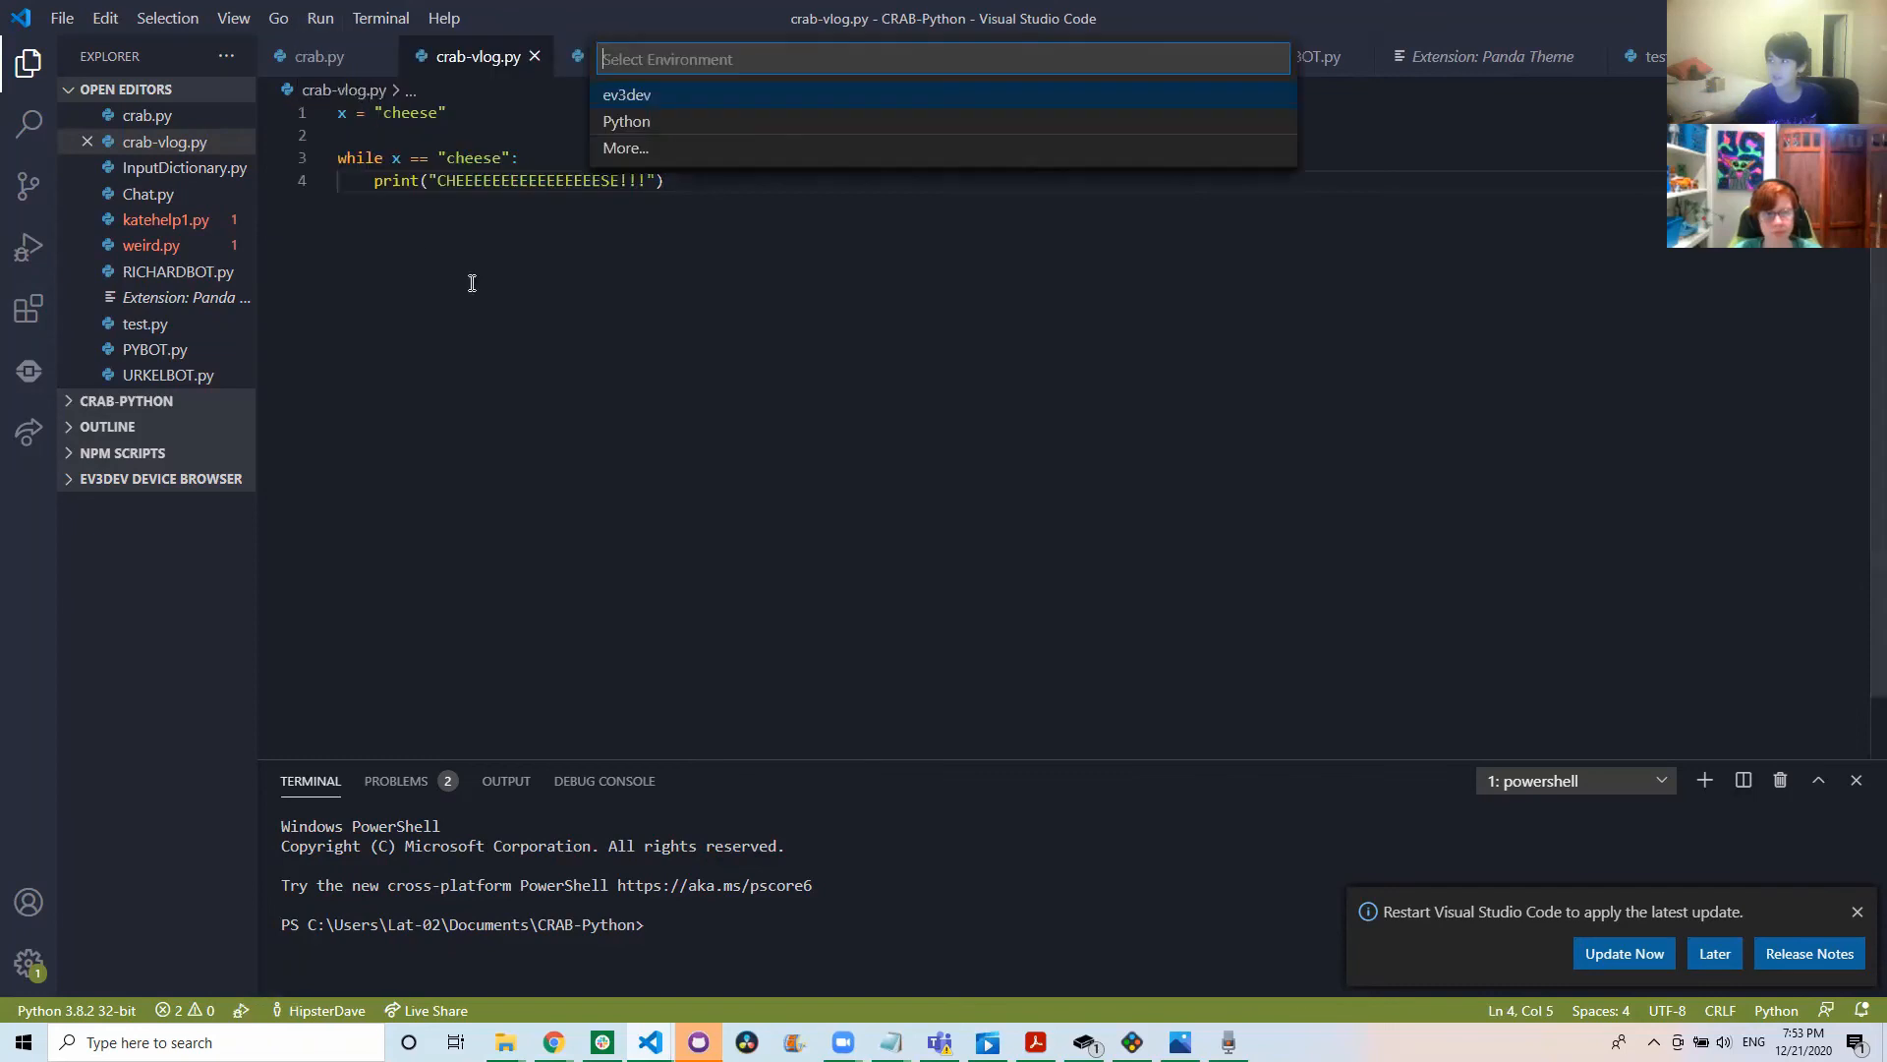
click(625, 122)
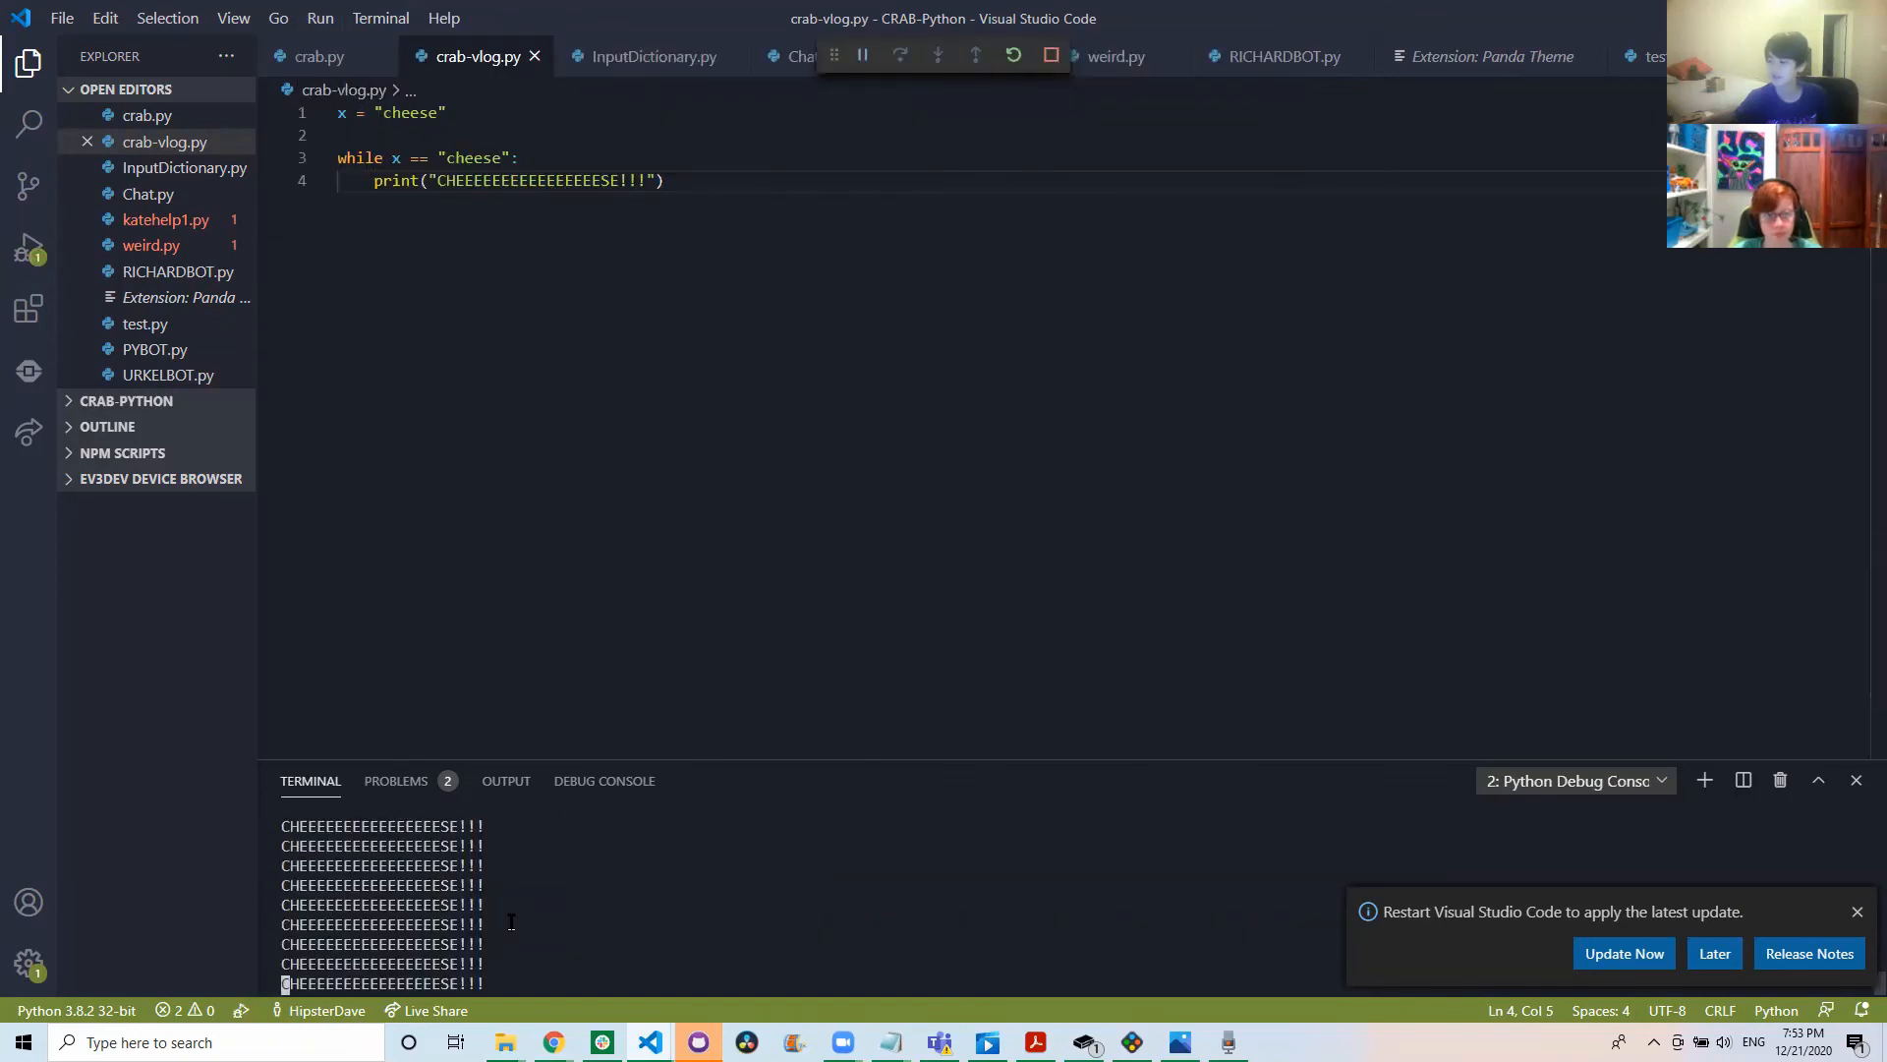
mouse_move(513, 885)
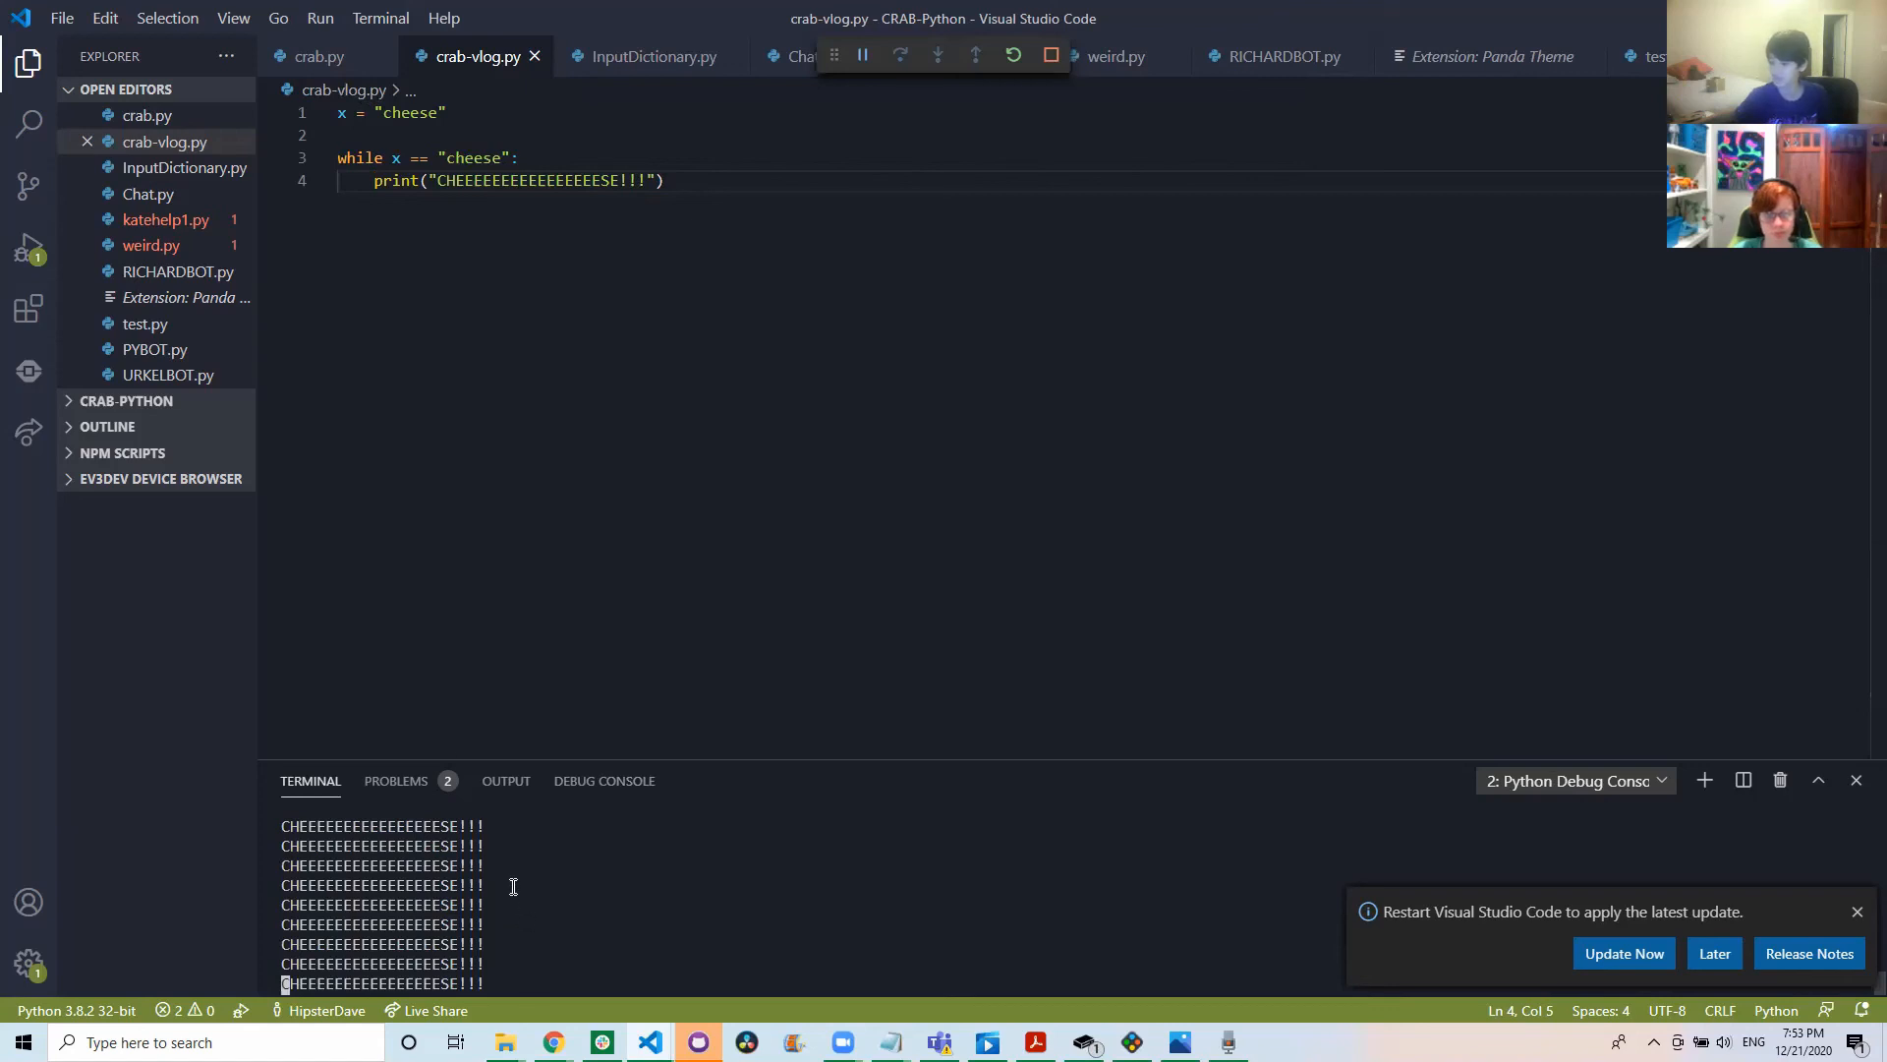
click(1052, 55)
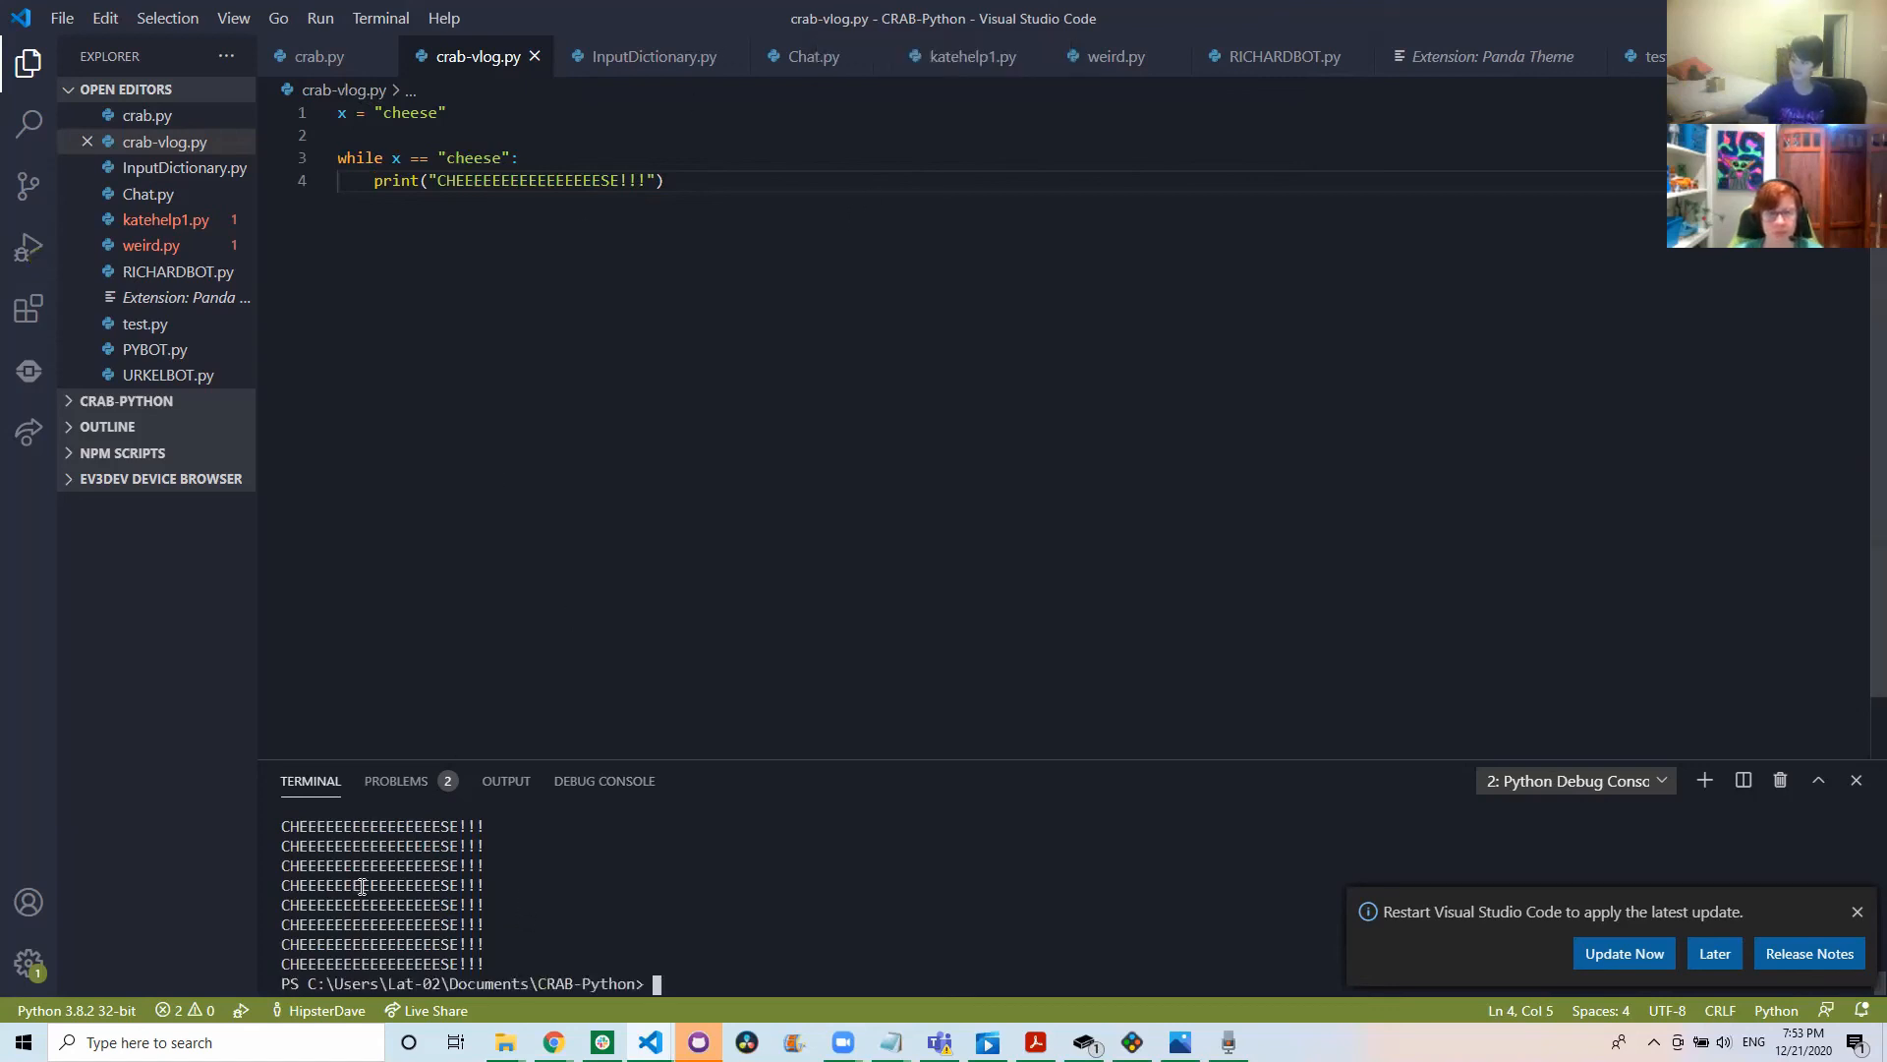